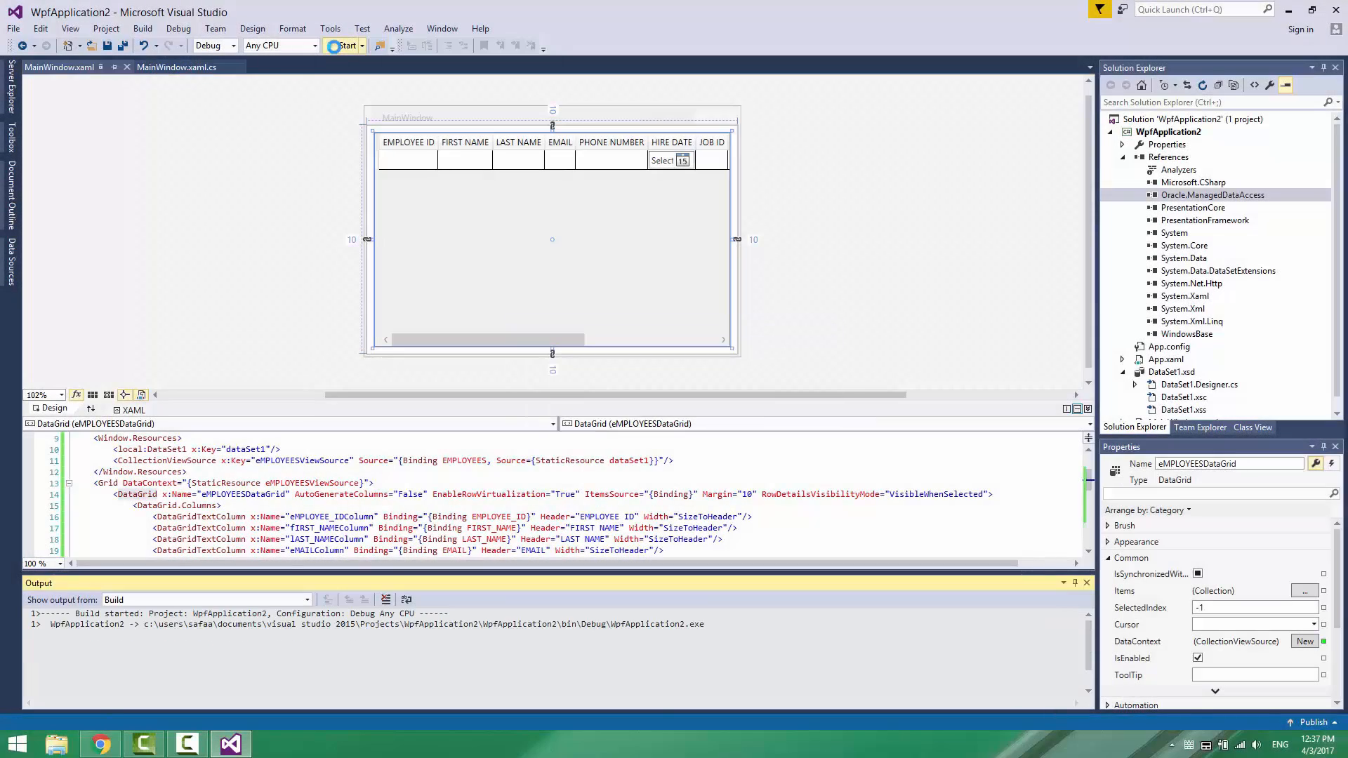
Run the WPF app to view the employee records grid, then bring up Oracle's website in the browser
left_click(341, 46)
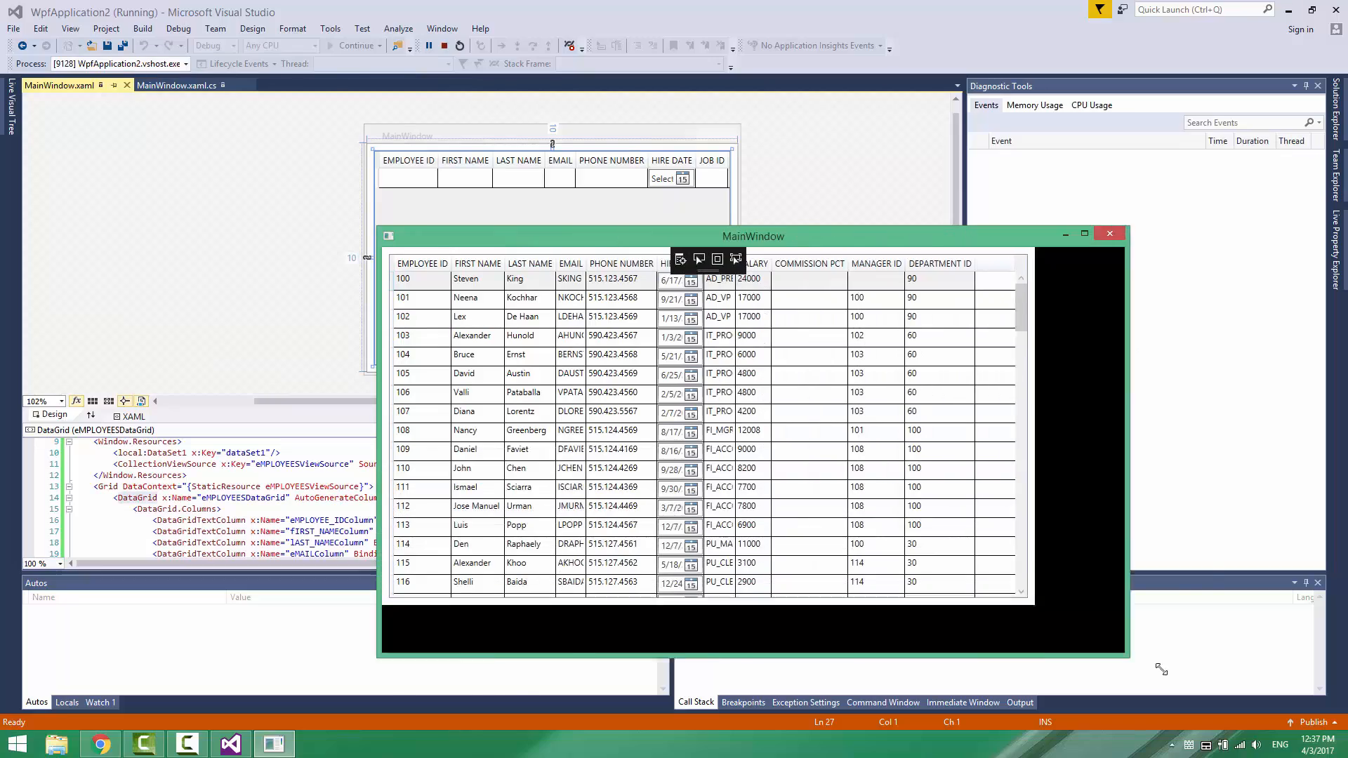
left_click(99, 743)
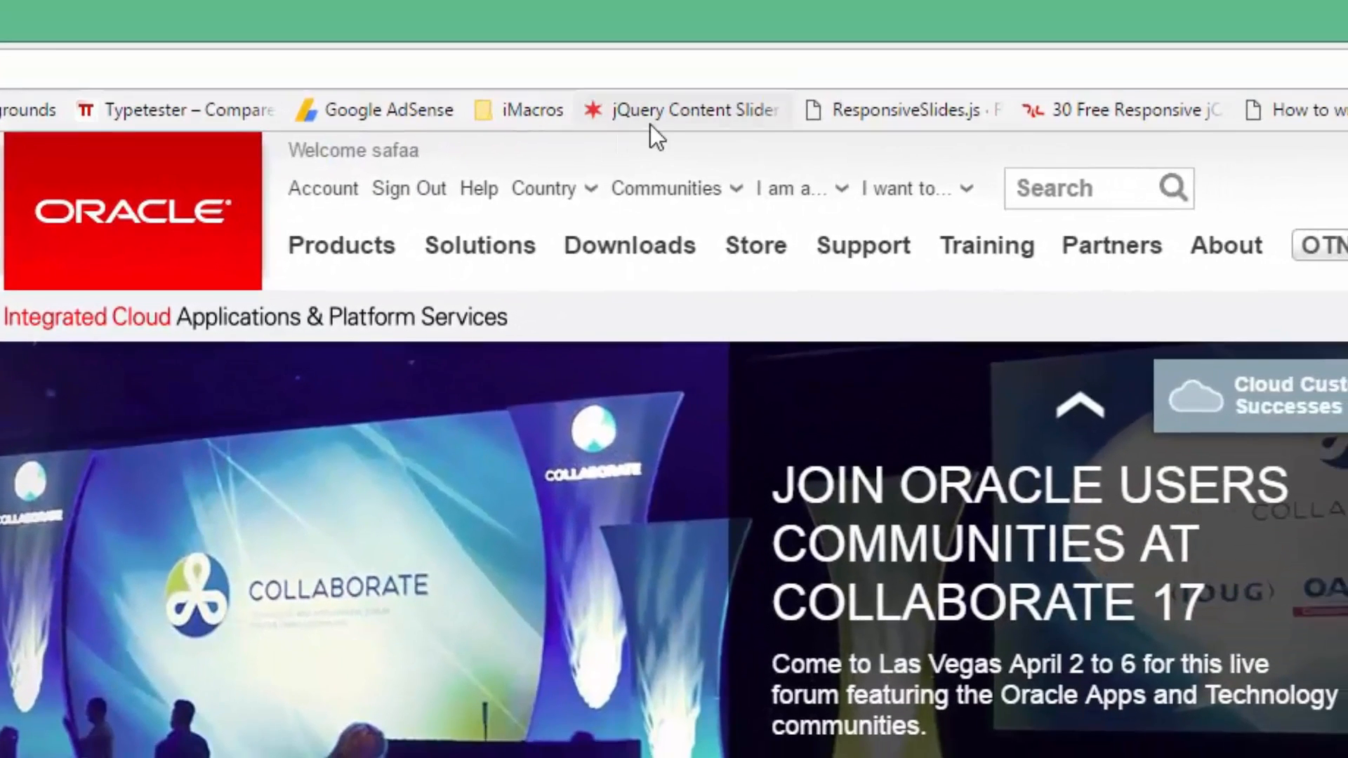
mouse_move(629, 245)
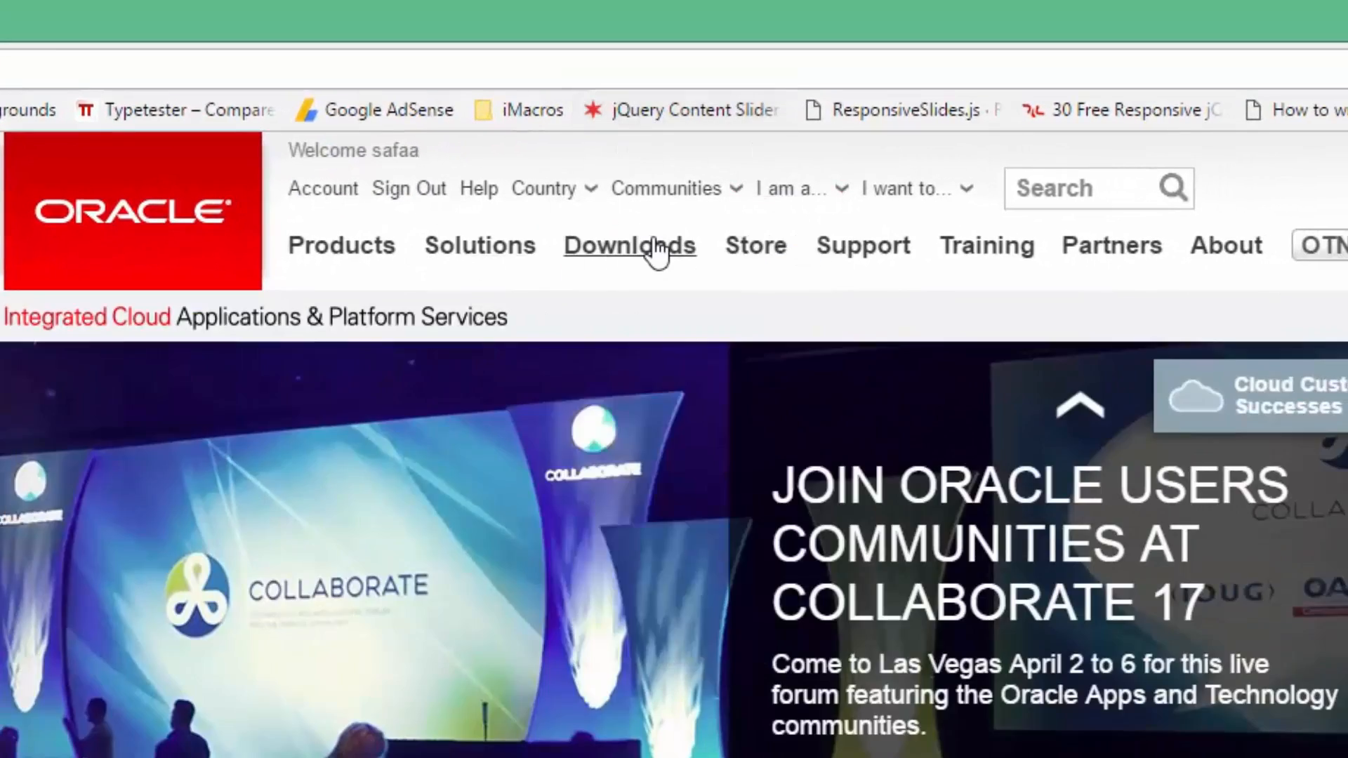
Navigate Oracle Downloads to Developer Tools for Visual Studio and accept the ODAC license agreement
left_click(629, 245)
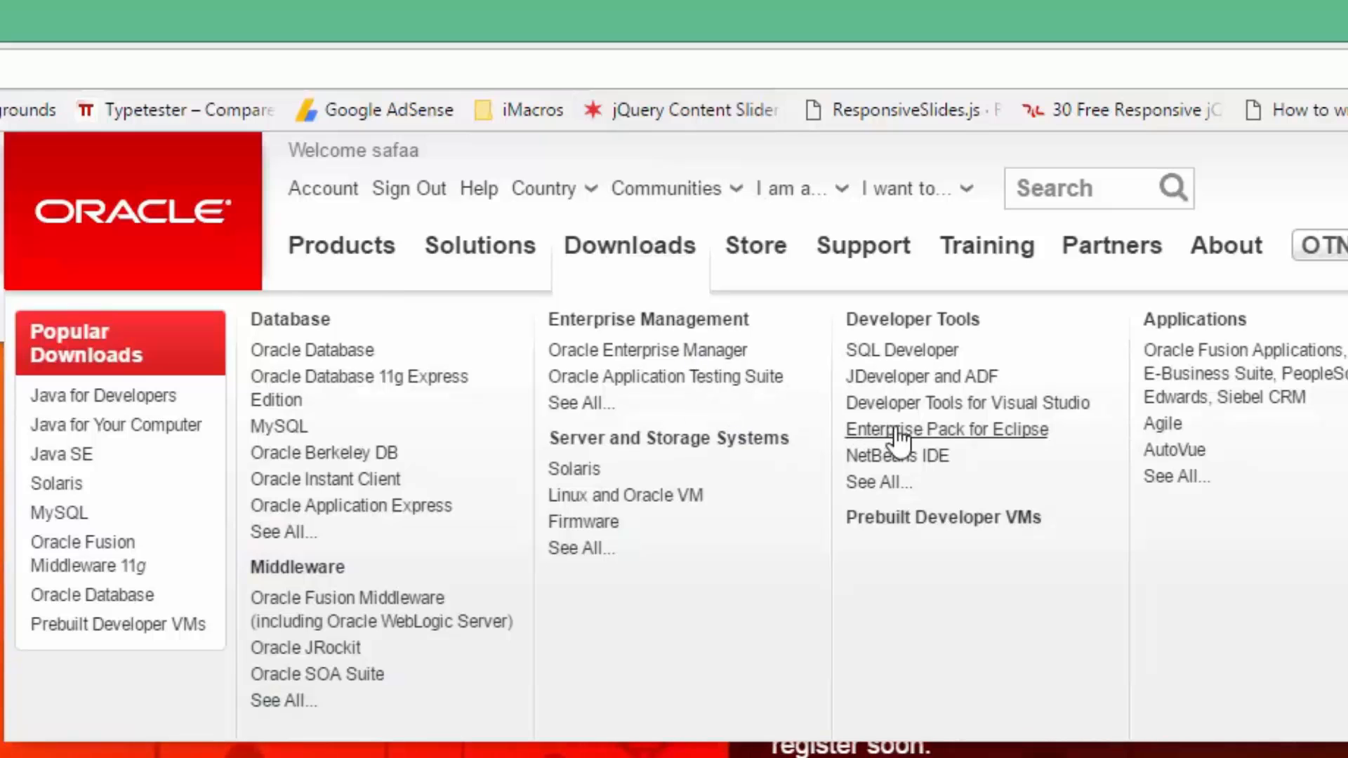
mouse_move(1061, 409)
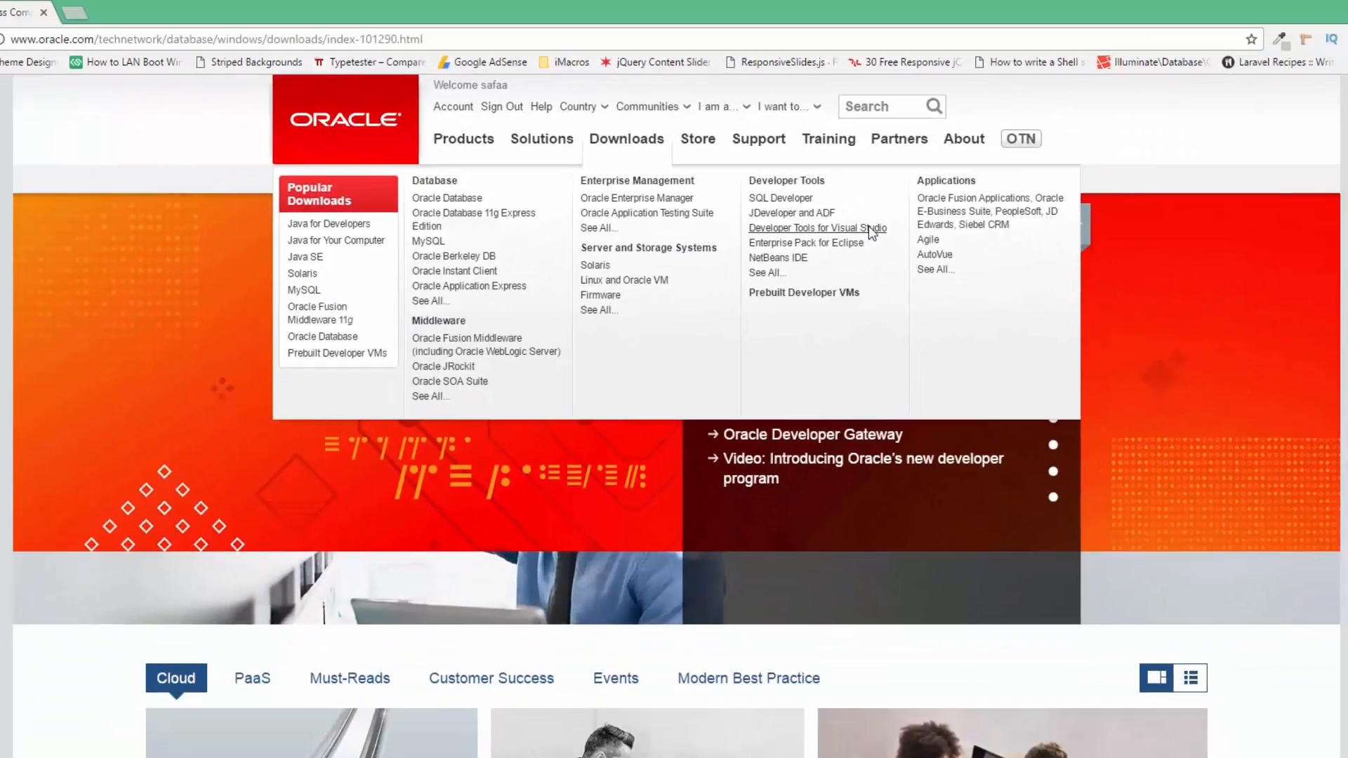
left_click(815, 227)
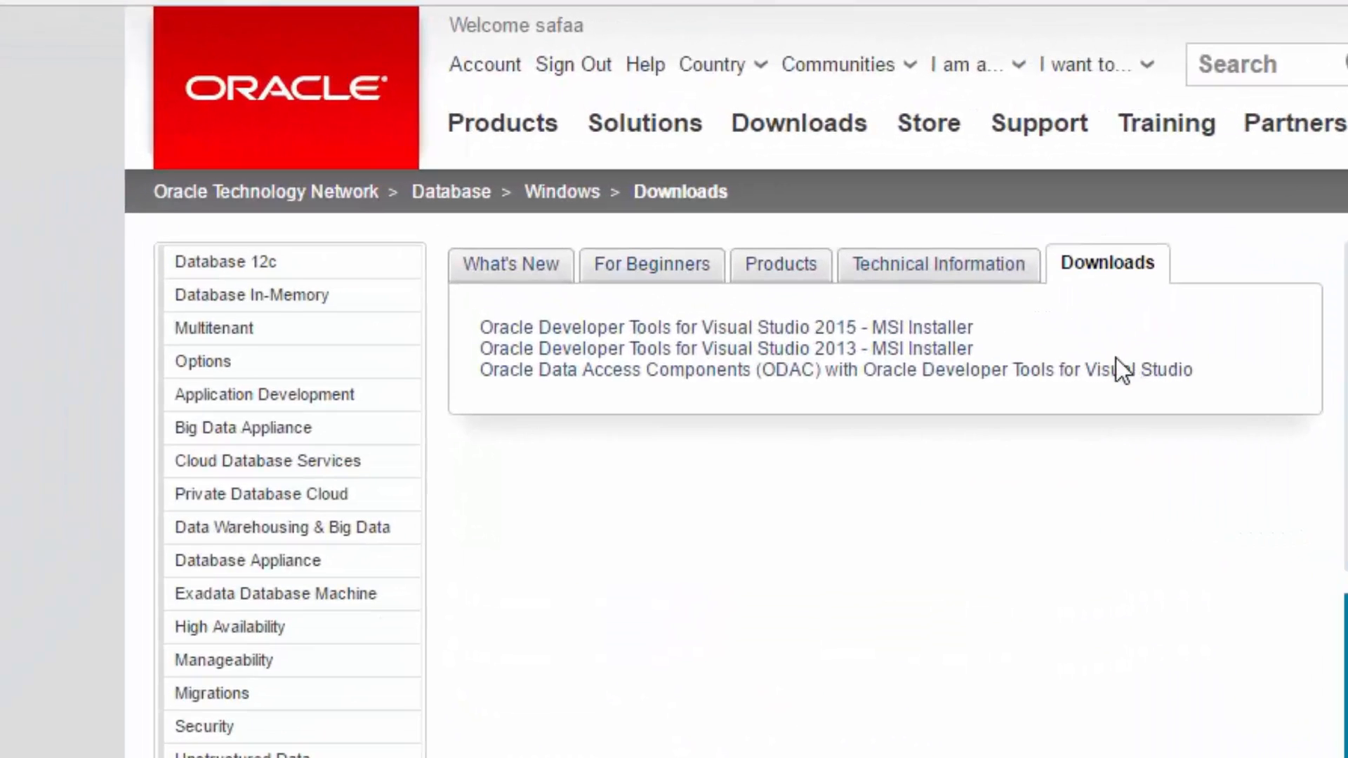
mouse_move(632, 370)
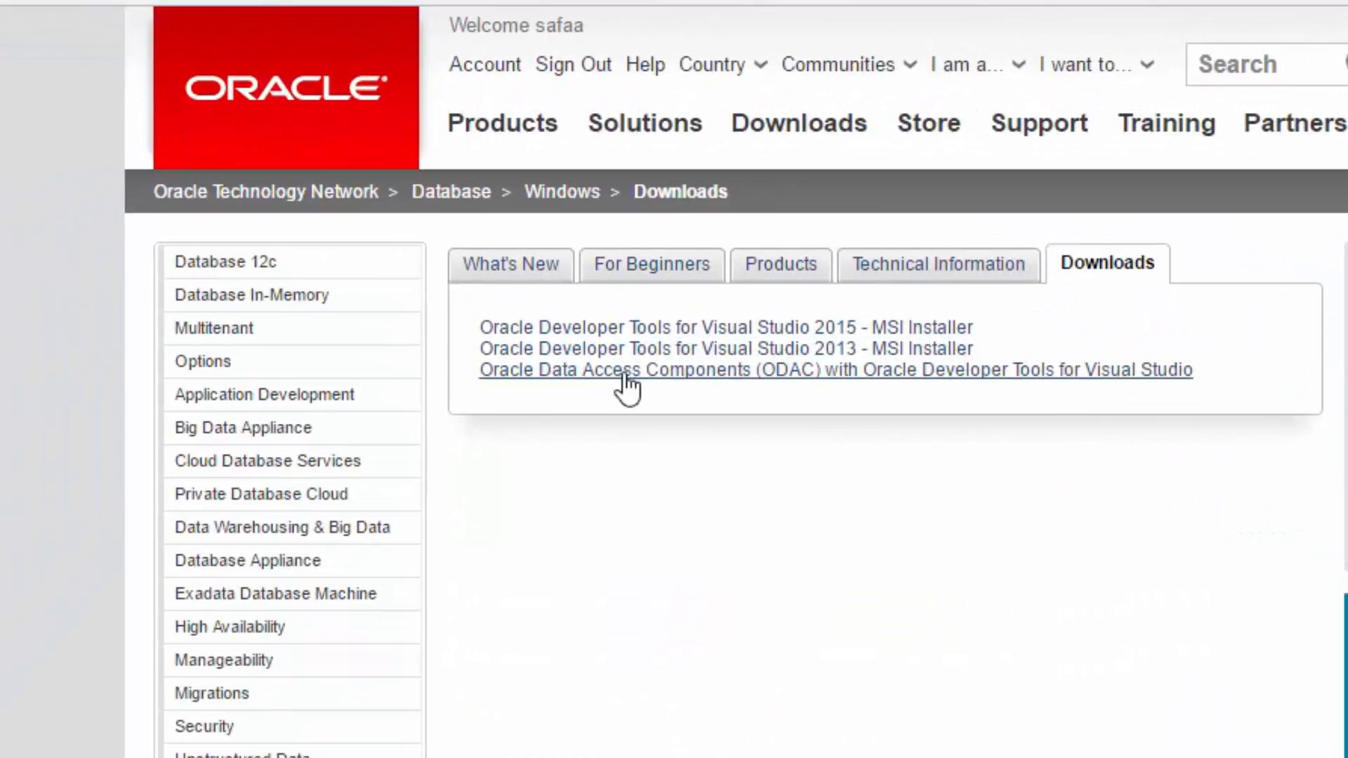
mouse_move(644, 381)
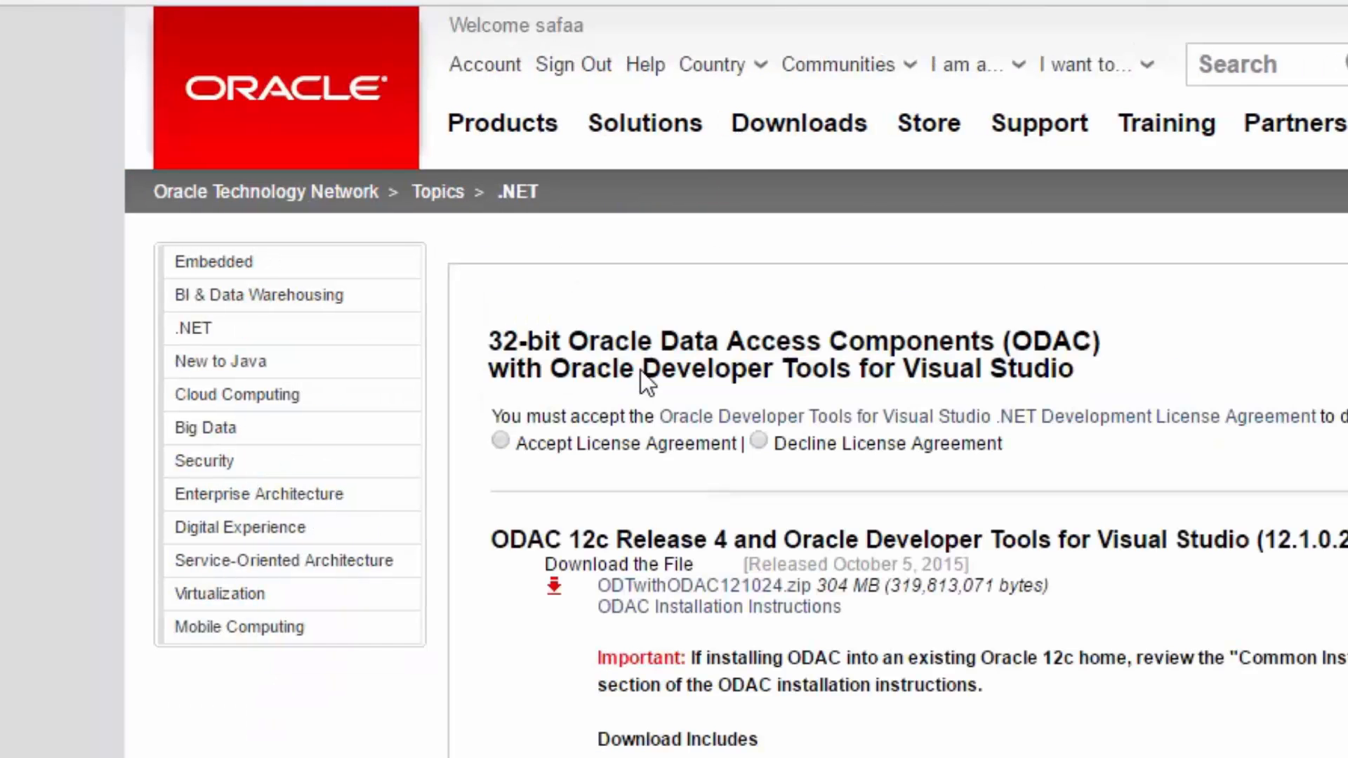
mouse_move(512, 469)
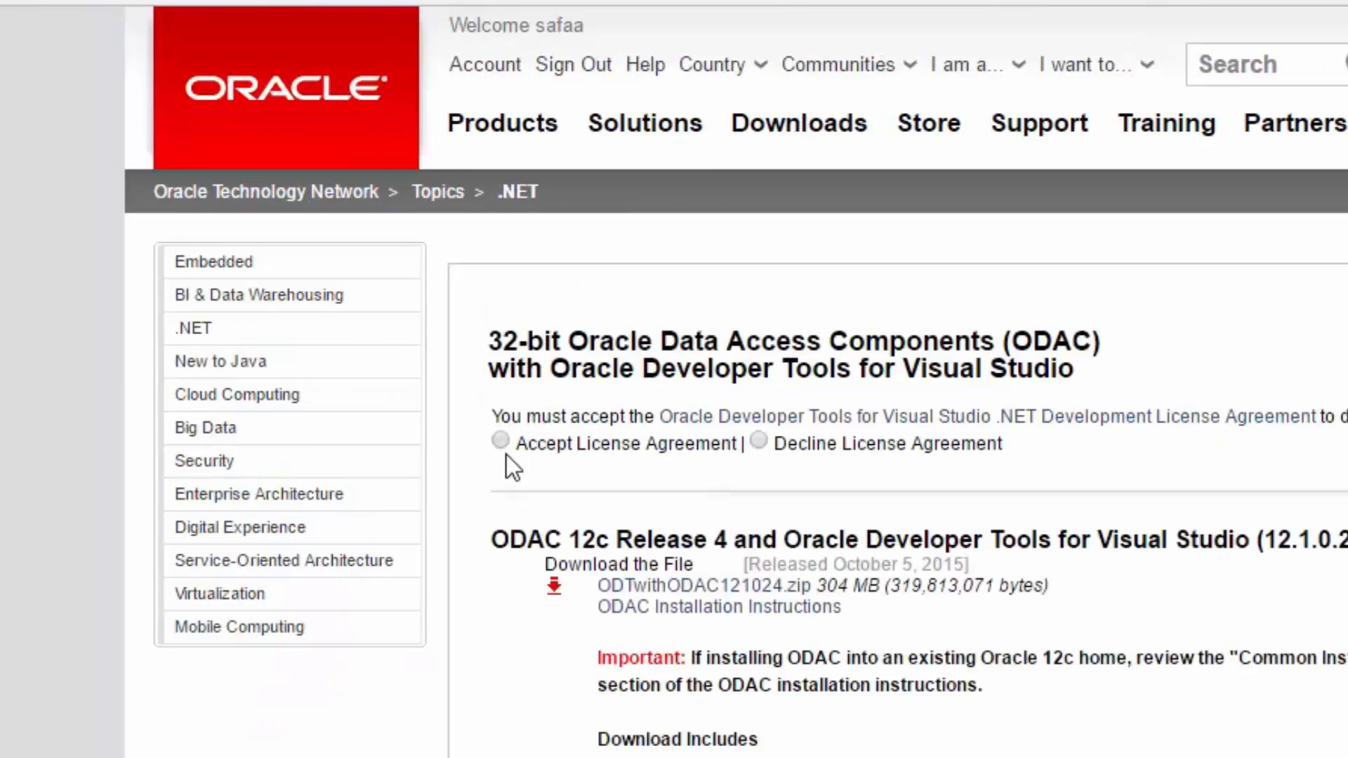
left_click(500, 442)
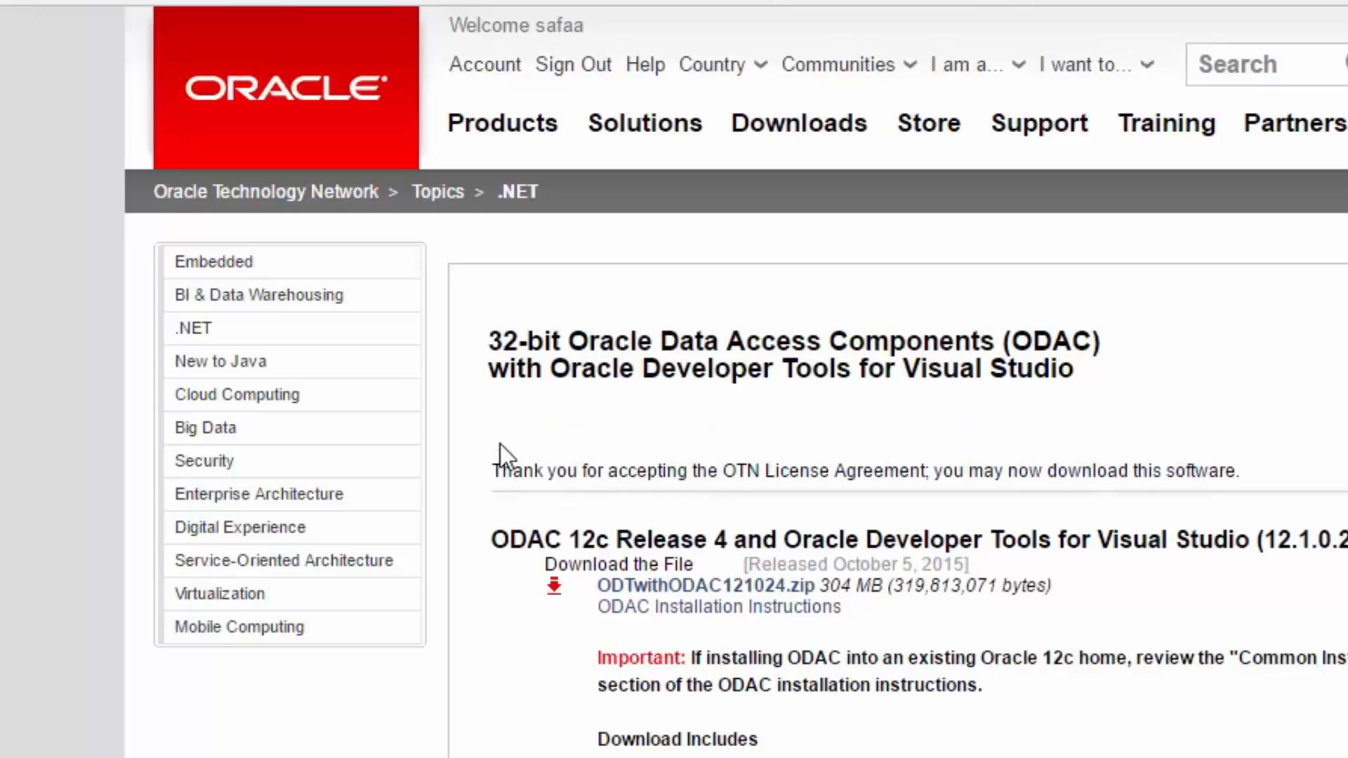
mouse_move(509, 528)
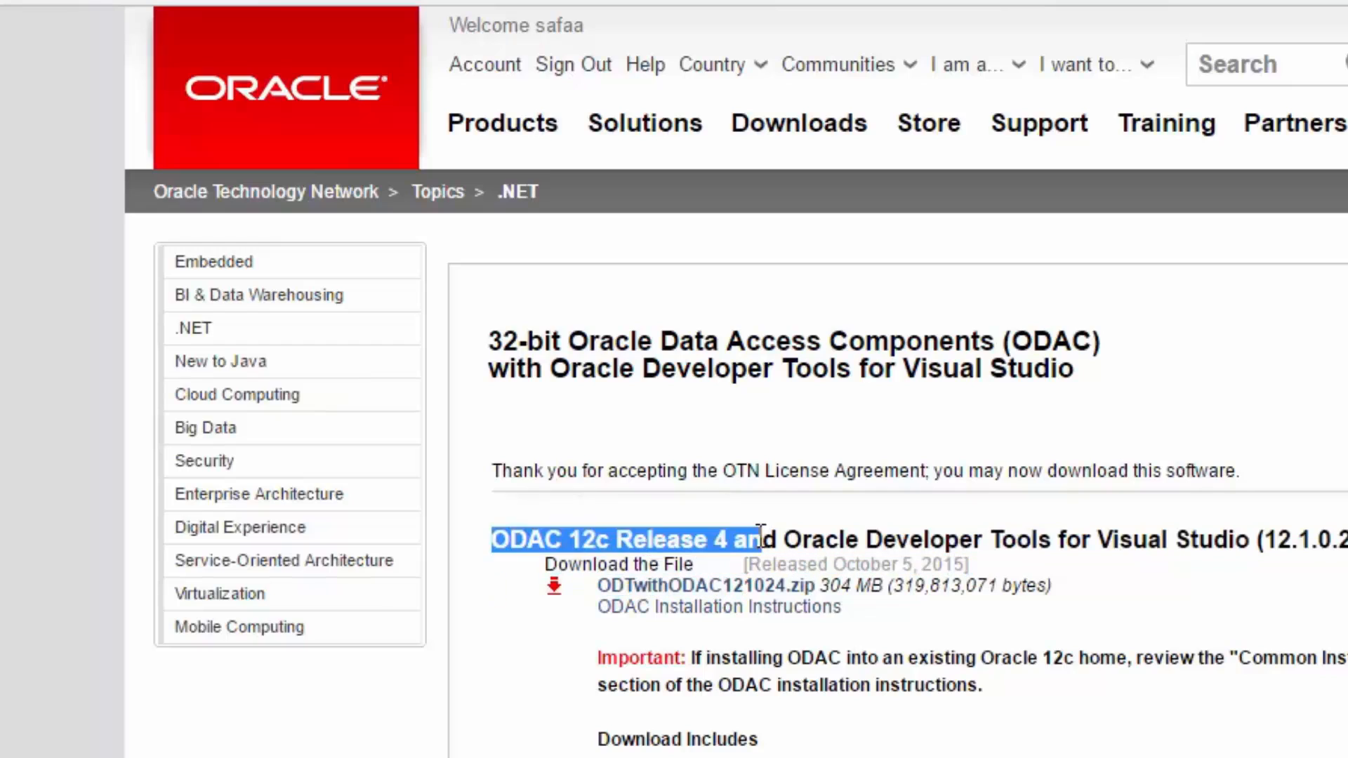
mouse_move(688, 566)
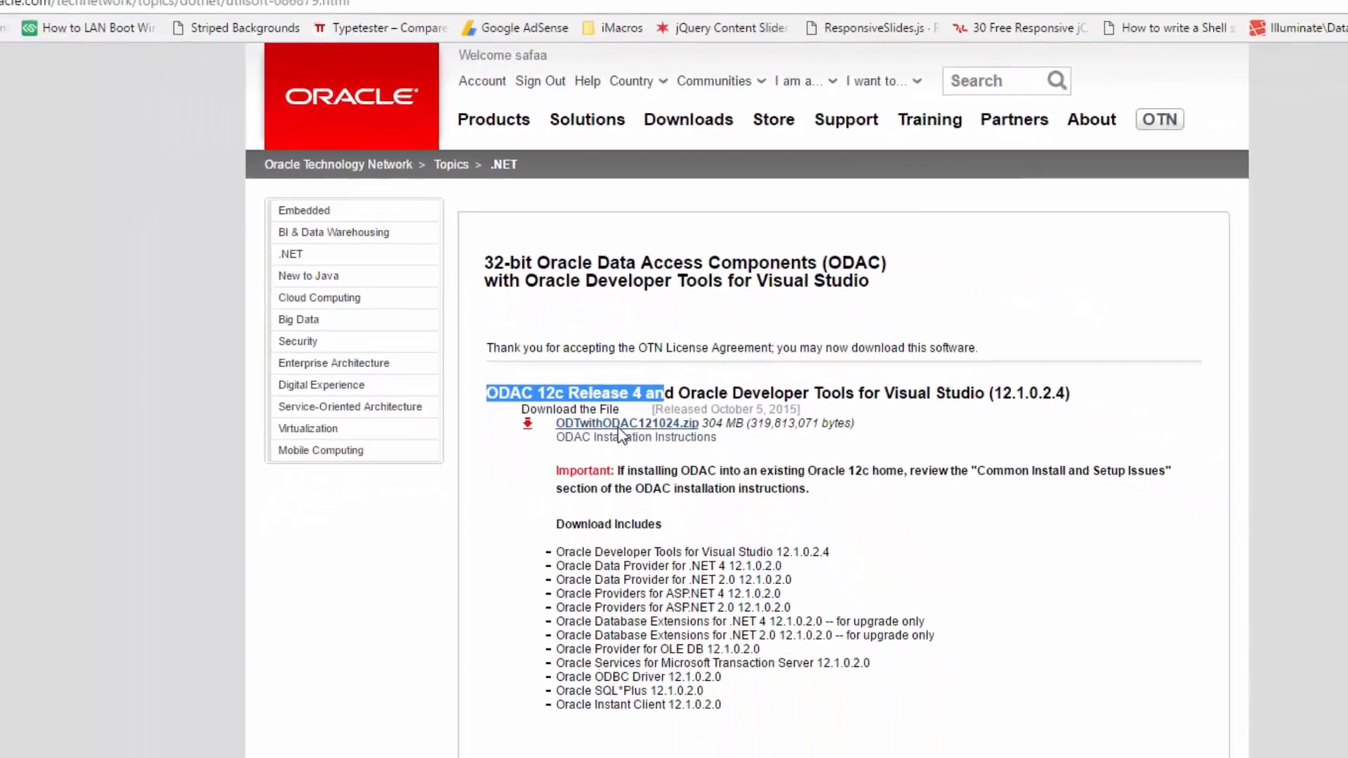
Download ODTwithODAC121024.zip and extract it with 7-Zip into an ODTwithODAC121024 folder
left_click(608, 422)
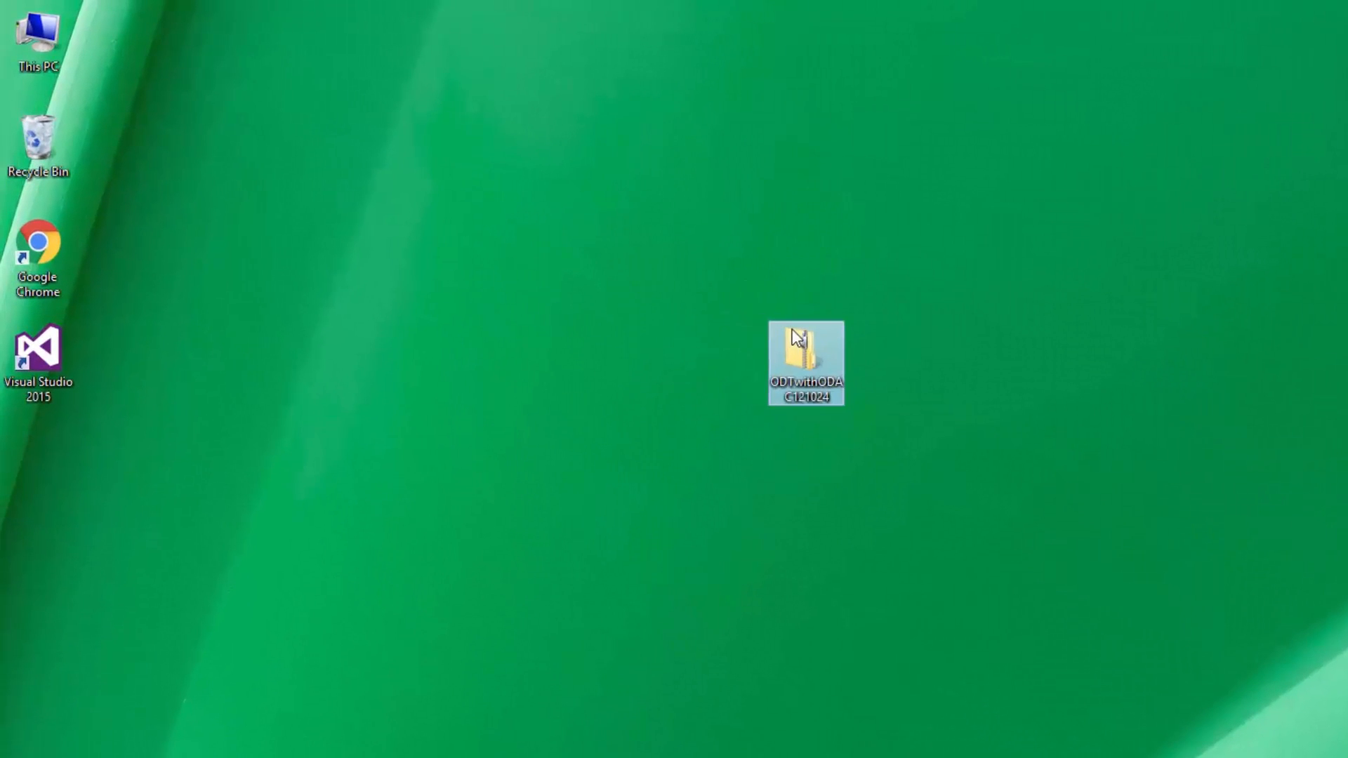
right_click(805, 361)
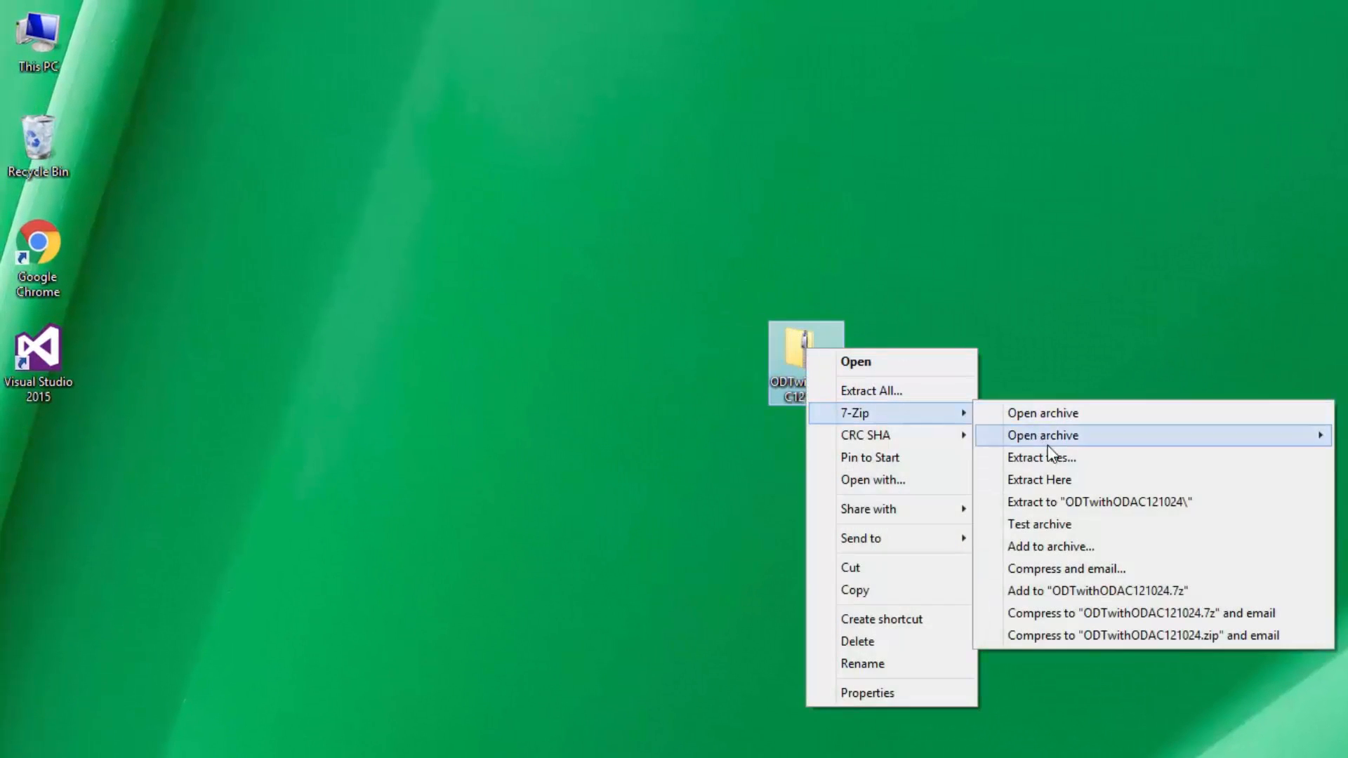
left_click(1041, 456)
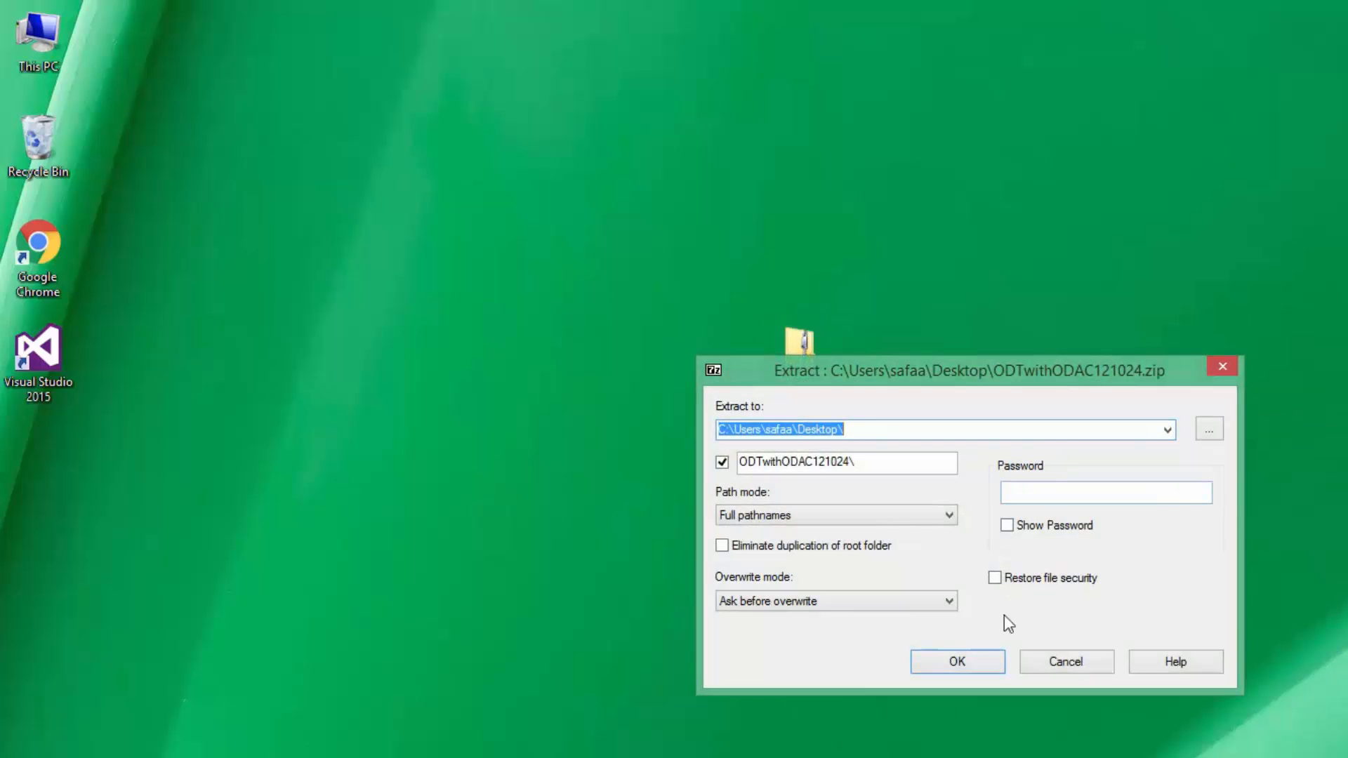
left_click(956, 662)
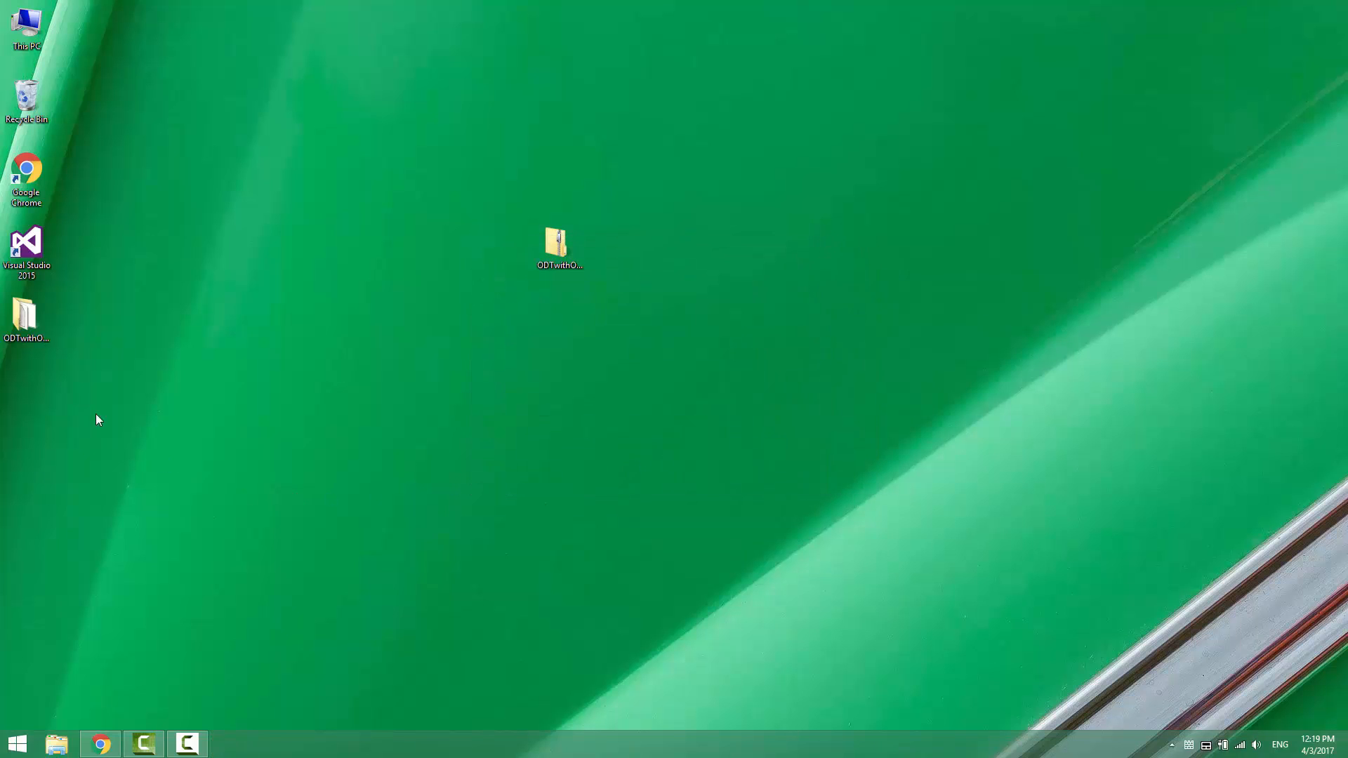
Run setup.exe from the extracted ODTwithODAC121024 folder to start the Oracle Database Client installer
double_click(26, 314)
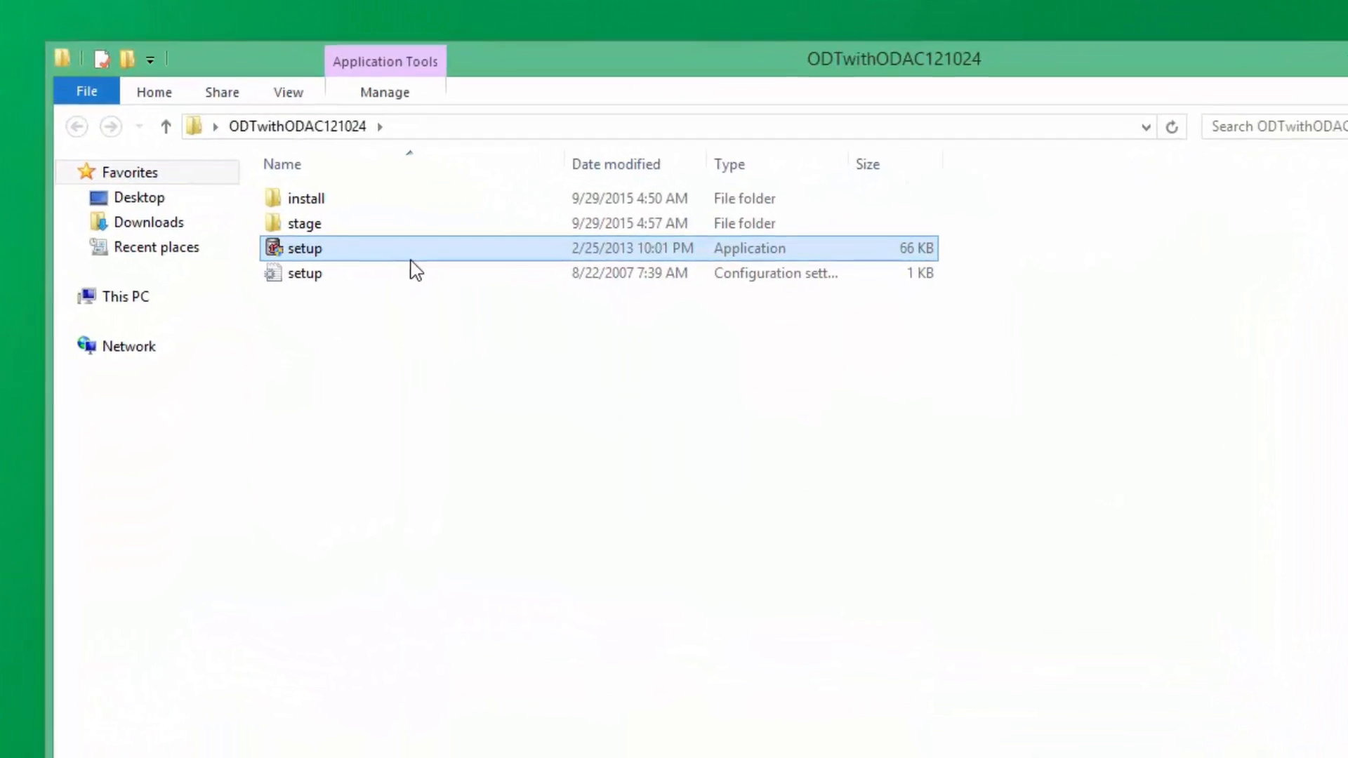
mouse_move(415, 264)
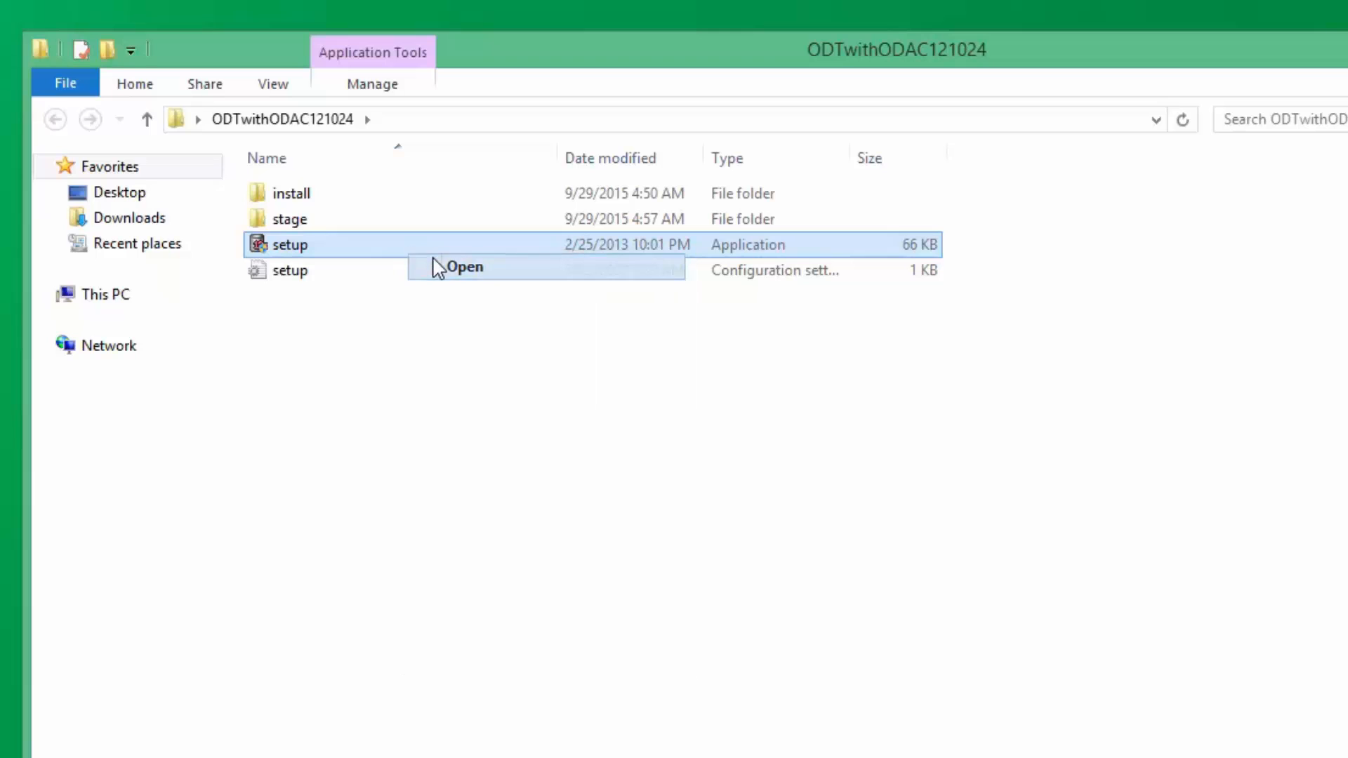
left_click(464, 267)
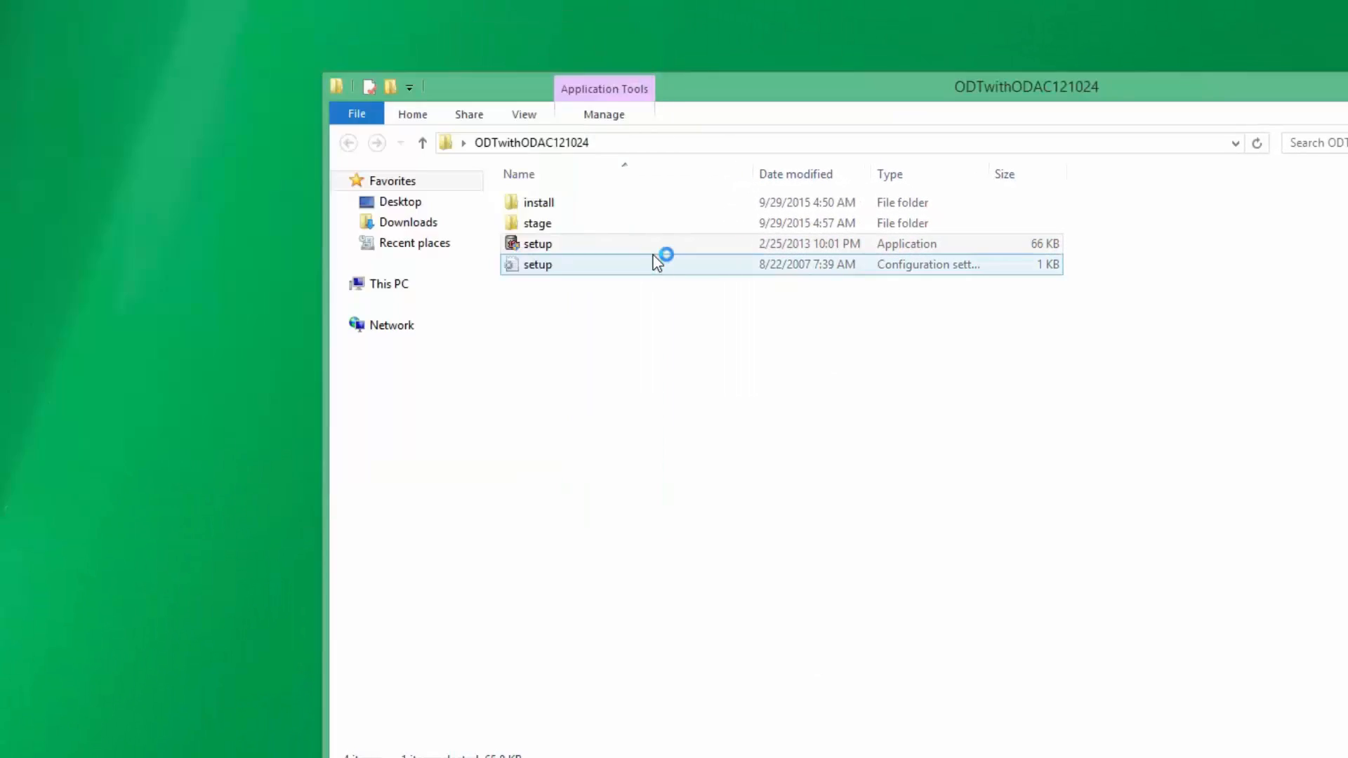
double_click(537, 243)
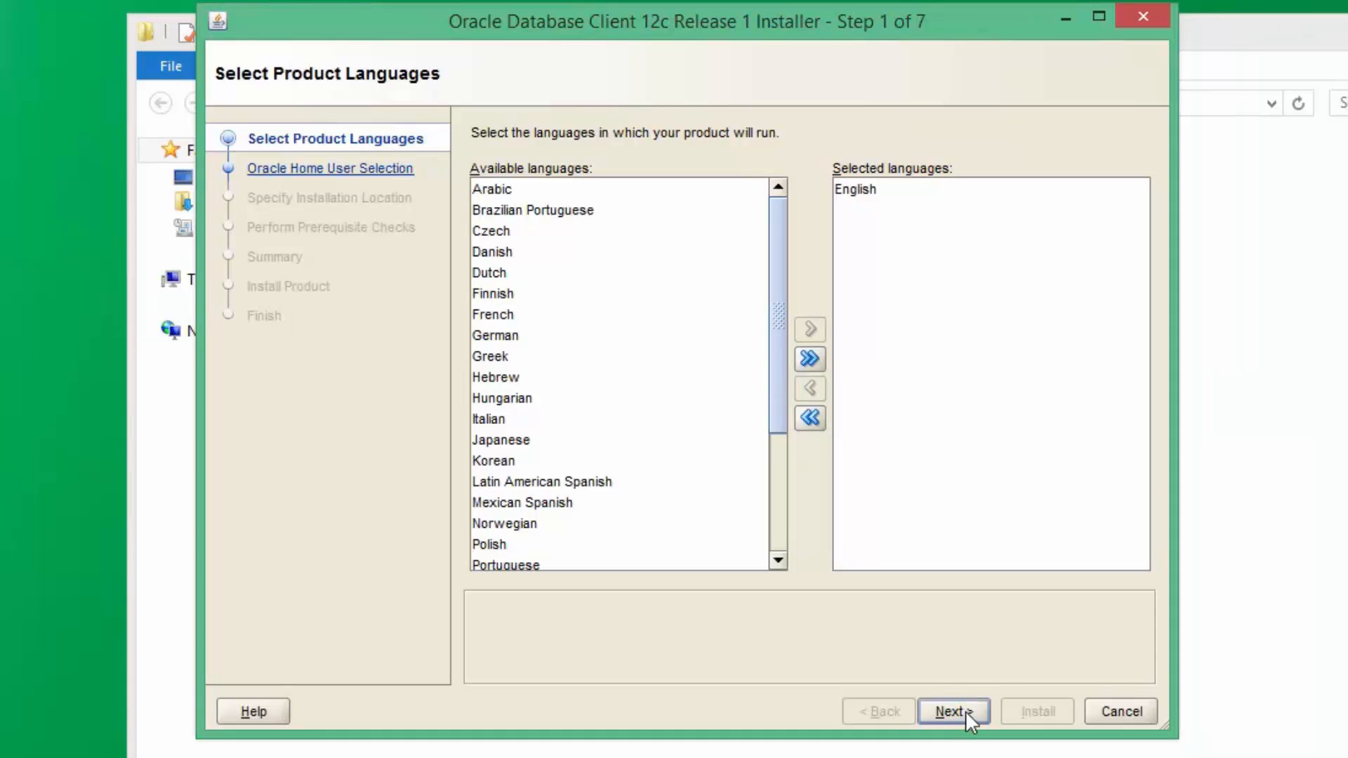
Keep English, the Windows built-in account, and the default Oracle base and software locations
left_click(953, 711)
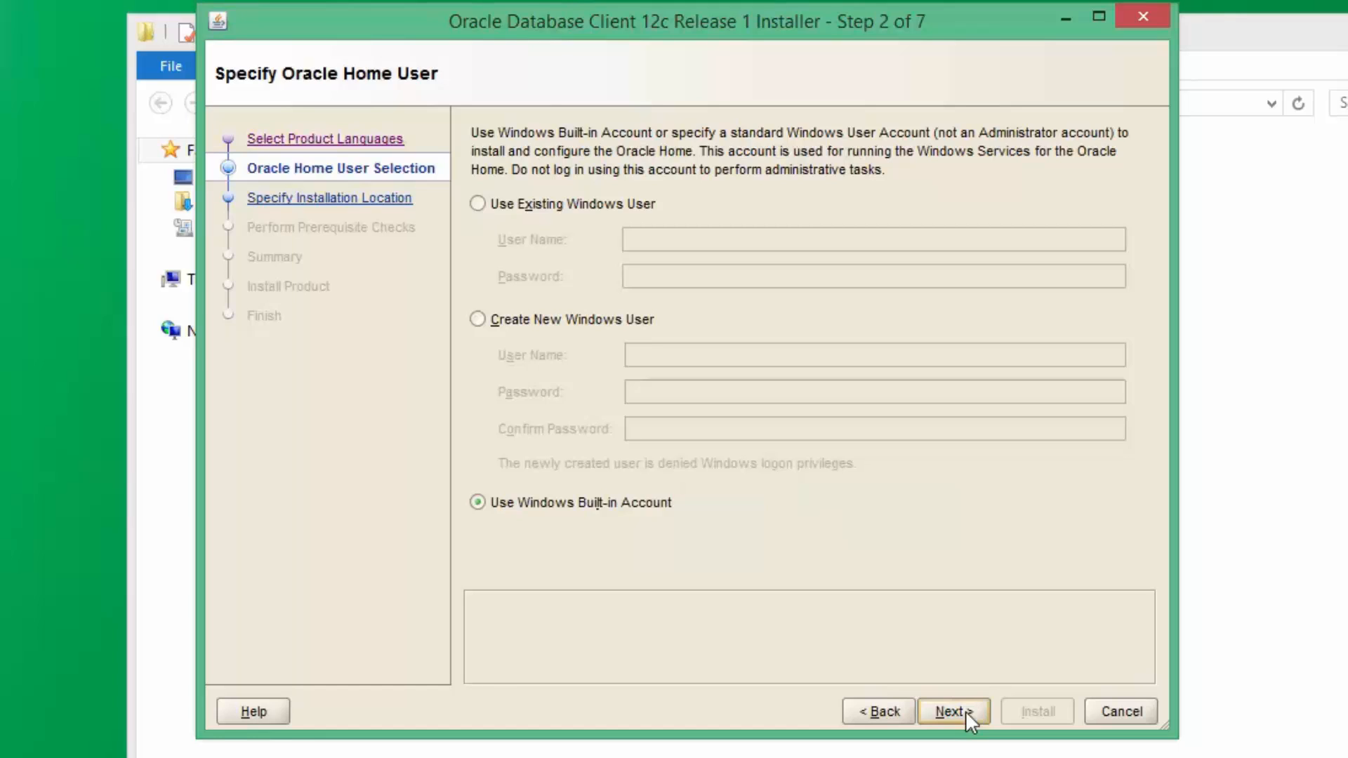
mouse_move(606, 526)
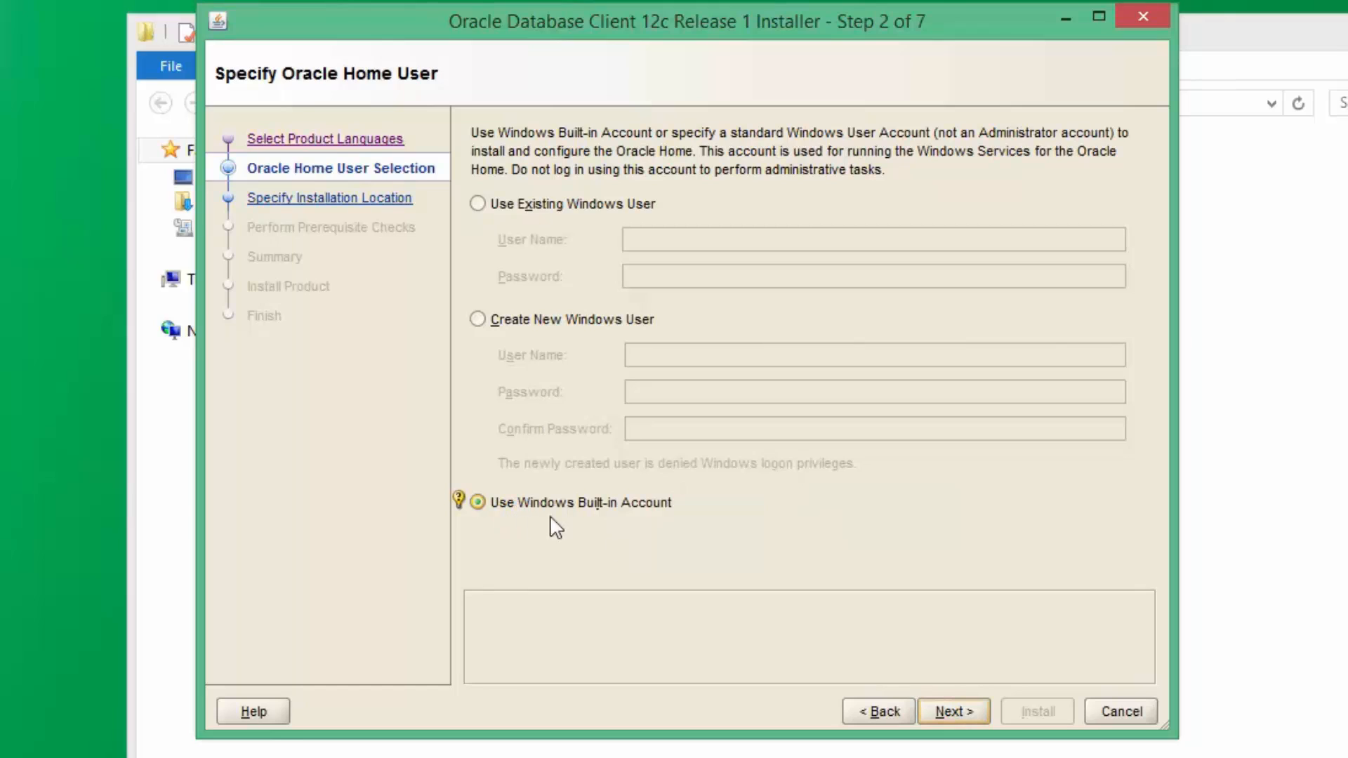
mouse_move(961, 717)
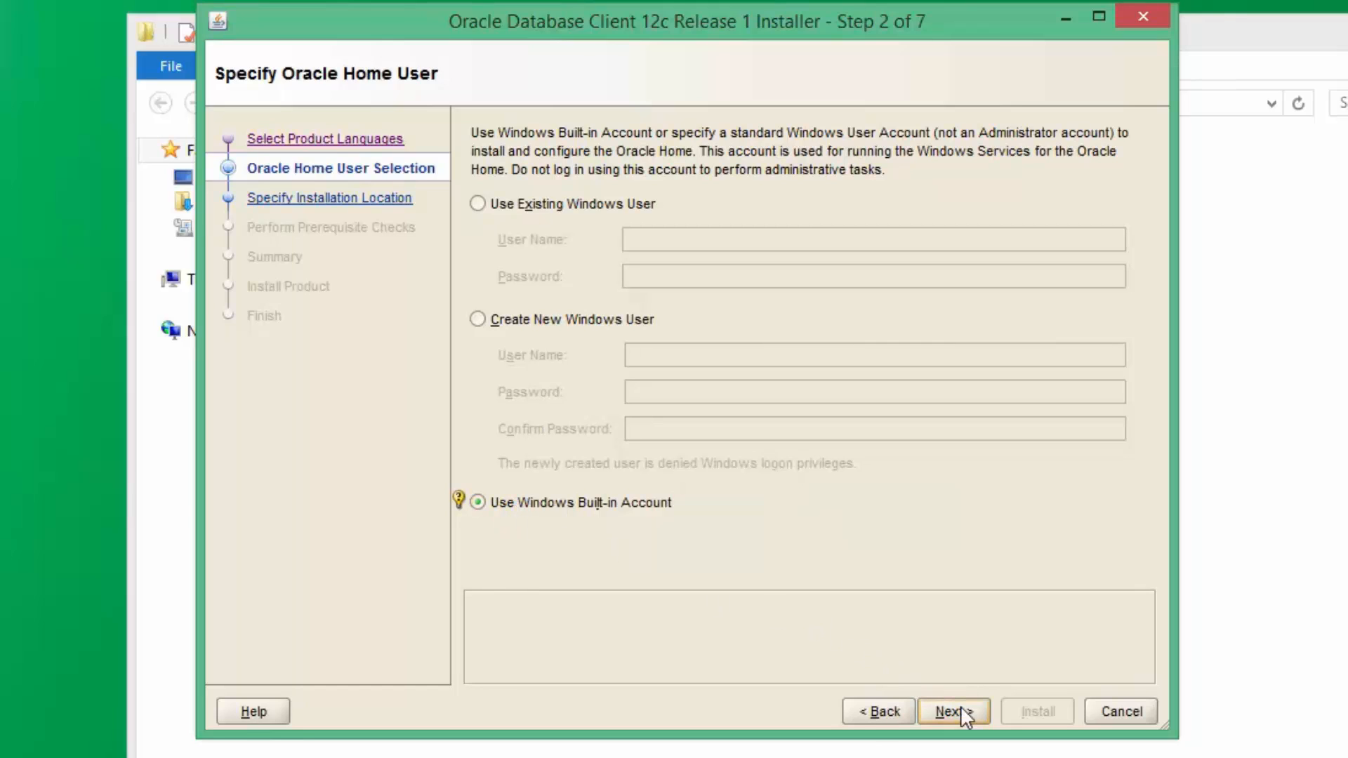
left_click(952, 711)
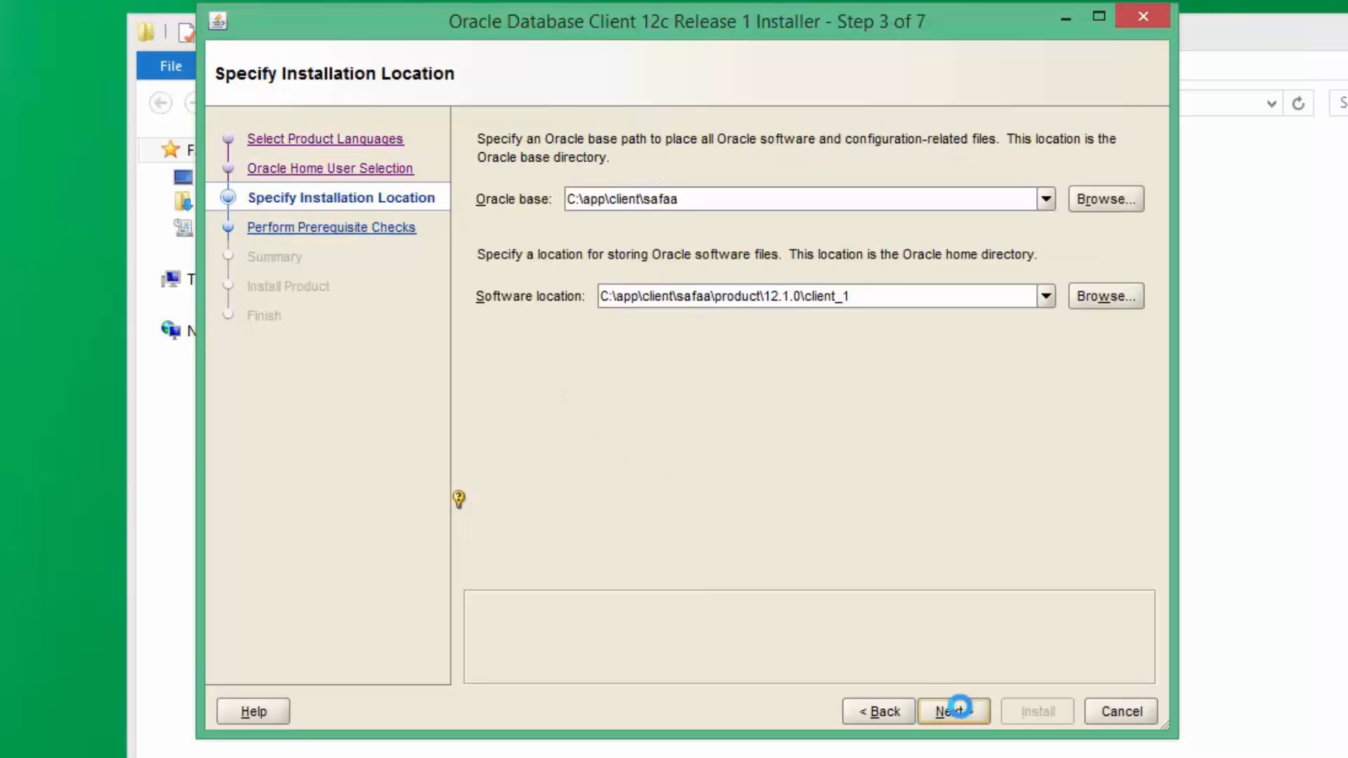
left_click(731, 199)
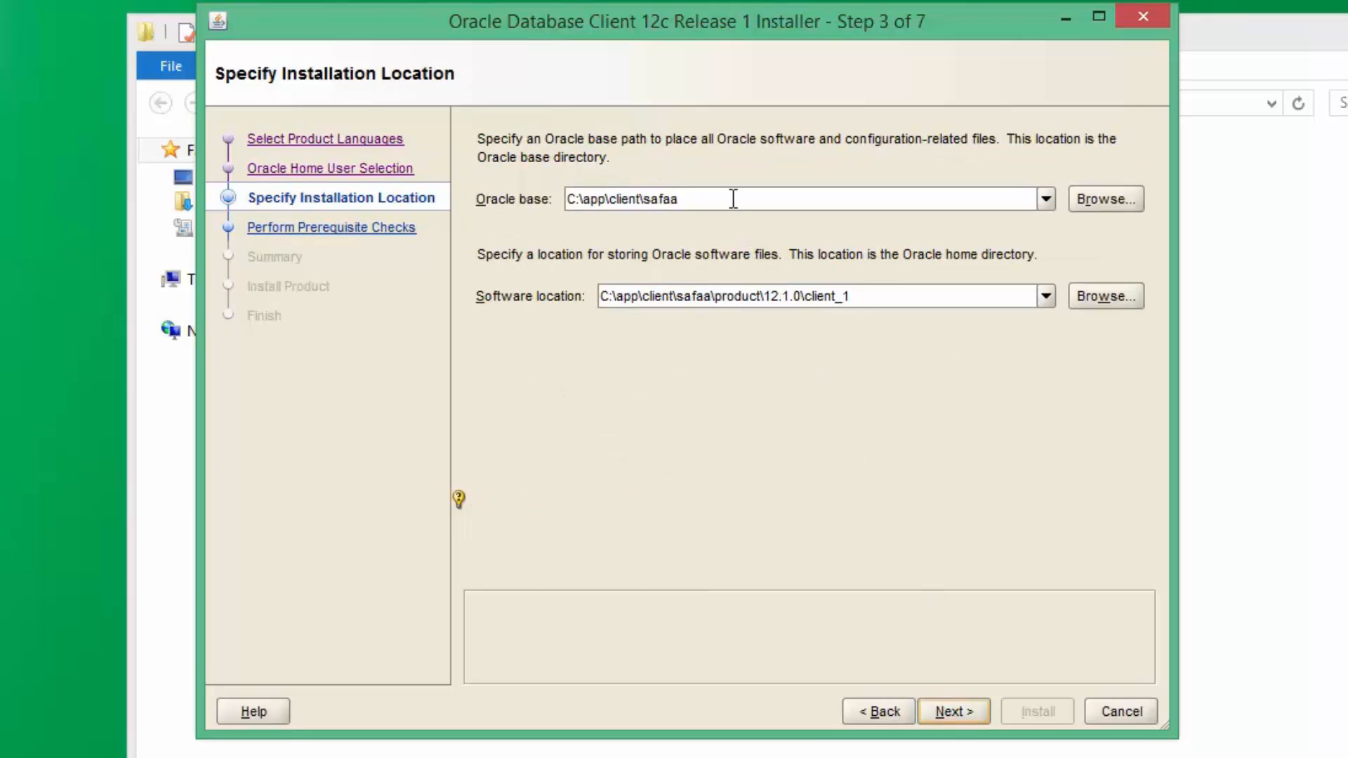
left_click(826, 295)
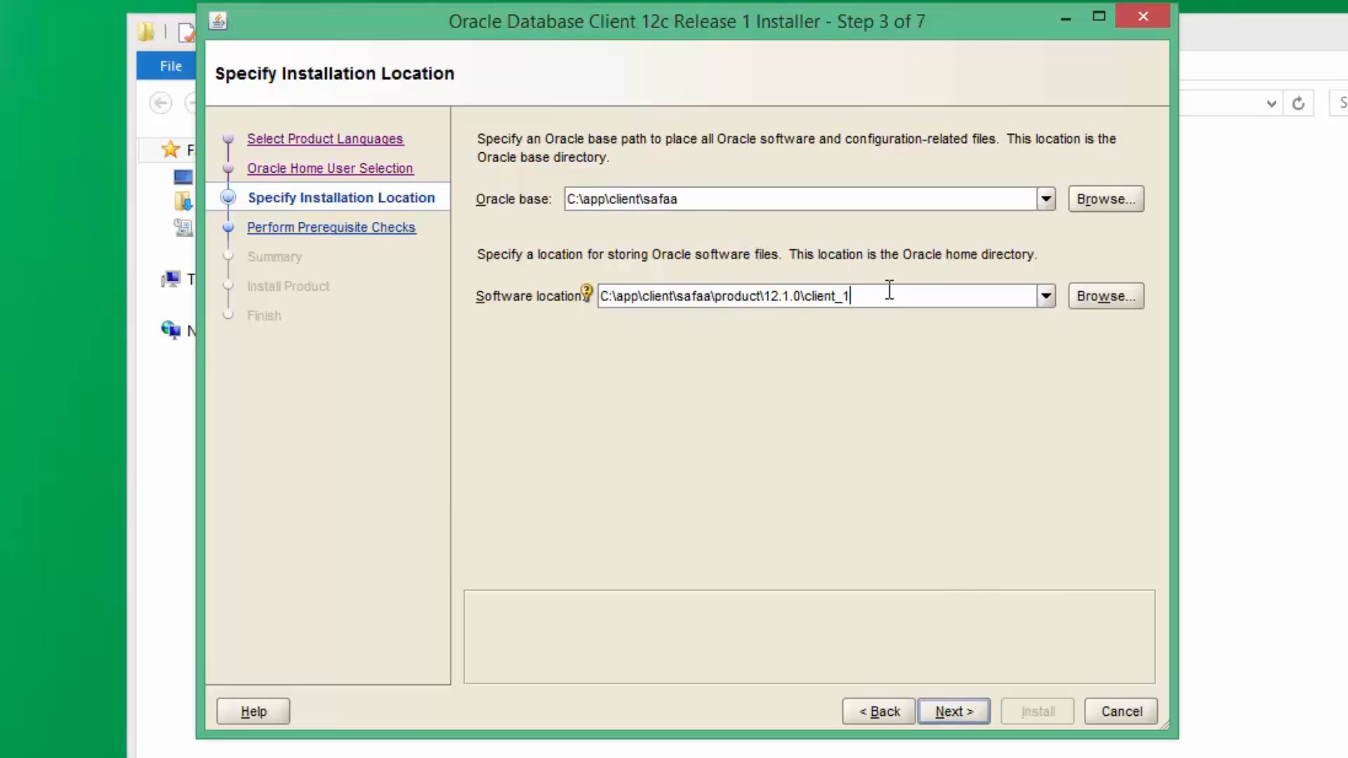
mouse_move(940, 562)
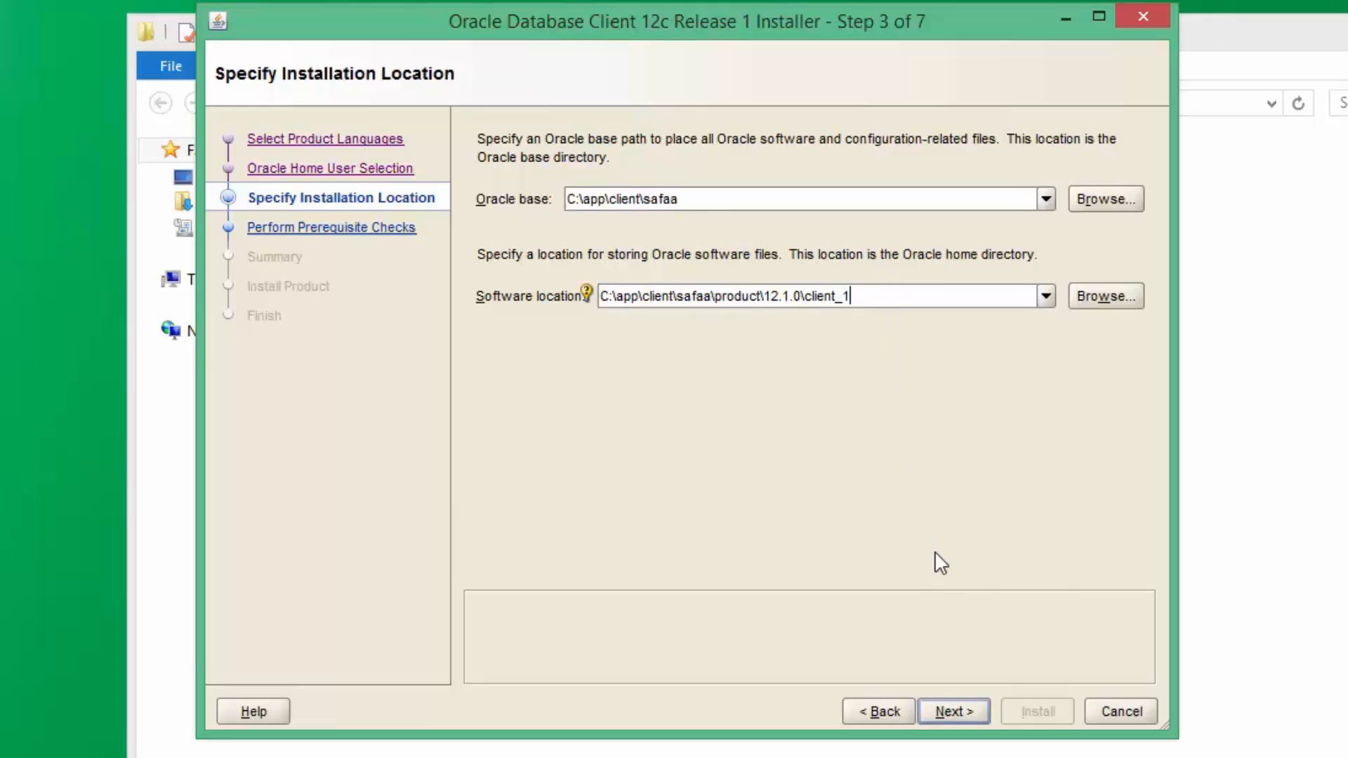
mouse_move(948, 716)
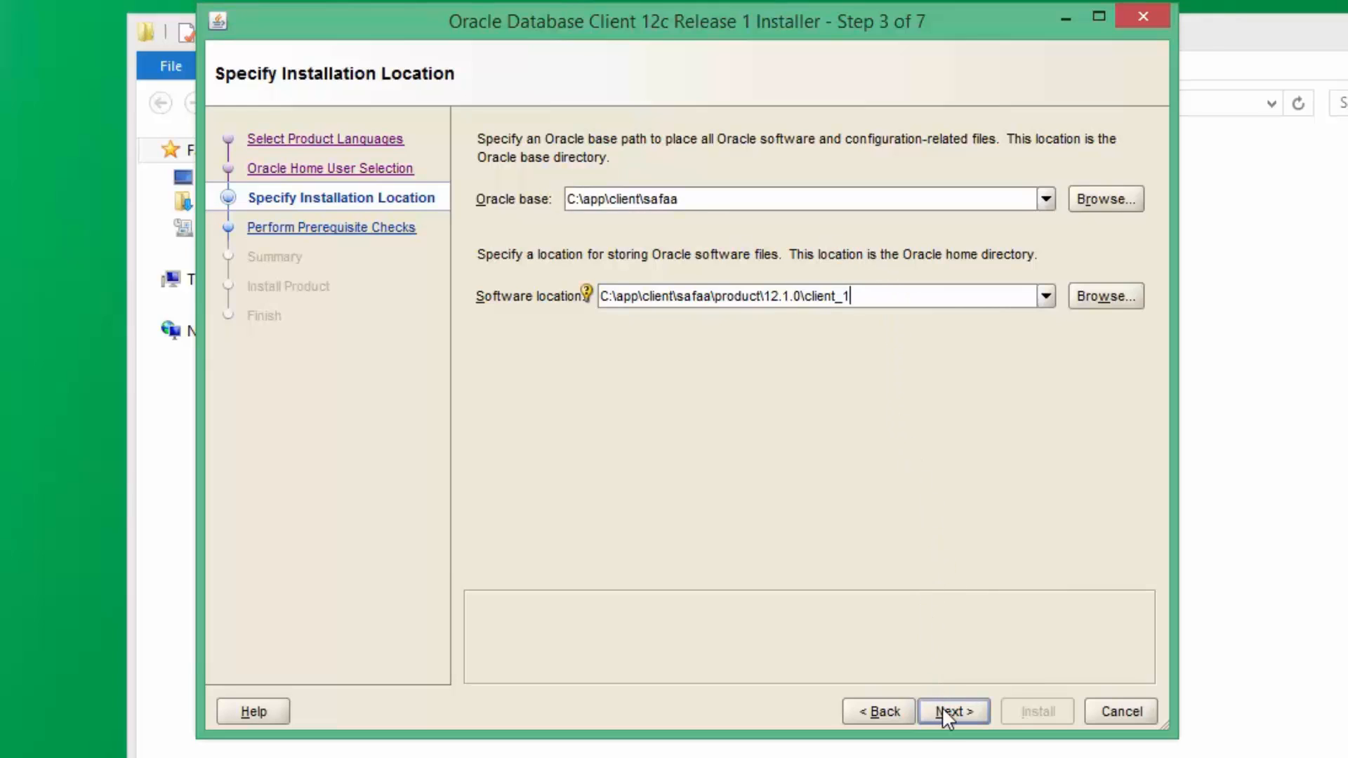
left_click(953, 711)
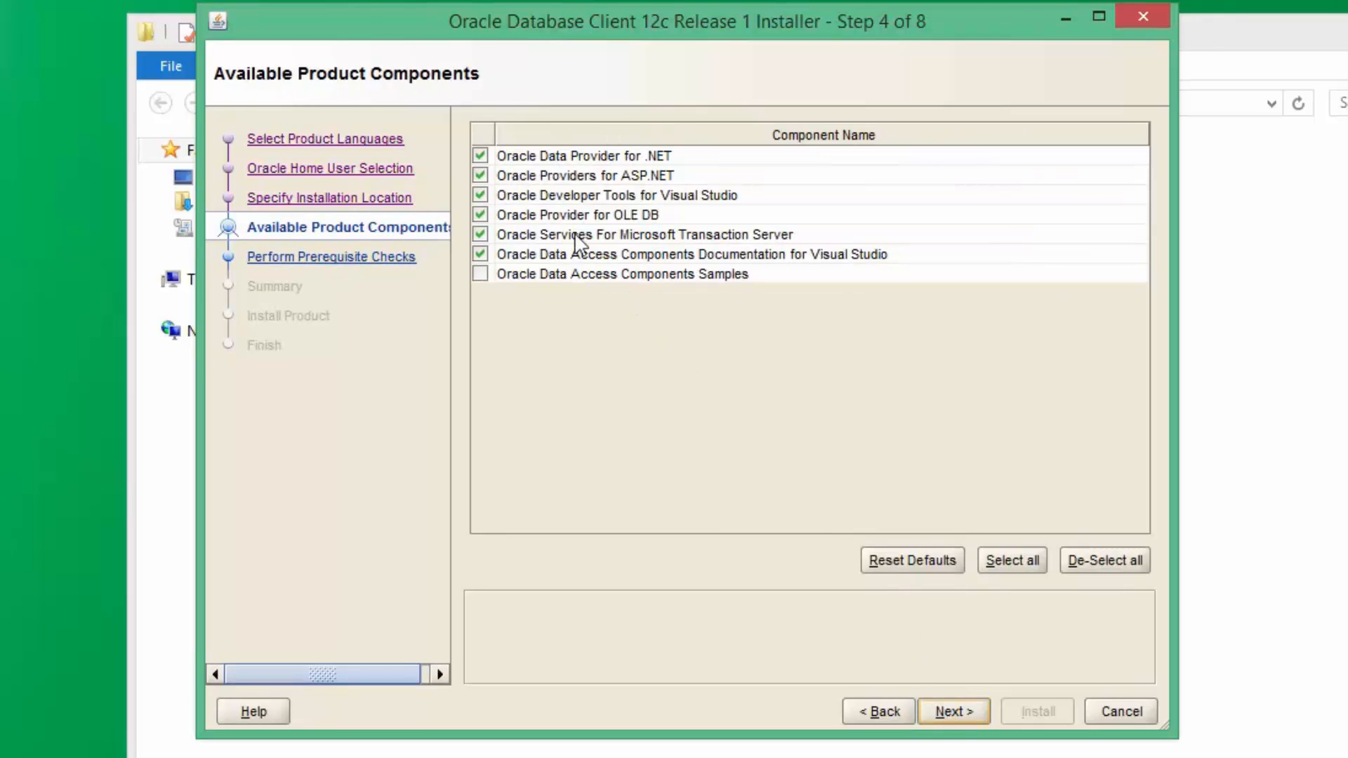
Deselect ASP.NET providers, OLE DB provider and documentation; disable machine-wide ODP.NET configuration
left_click(480, 175)
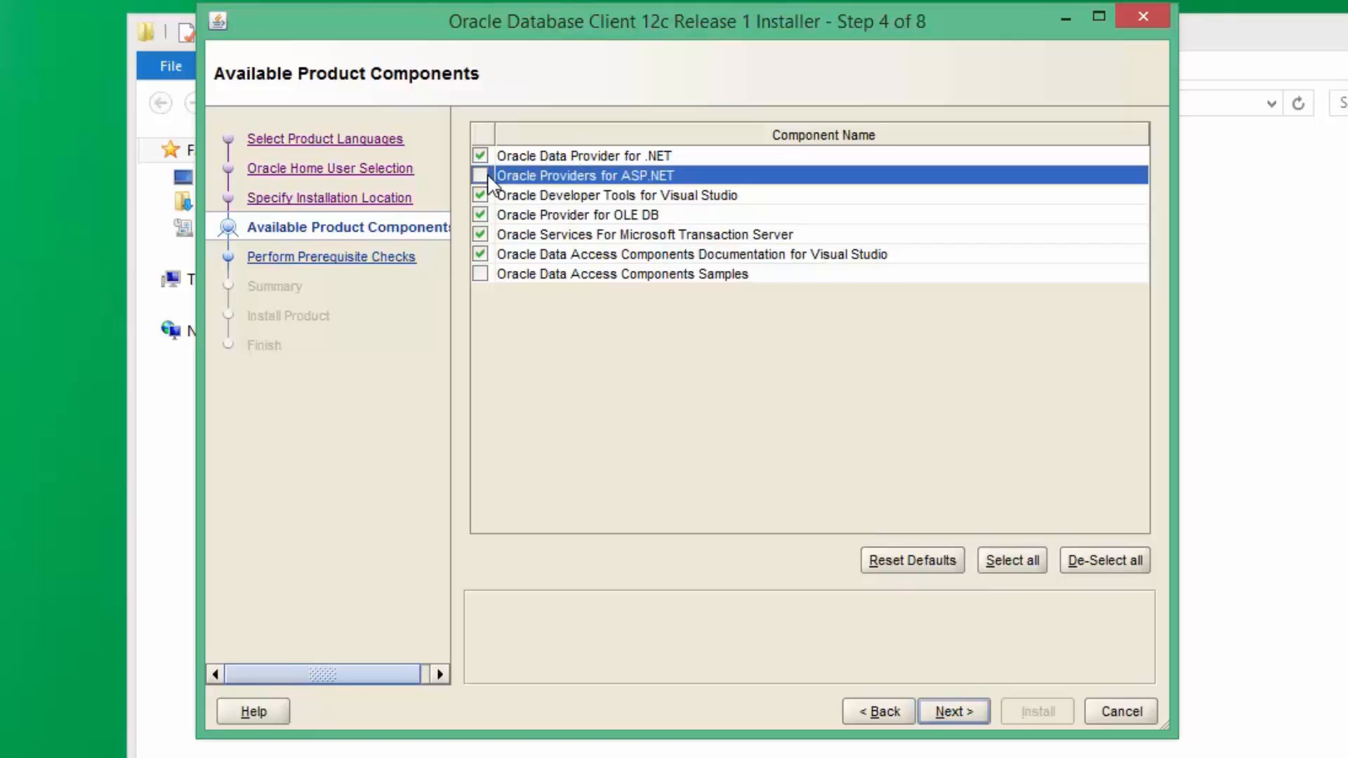
left_click(578, 215)
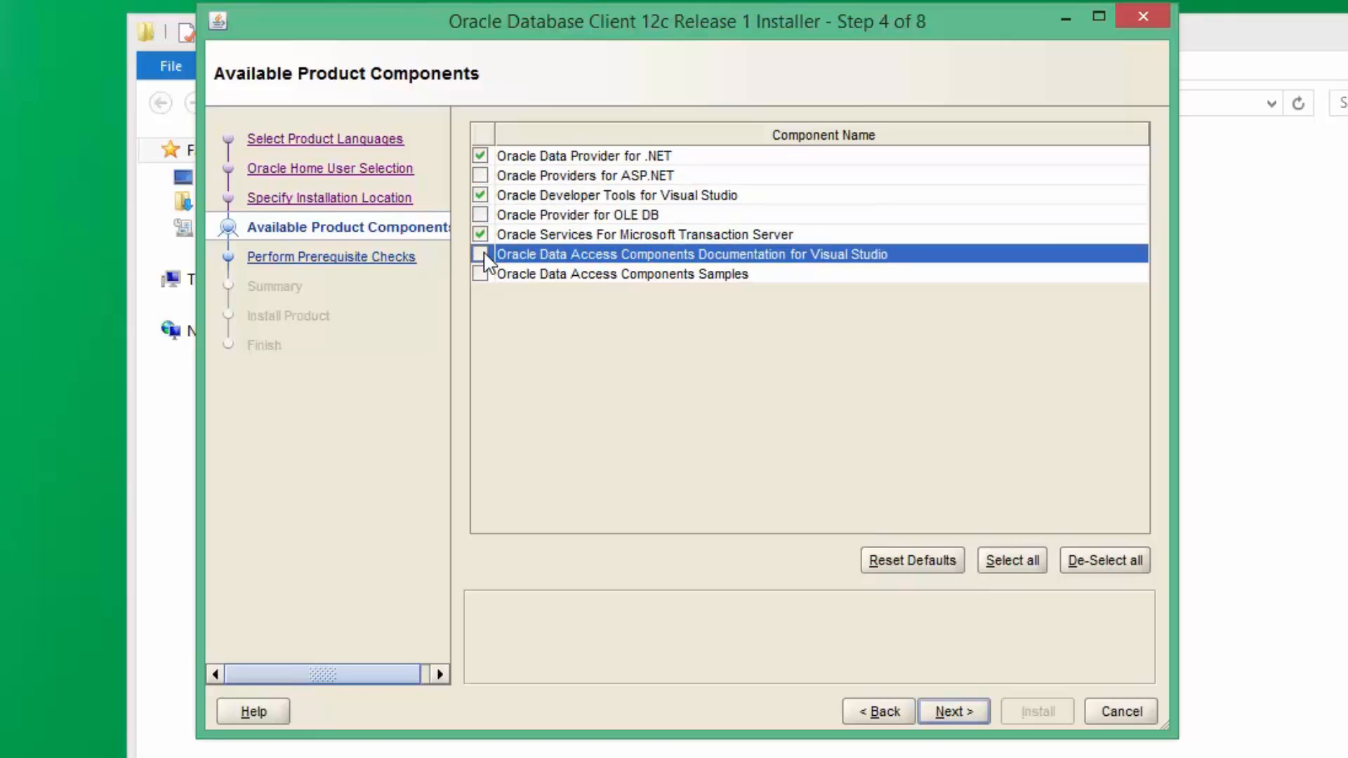
left_click(615, 195)
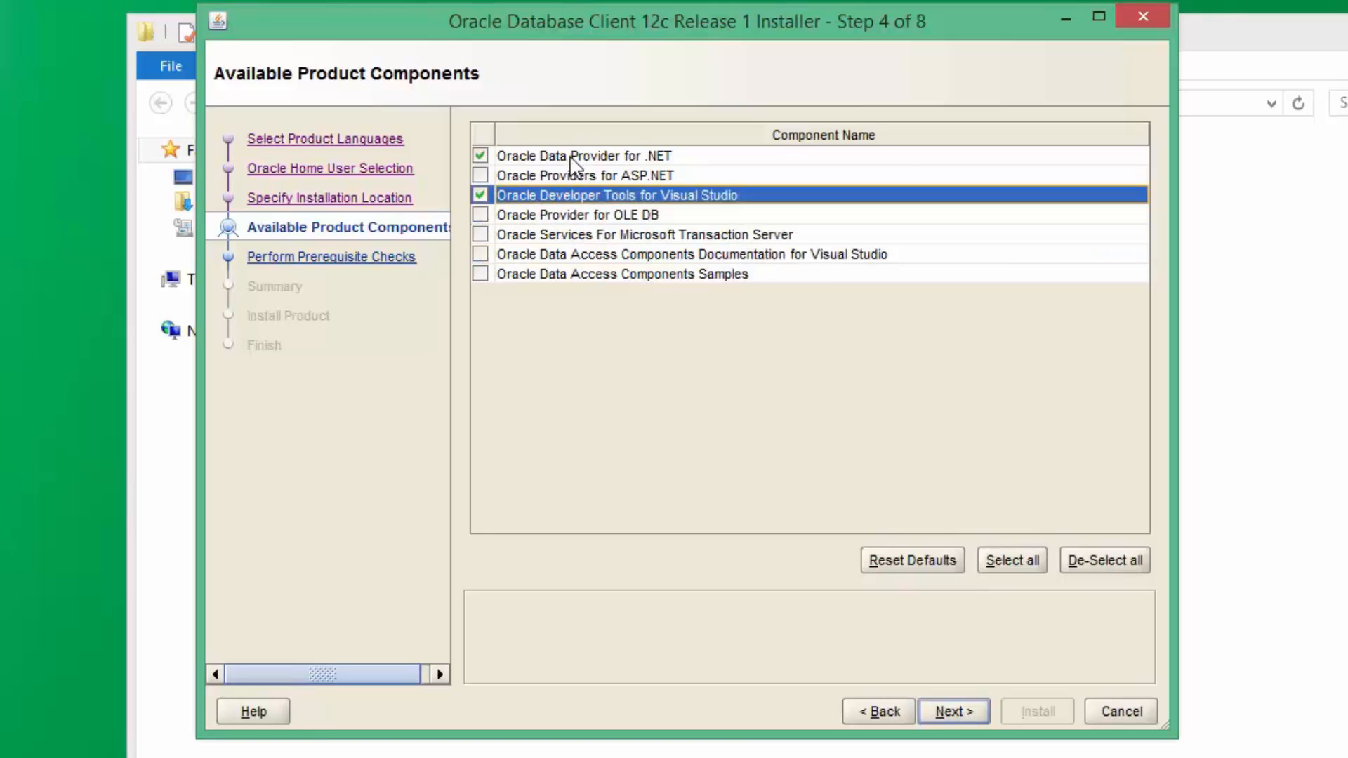
mouse_move(959, 669)
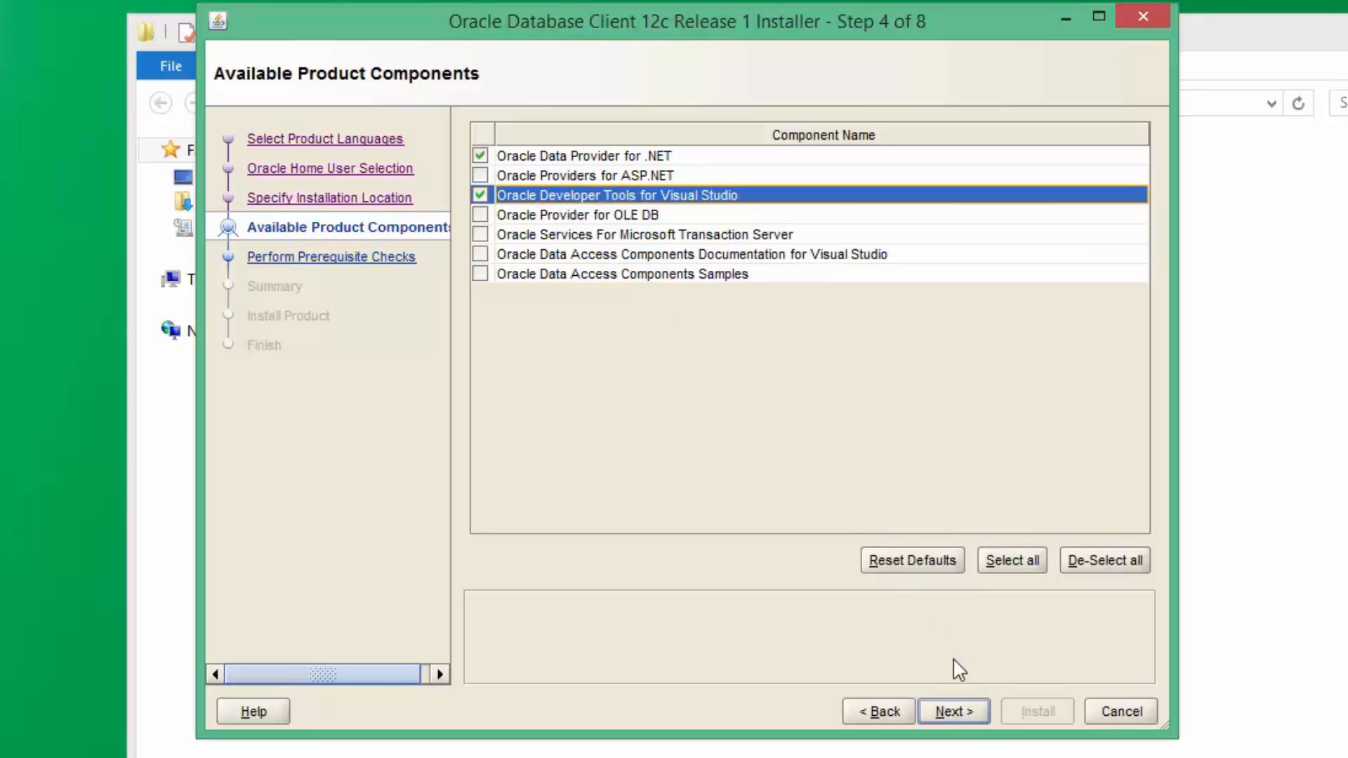
mouse_move(970, 723)
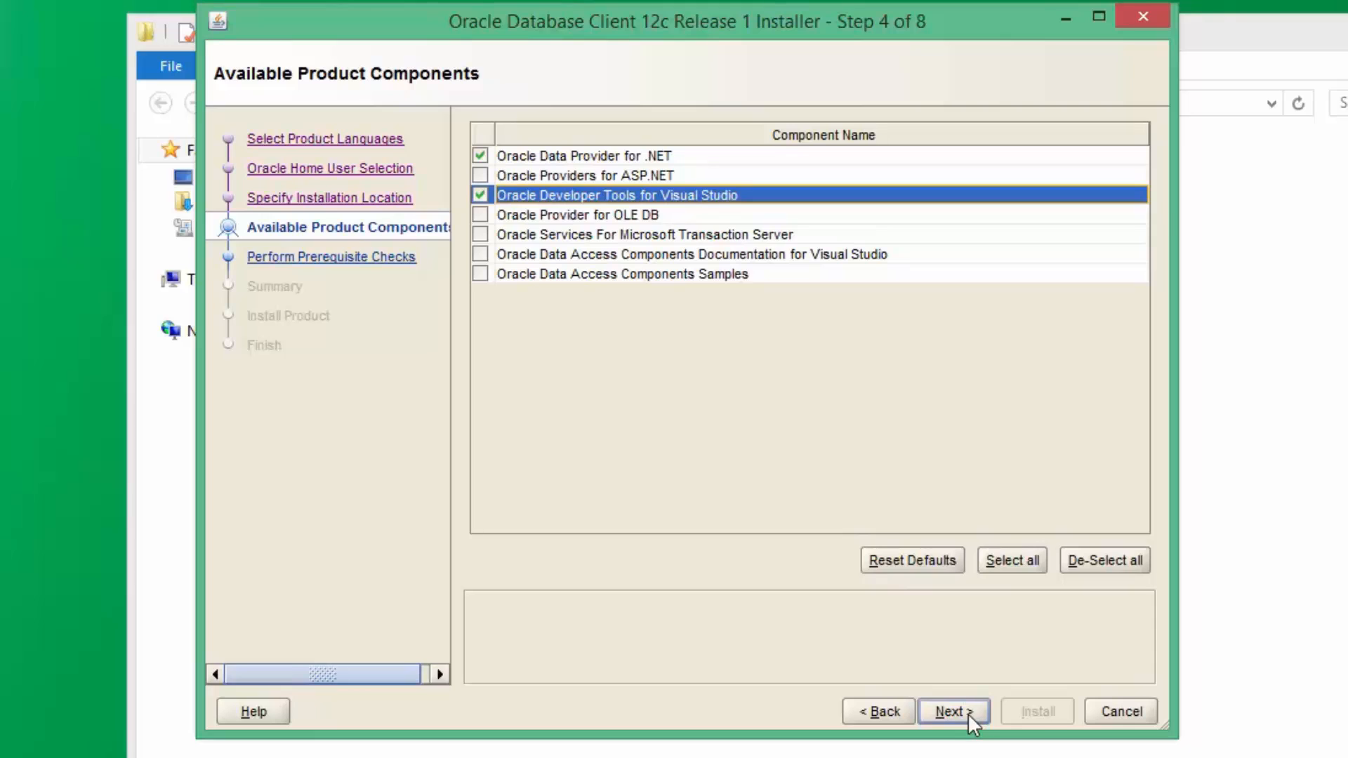
left_click(952, 712)
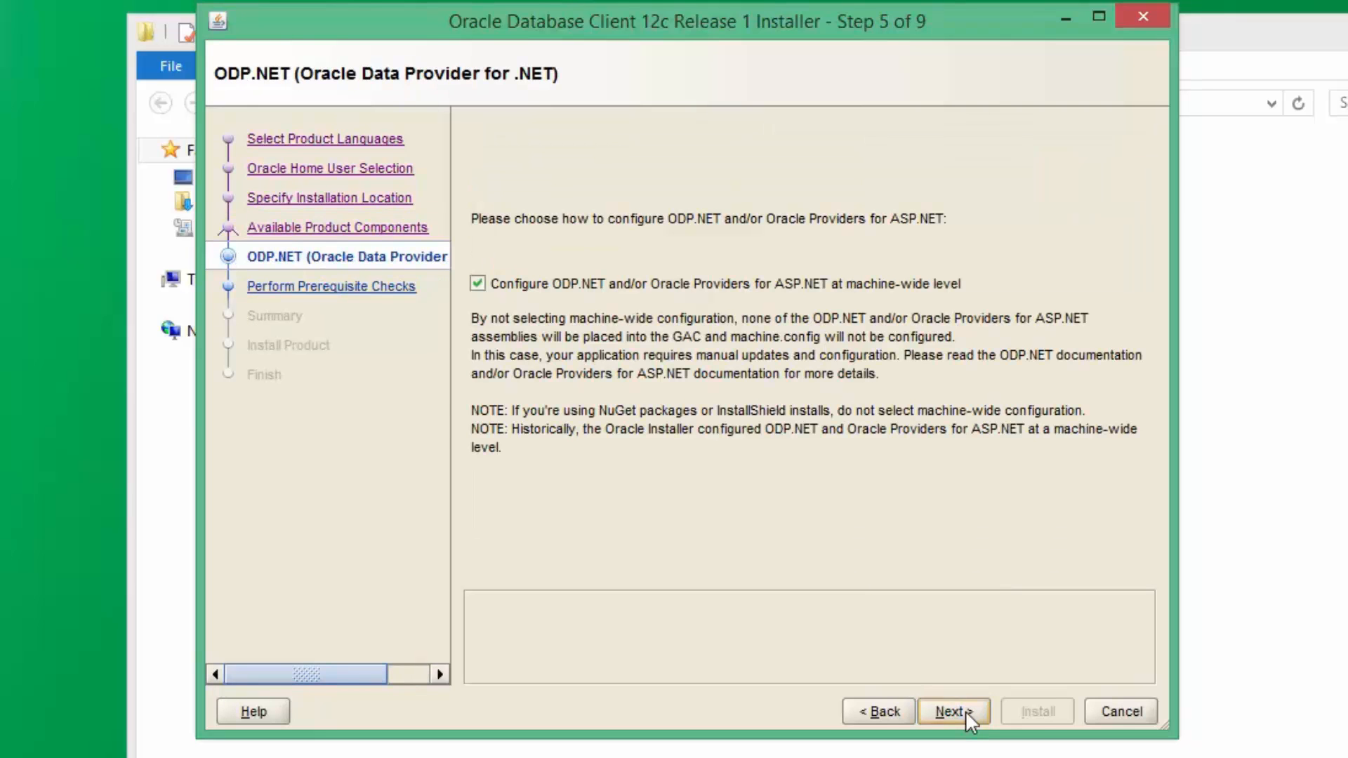
left_click(478, 283)
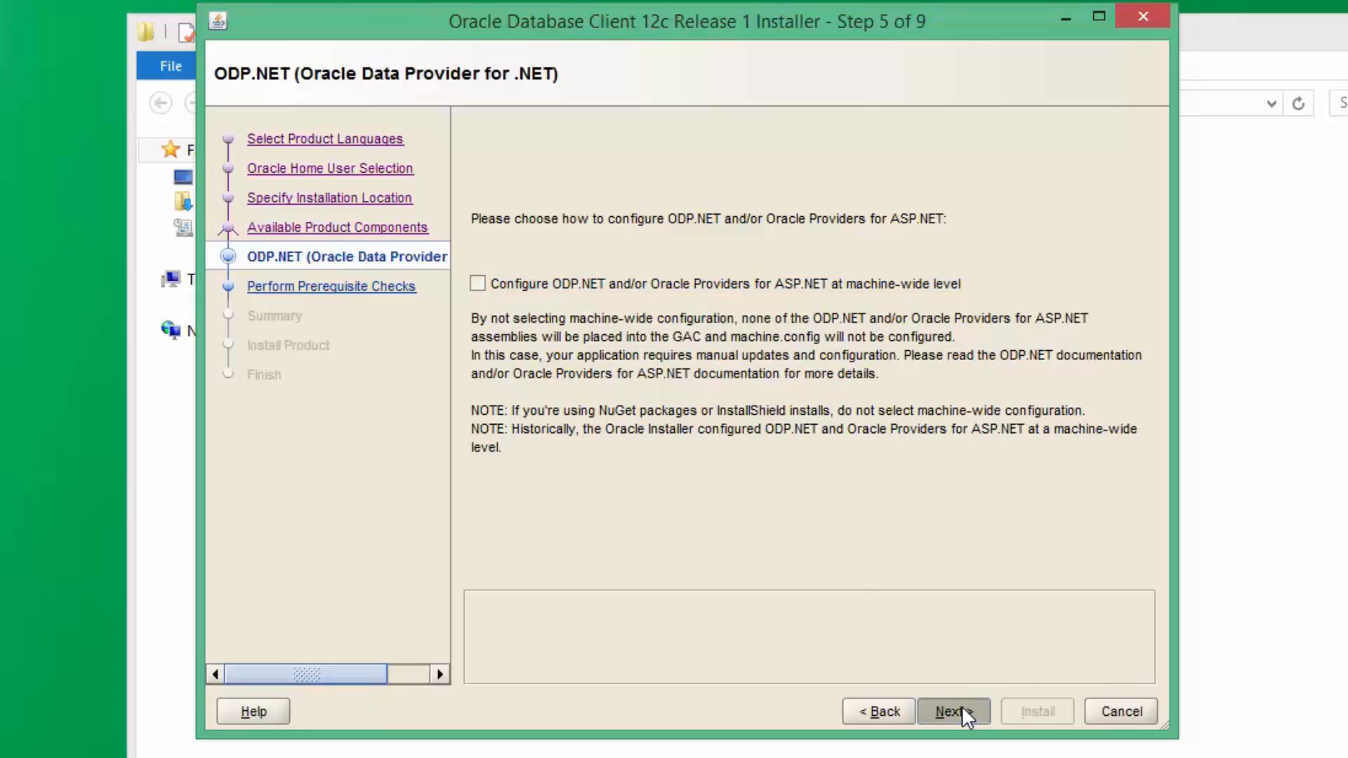
Skip the connection alias, pass prerequisite checks and summary, and install the Oracle client
left_click(952, 711)
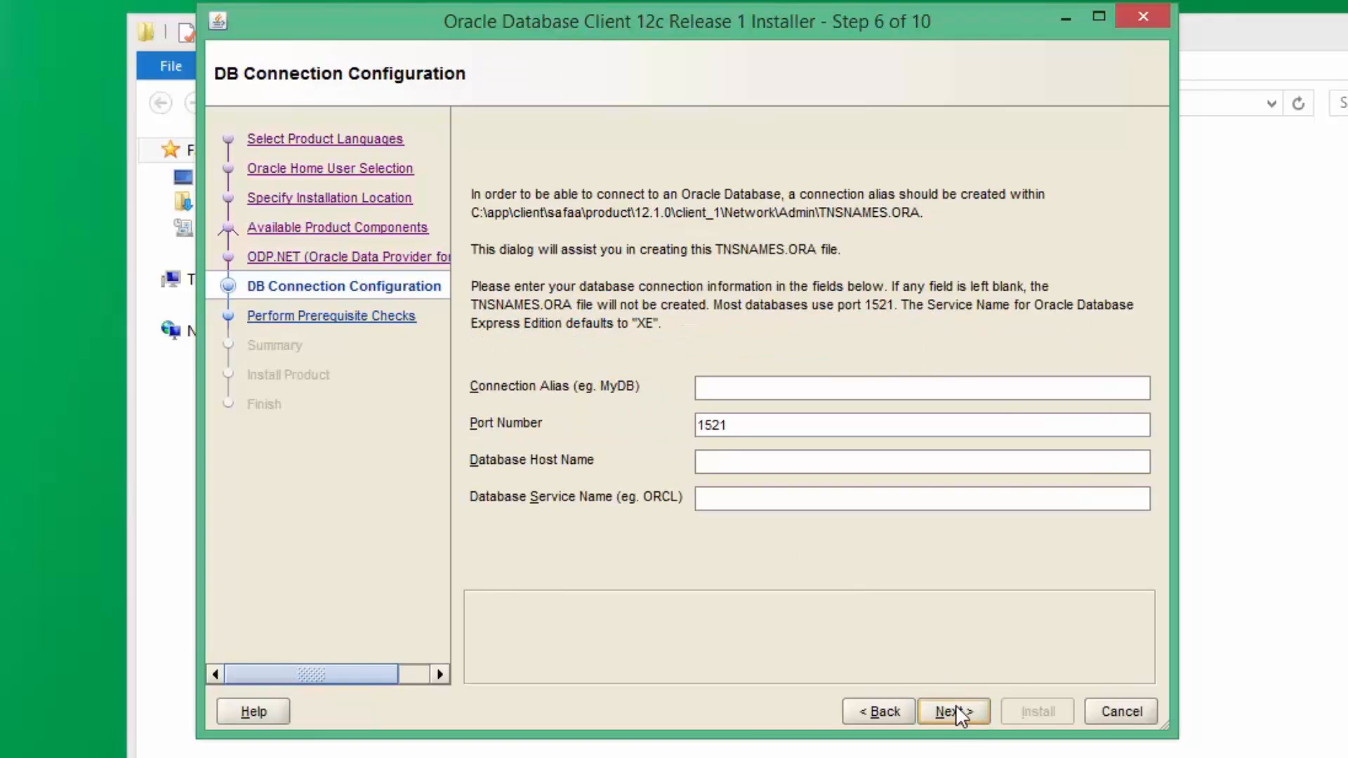
left_click(953, 711)
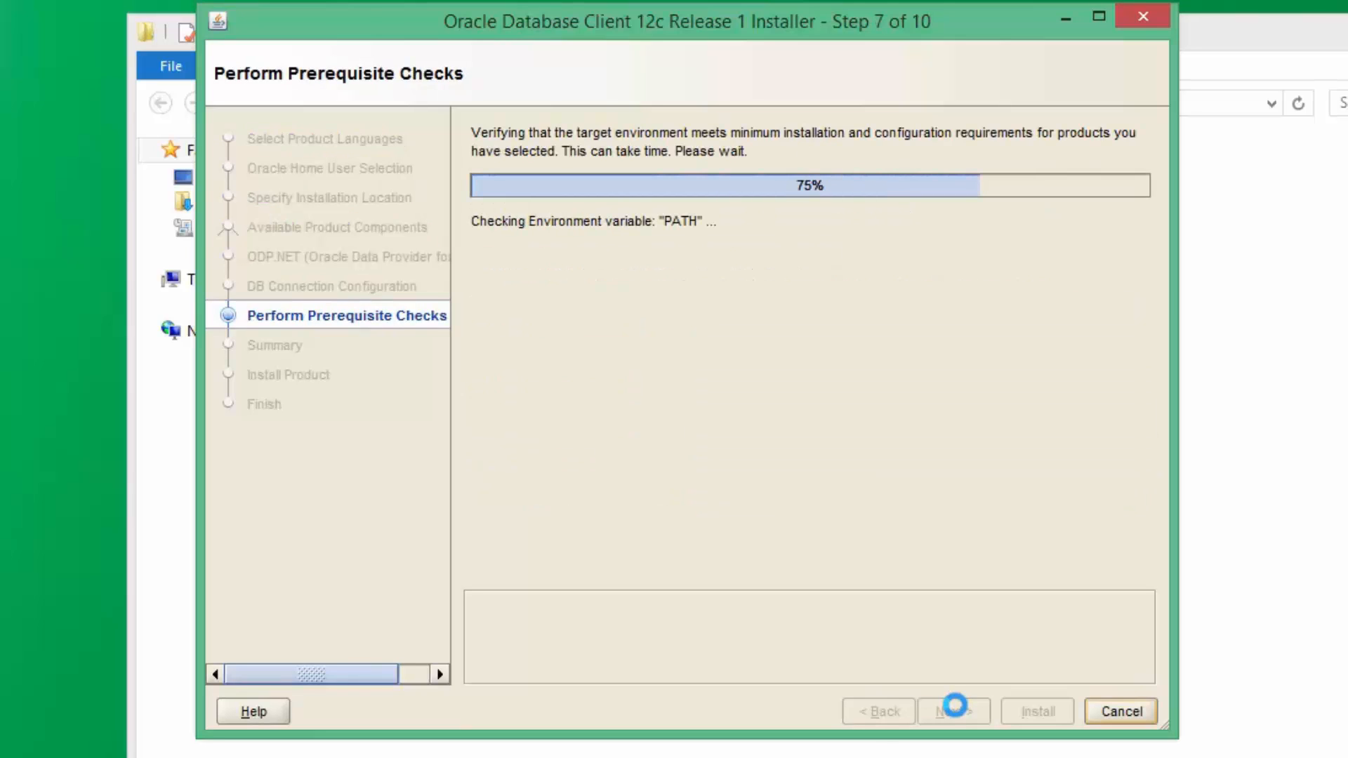
left_click(953, 711)
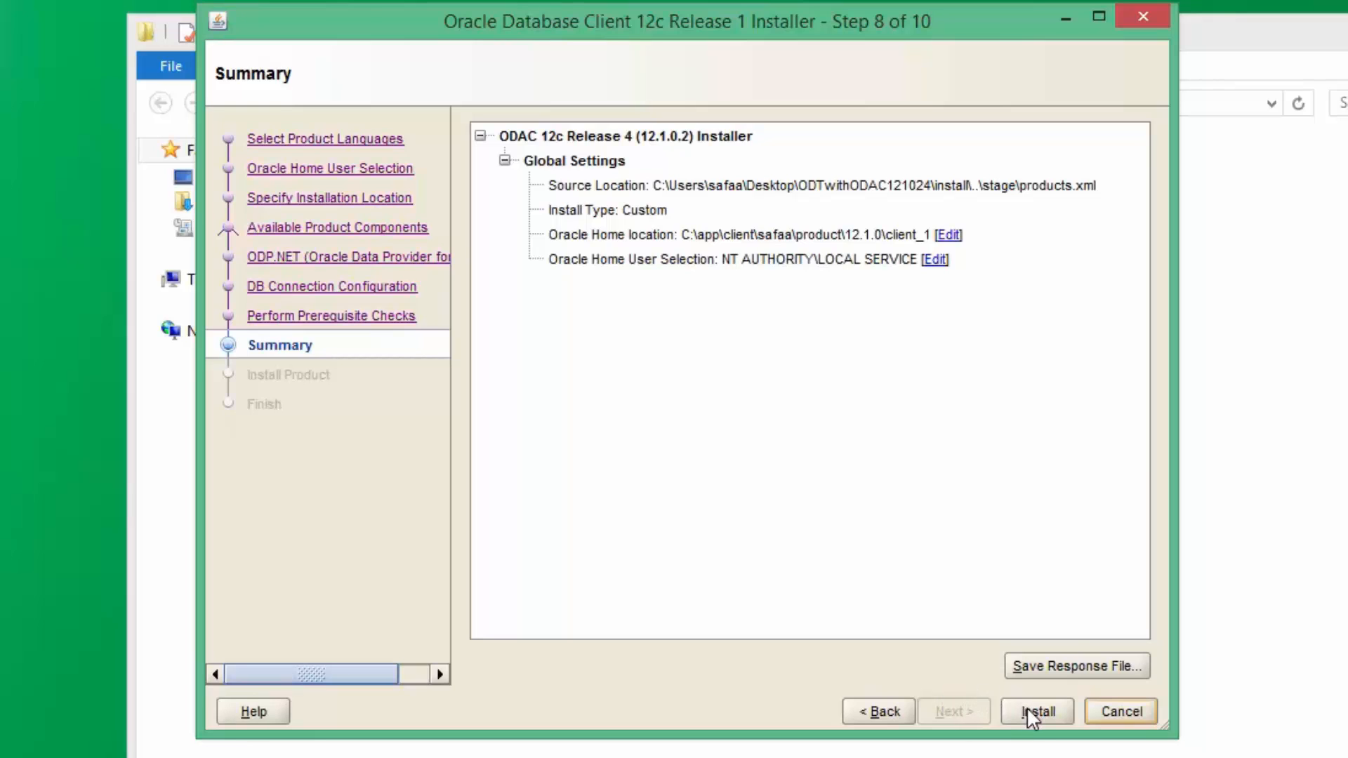
left_click(1036, 711)
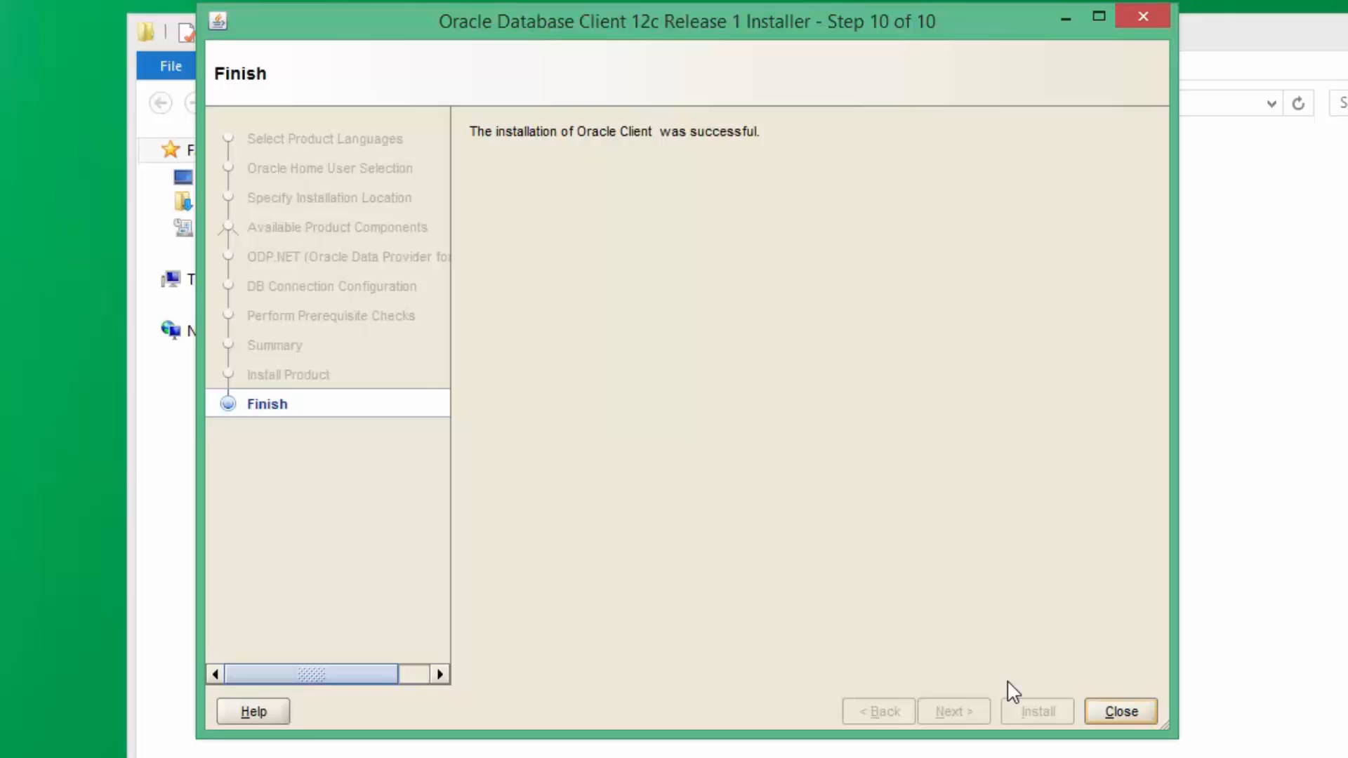
Close the installer and File Explorer window, then launch Visual Studio 2015 from the desktop shortcut
left_click(1119, 711)
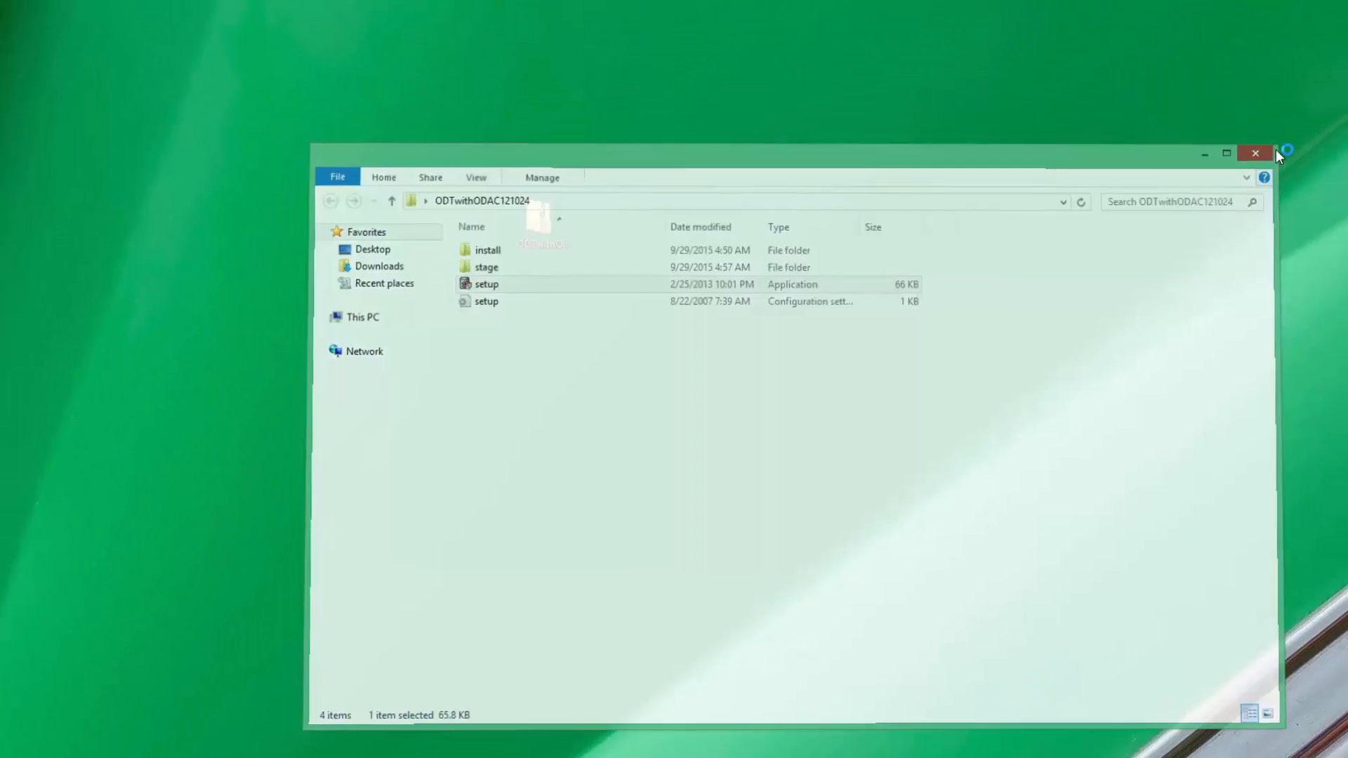
left_click(1255, 153)
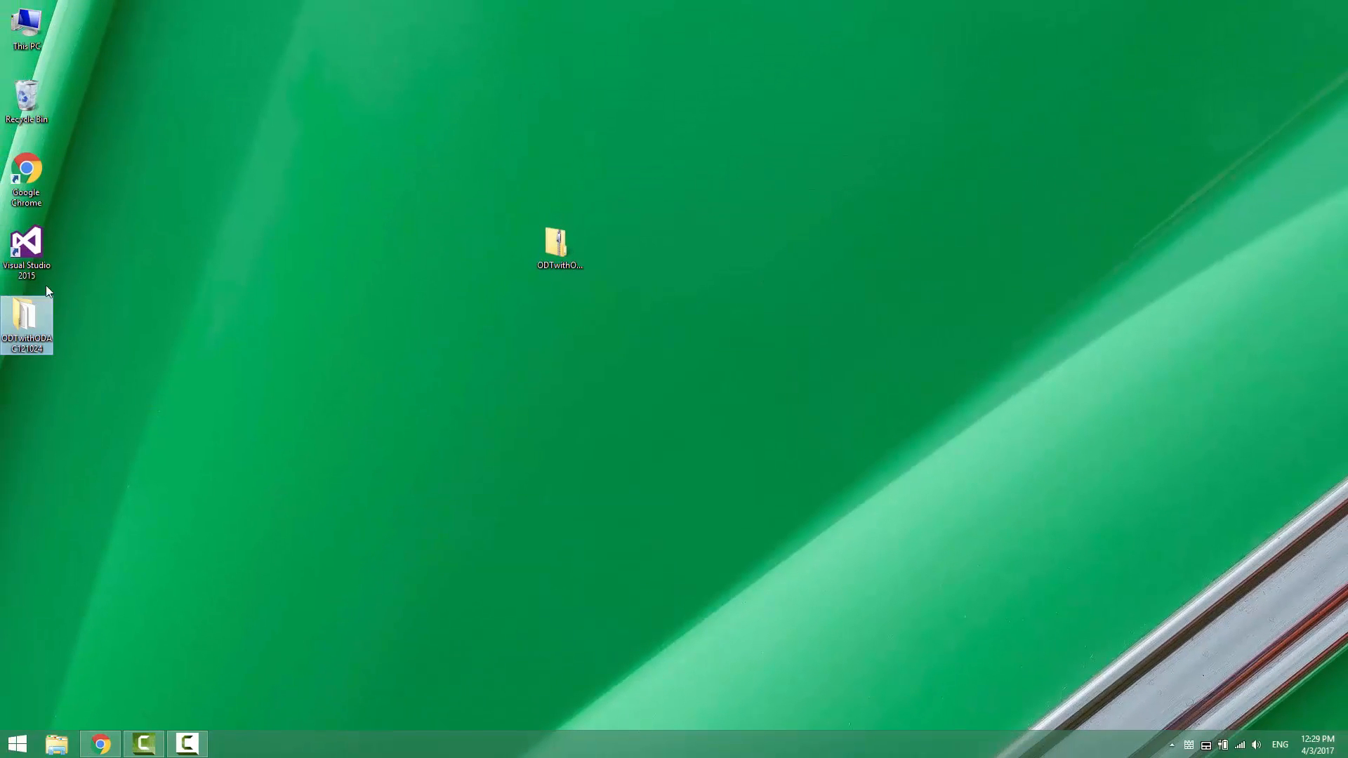
right_click(26, 249)
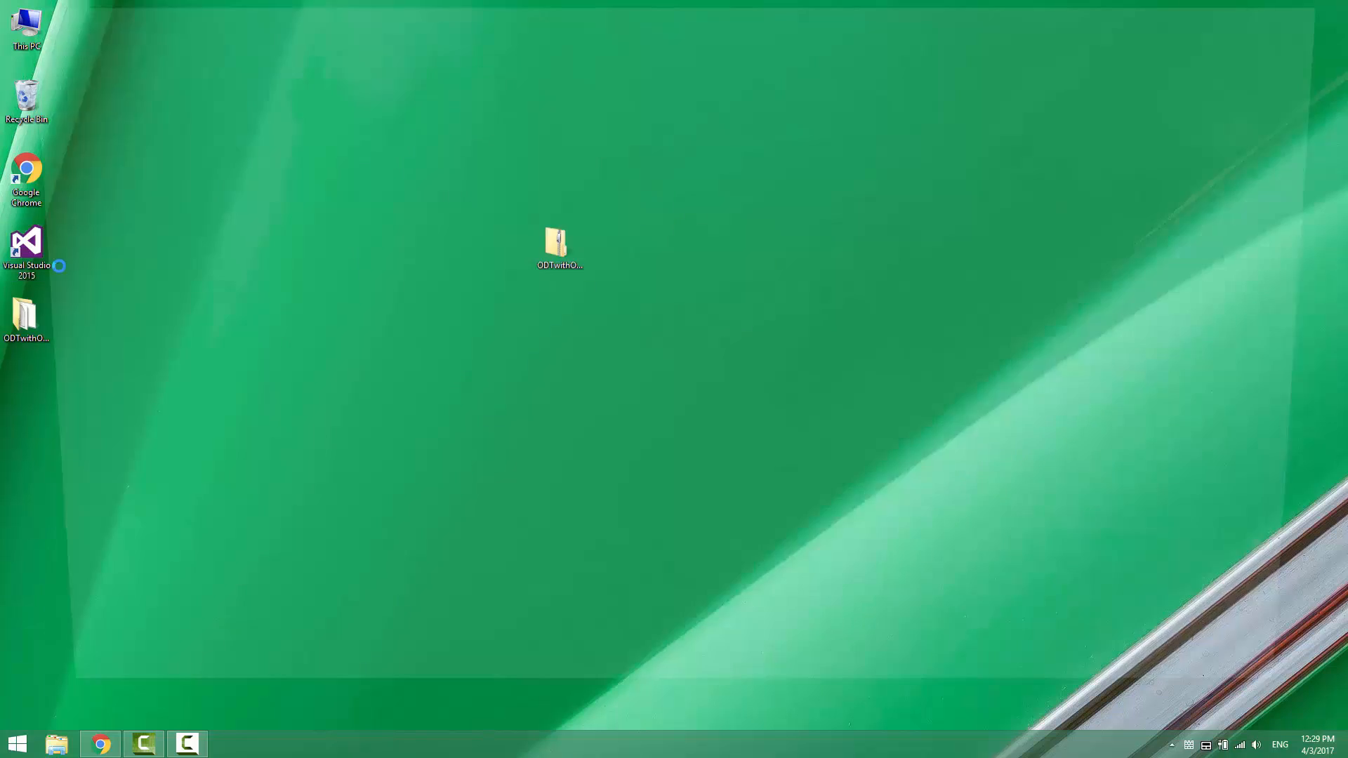
double_click(26, 247)
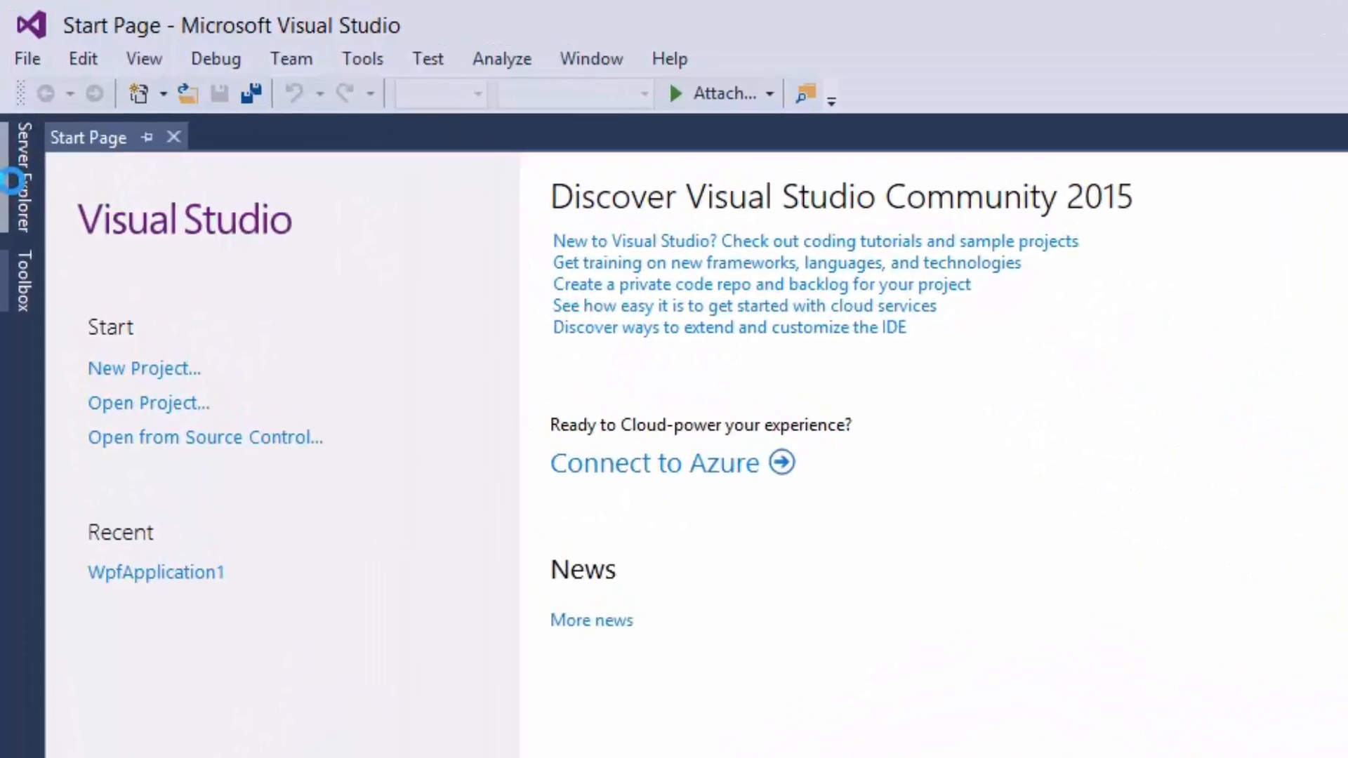
In Server Explorer, choose Add Connection from the Data Connections node
left_click(22, 180)
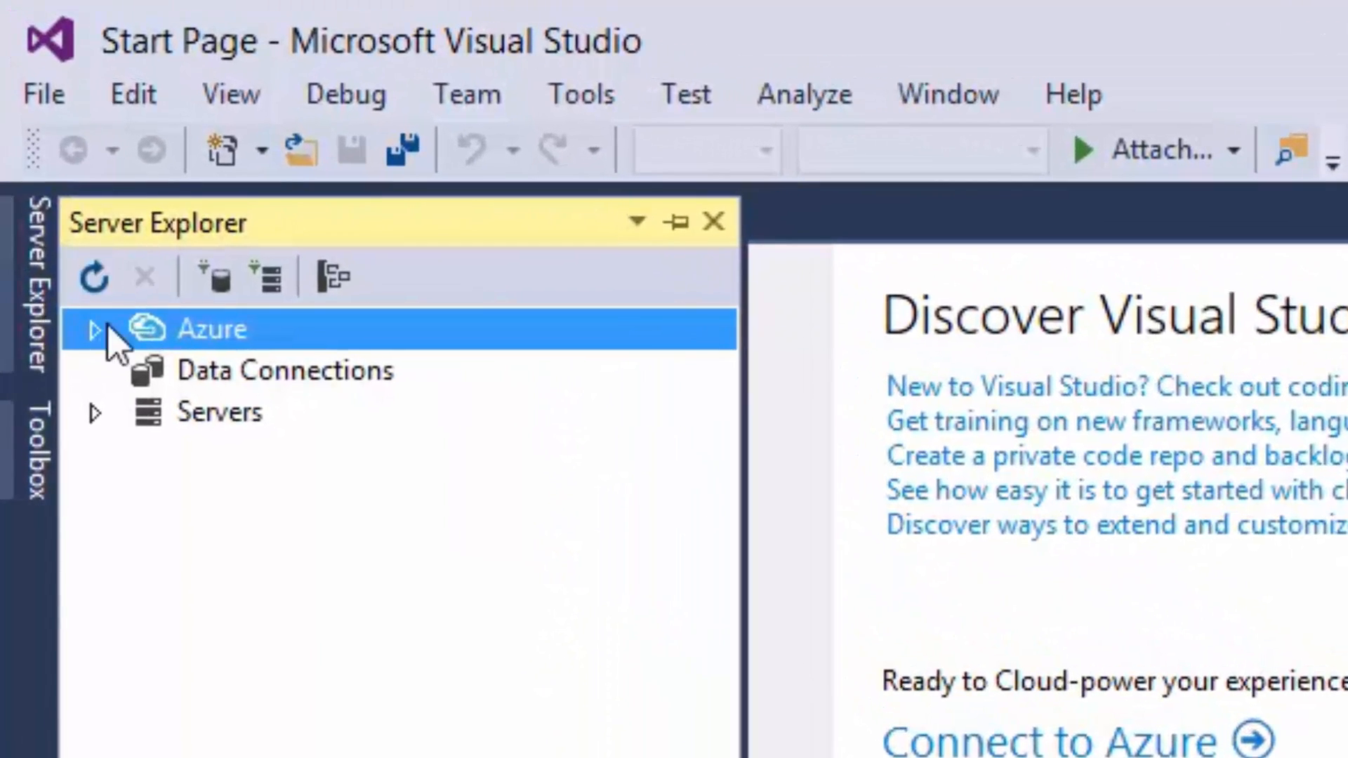
left_click(283, 370)
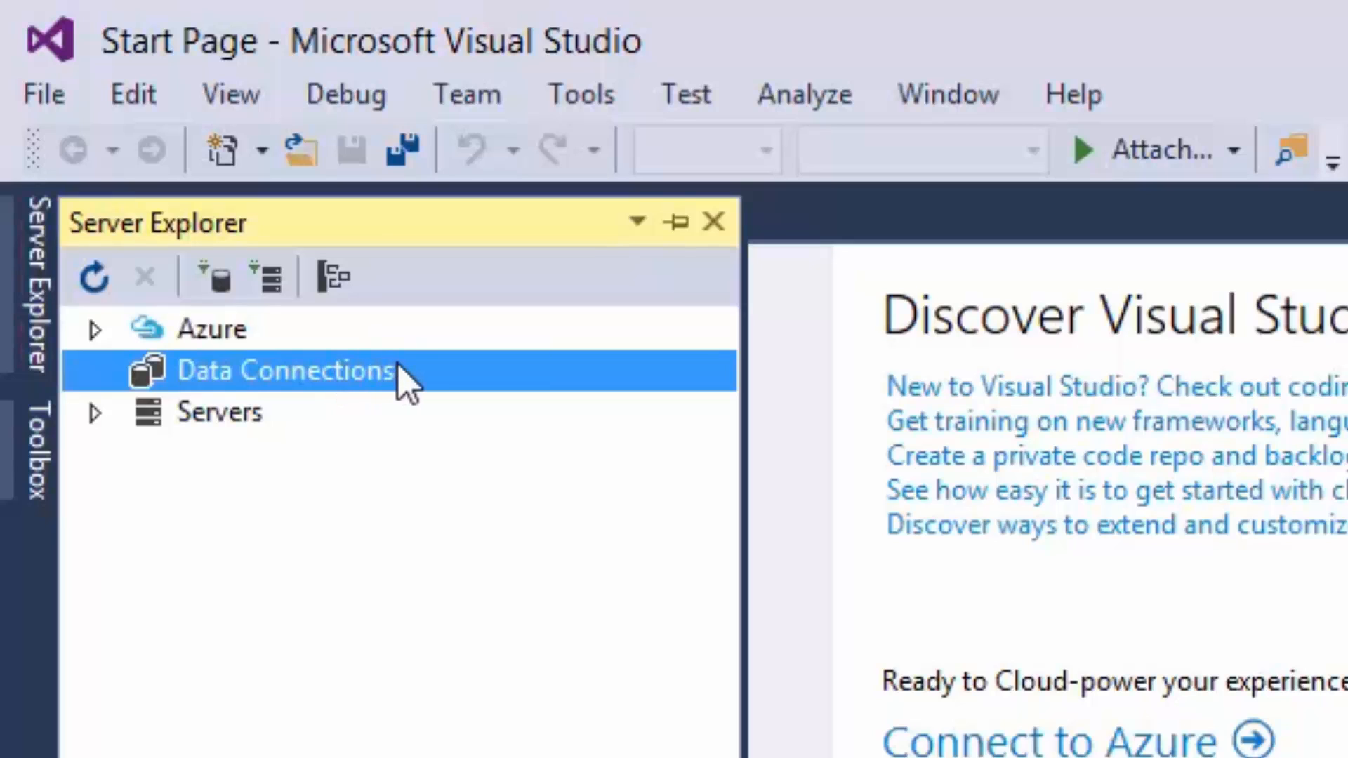
right_click(286, 371)
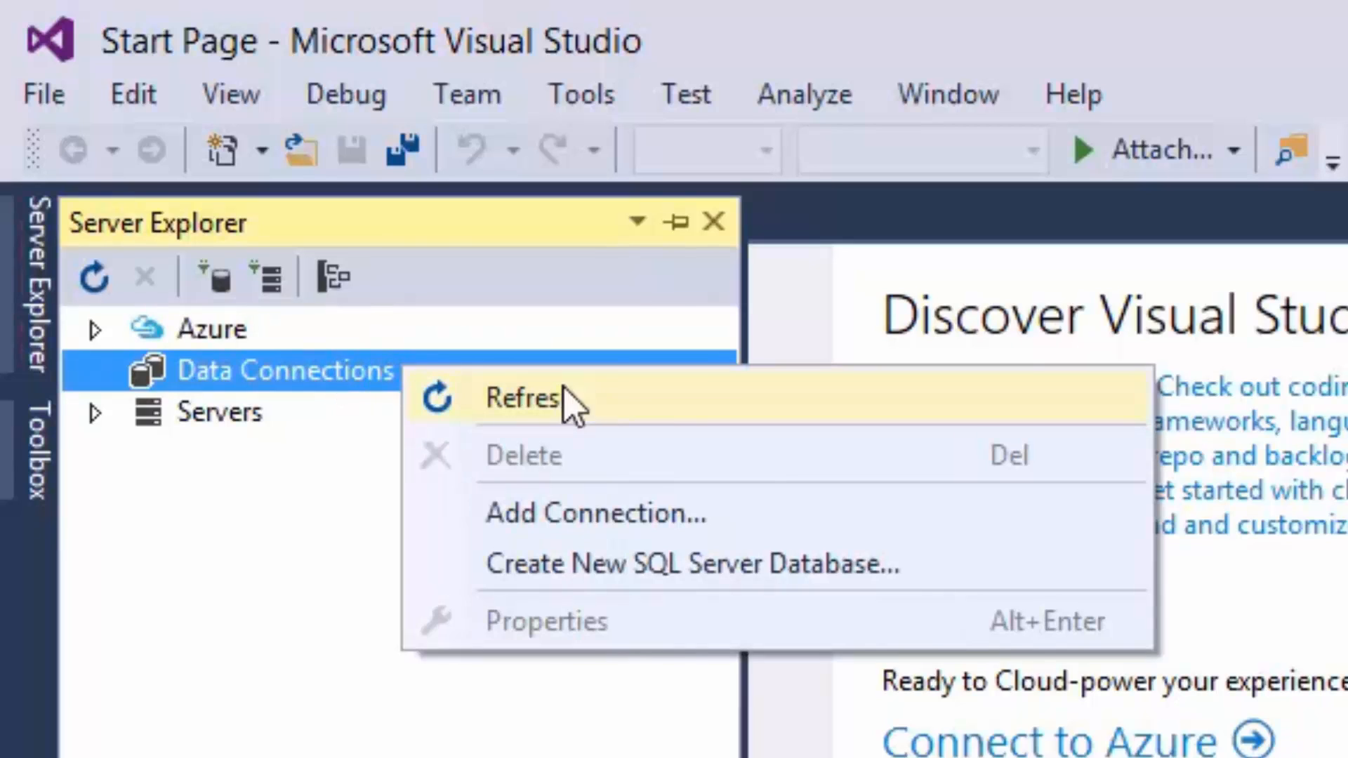
mouse_move(782, 529)
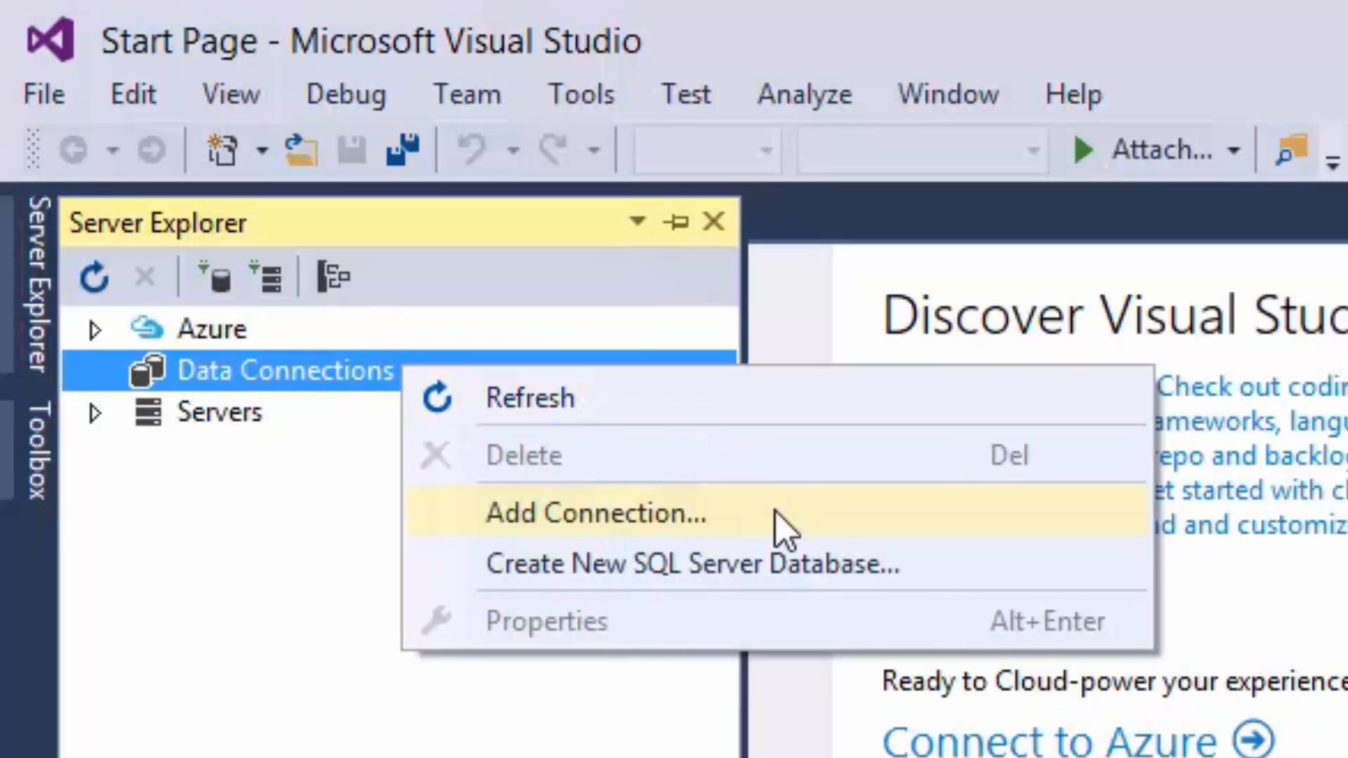
left_click(593, 513)
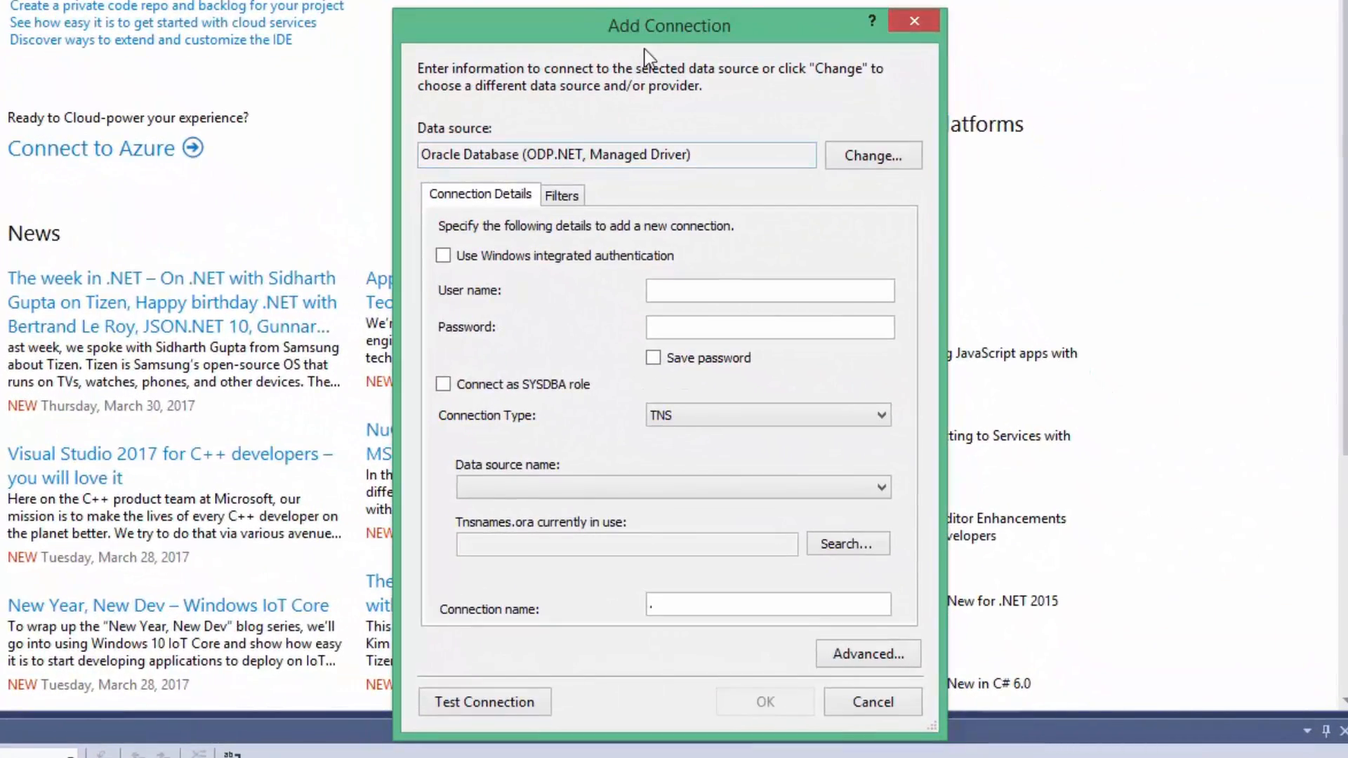
mouse_move(717, 85)
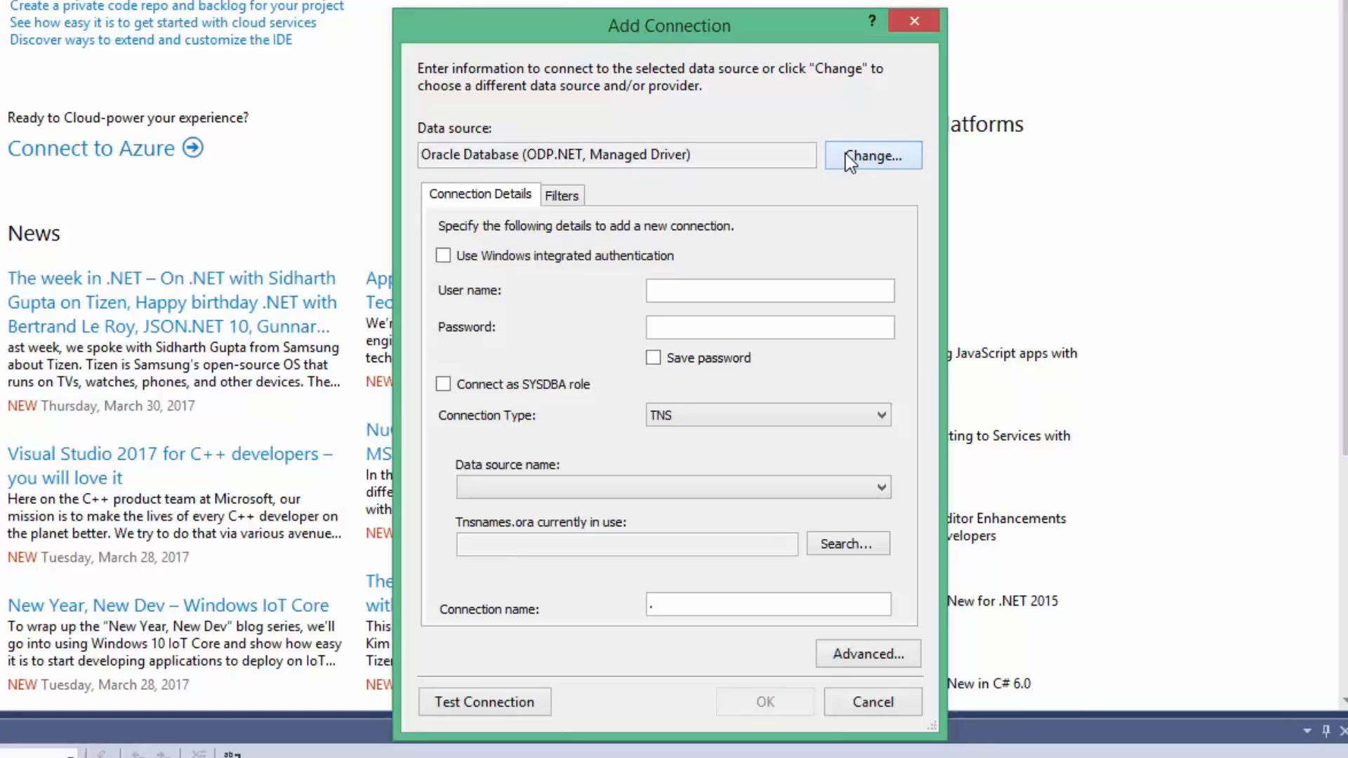
Change the data source to Oracle Database with the ODP.NET, Managed Driver provider
left_click(871, 156)
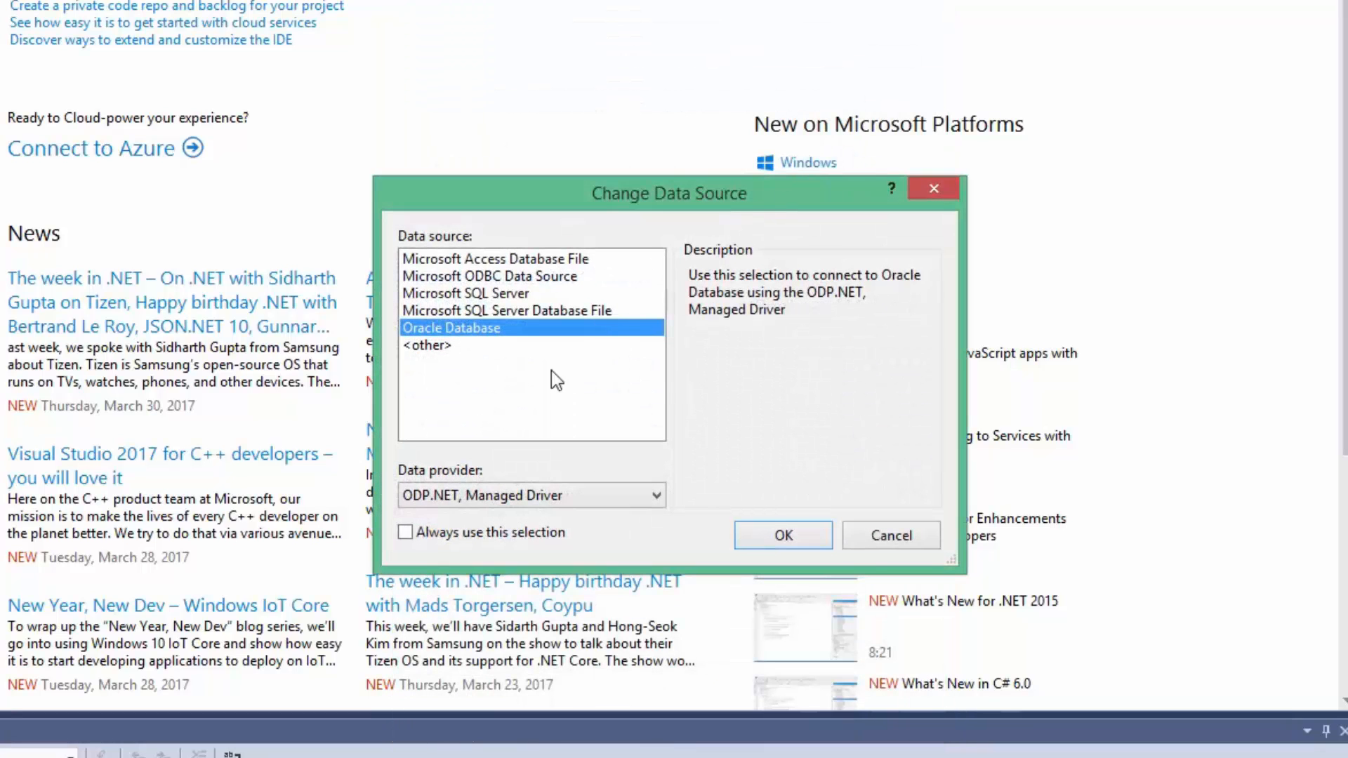
mouse_move(479, 340)
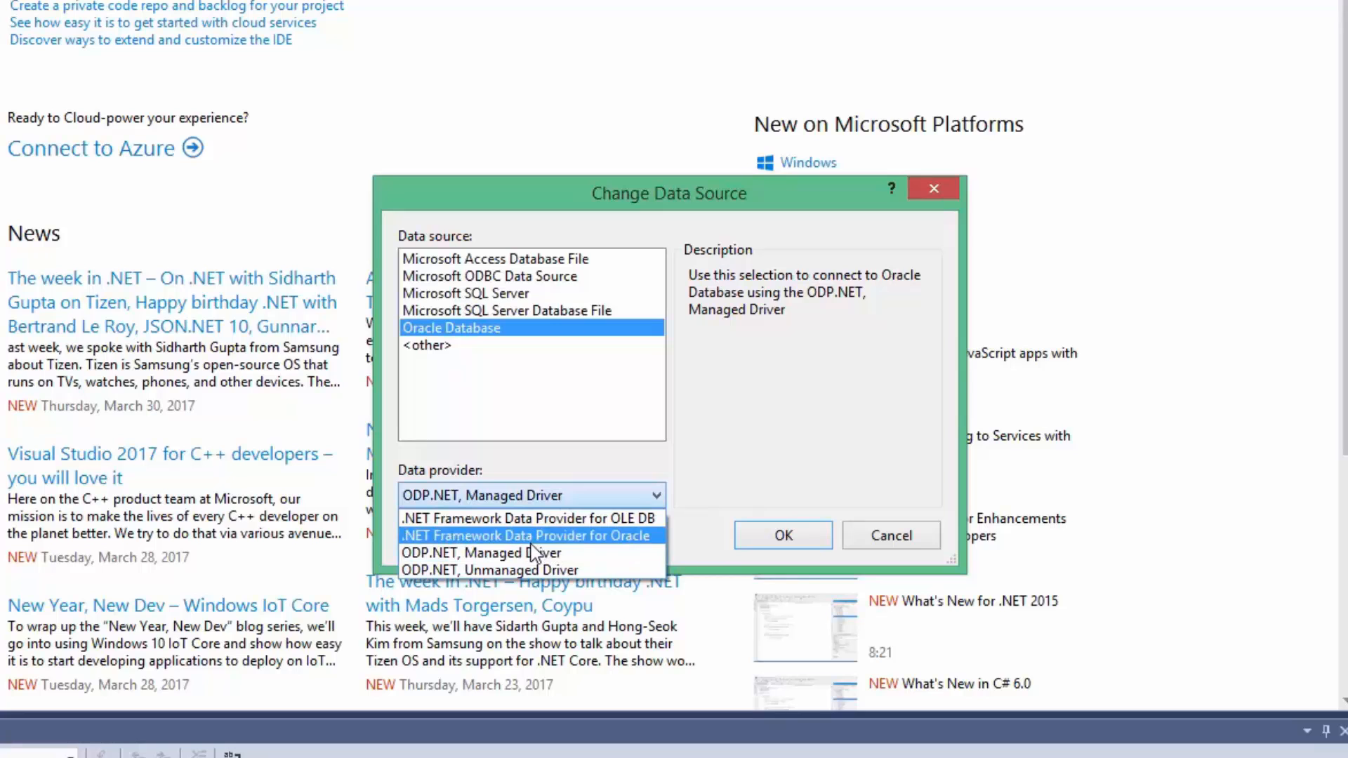
left_click(481, 552)
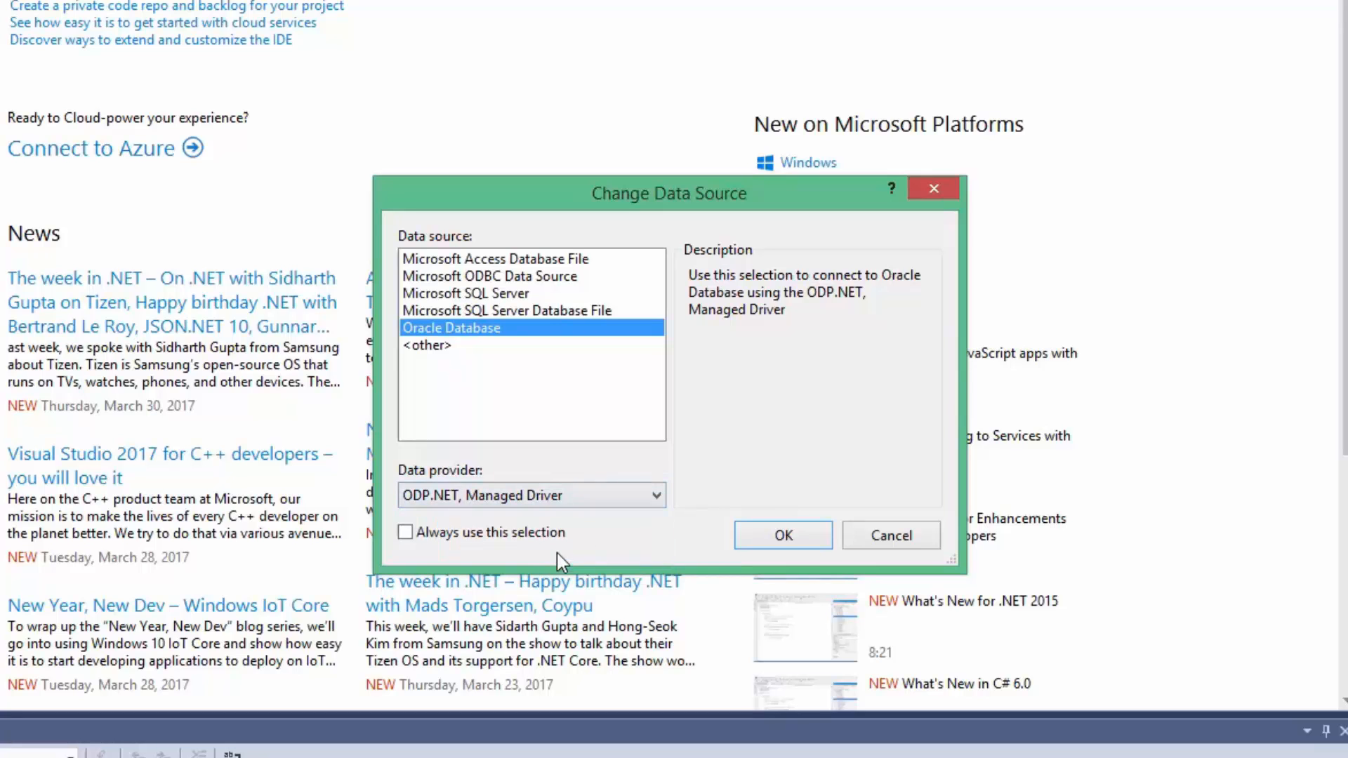
left_click(780, 535)
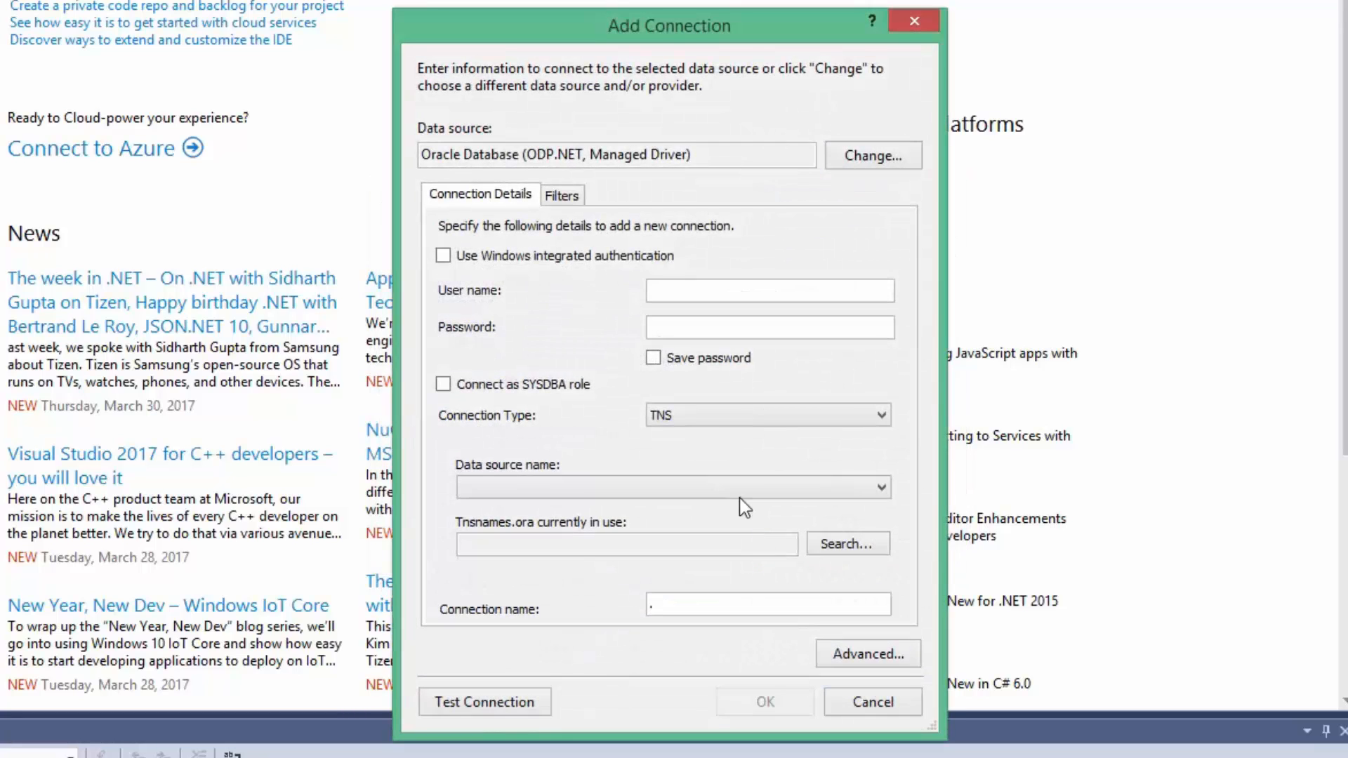
Enter user HR with password and EZ Connect to localhost, port 1521, service orcl
left_click(769, 290)
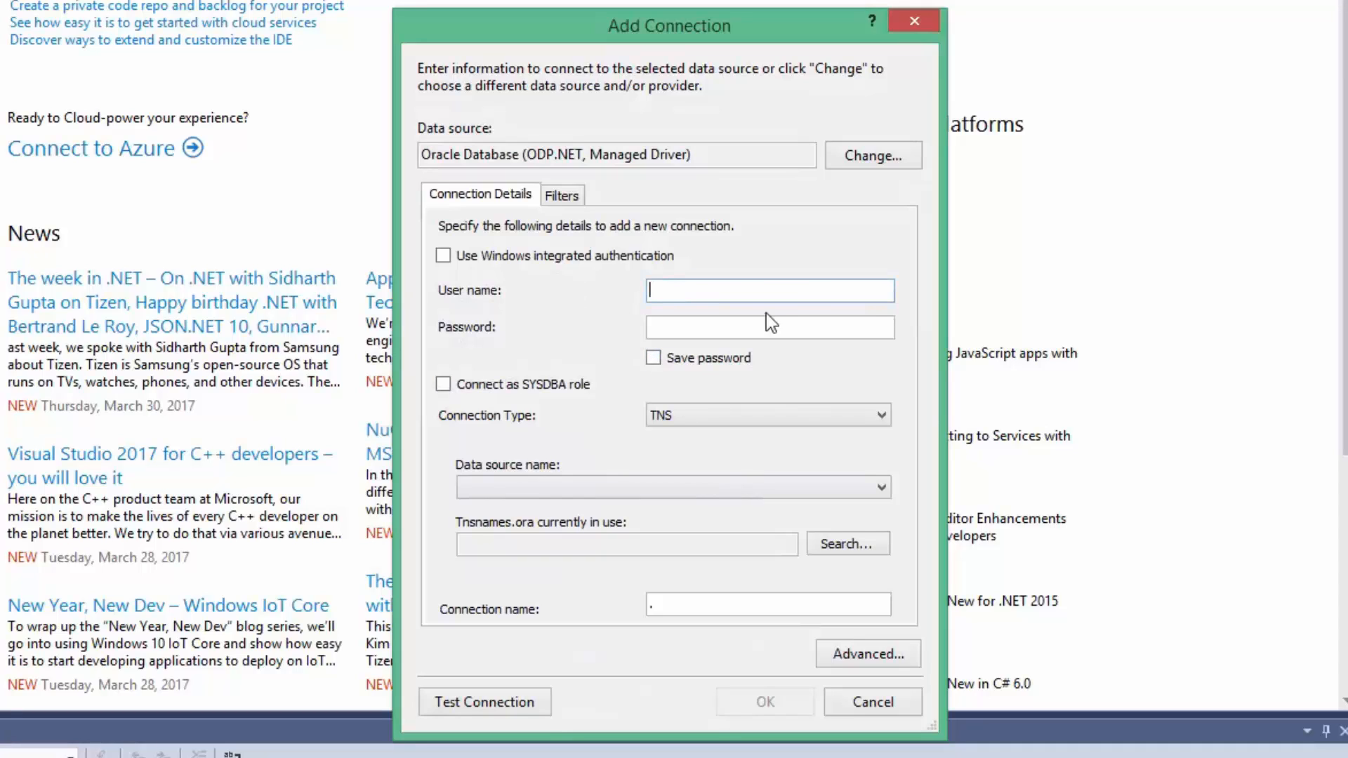
type("HR")
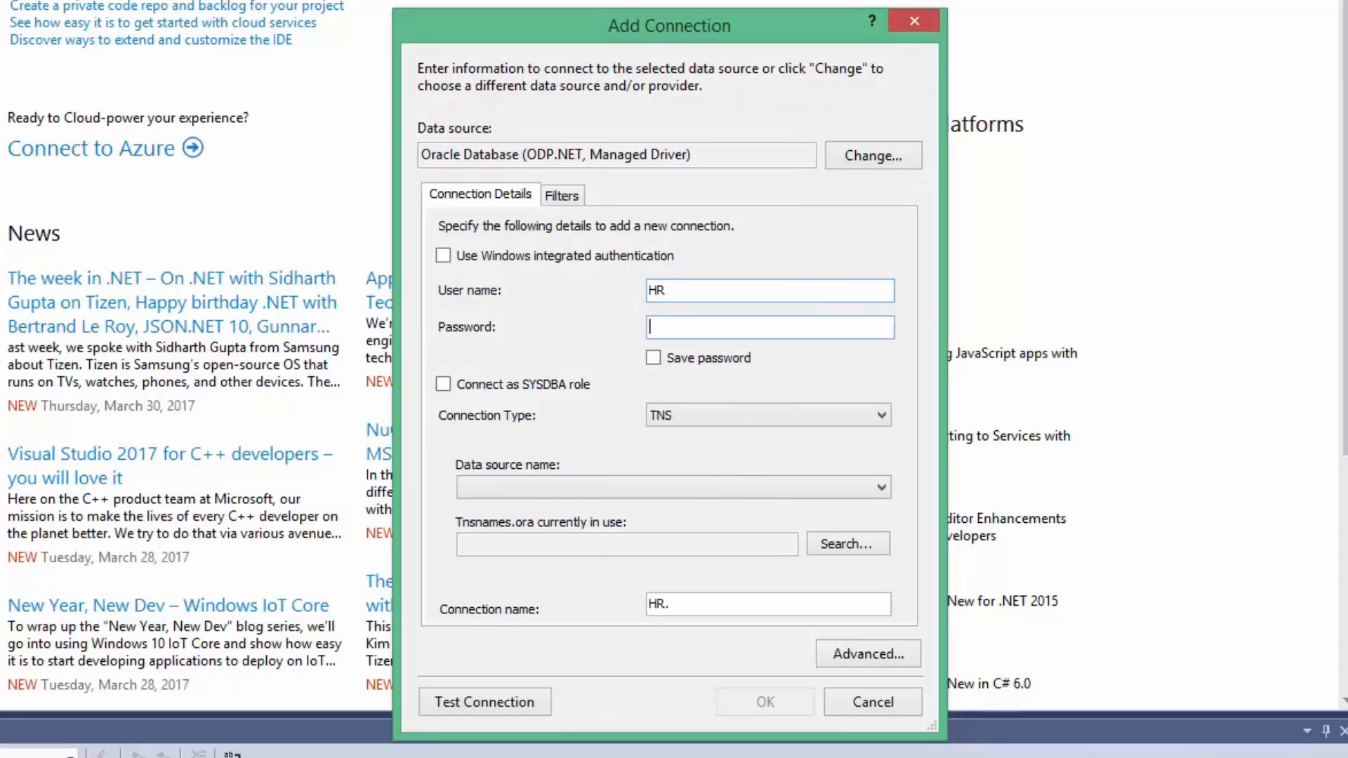
type("**")
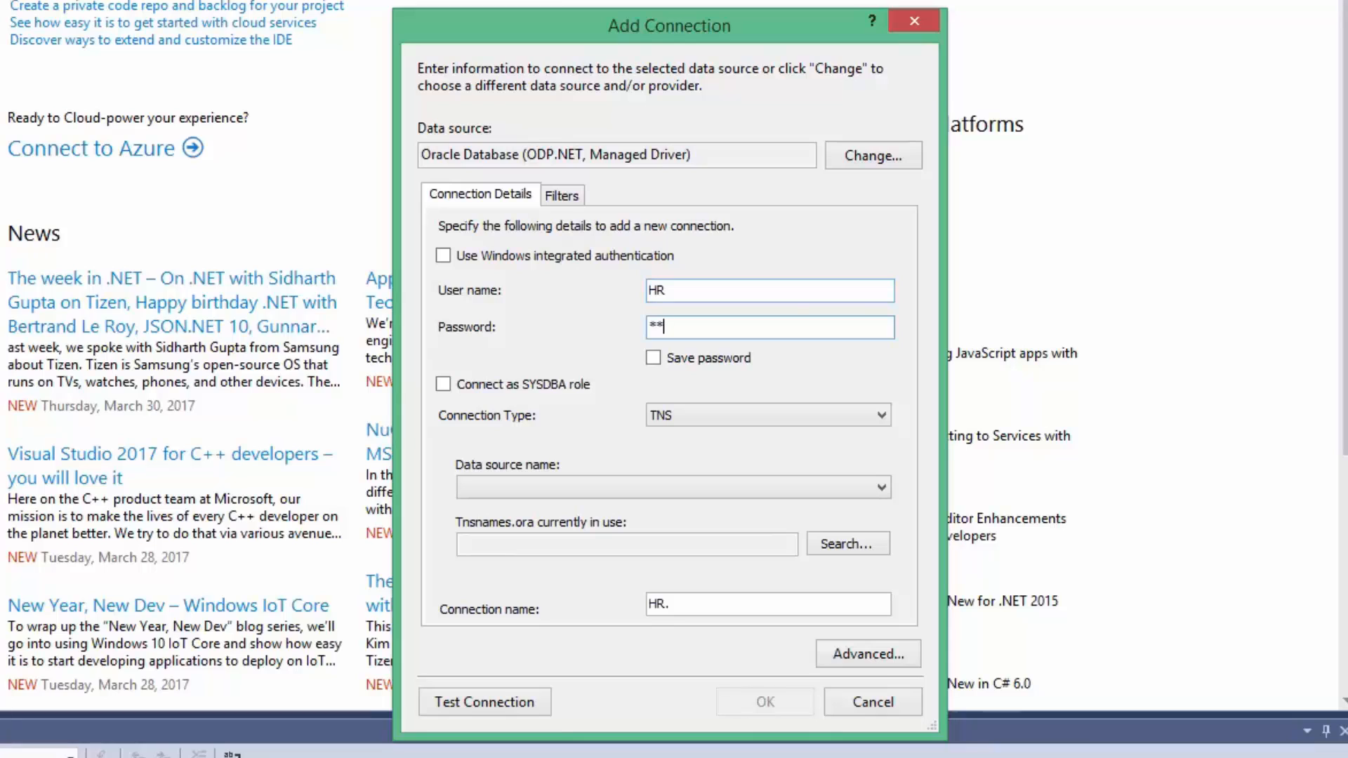
left_click(879, 415)
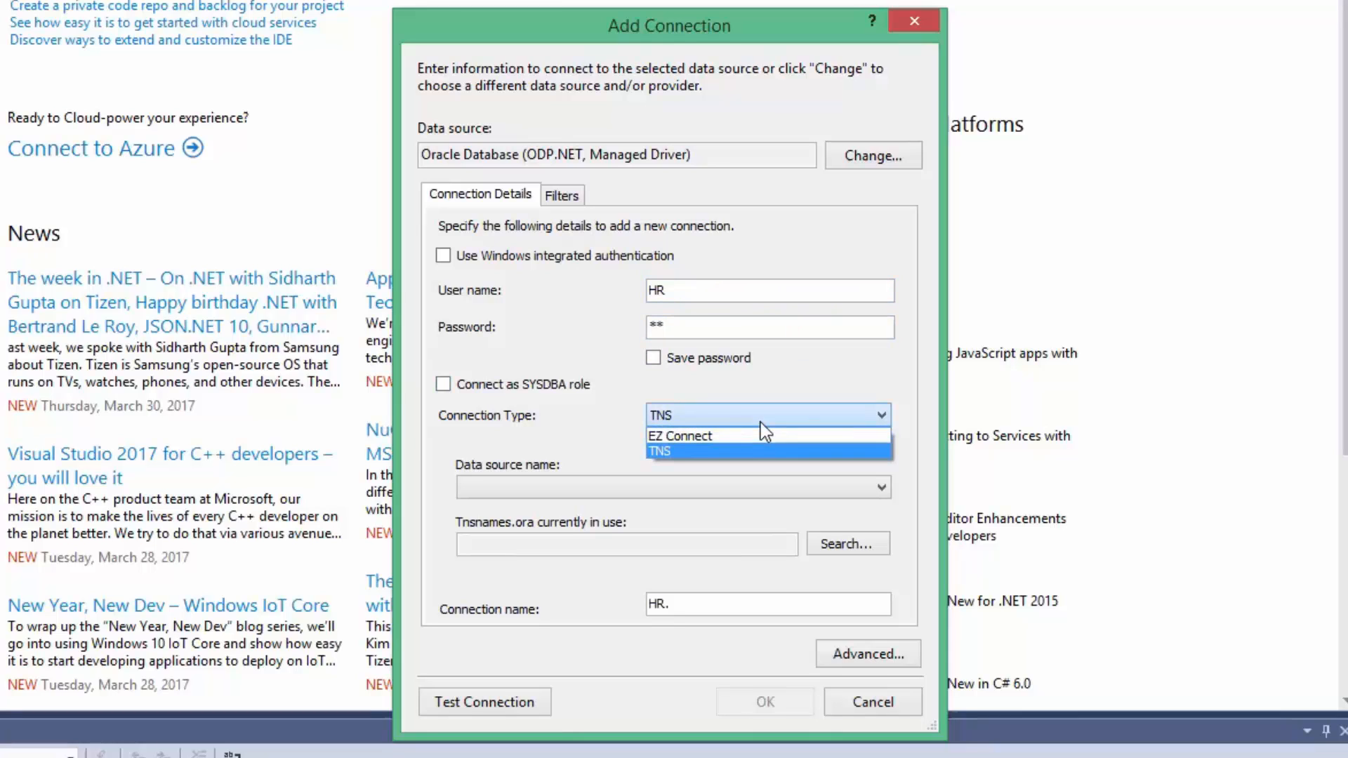
left_click(679, 436)
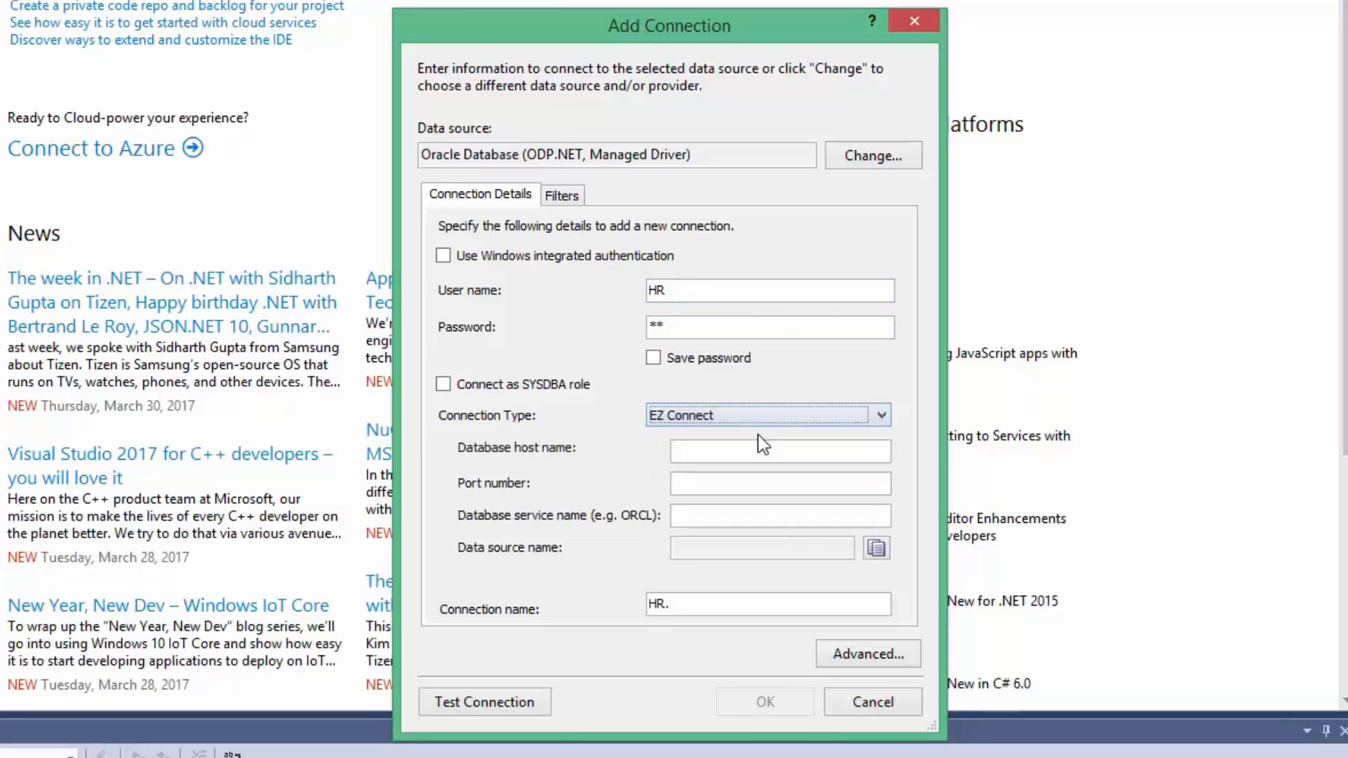
left_click(779, 451)
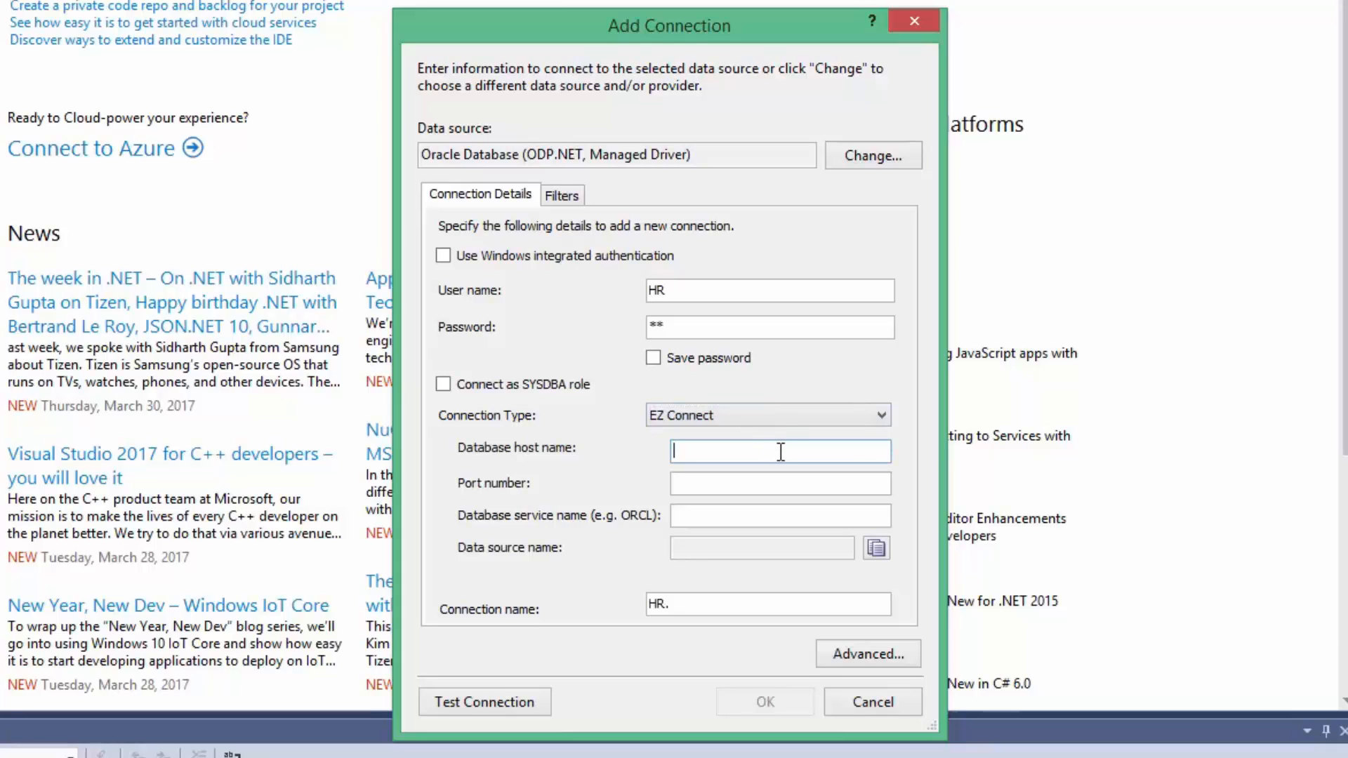
type("localhost")
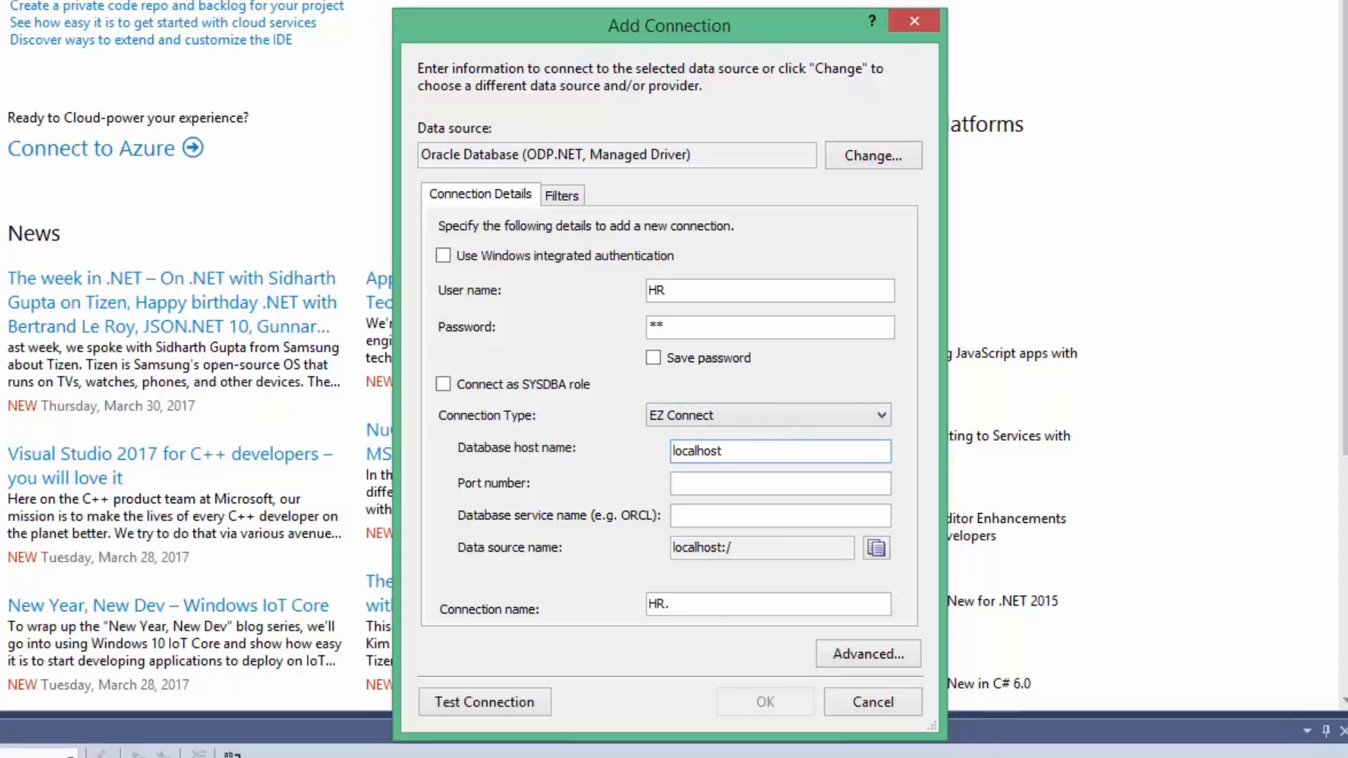
type("1521")
left_click(780, 515)
type("or")
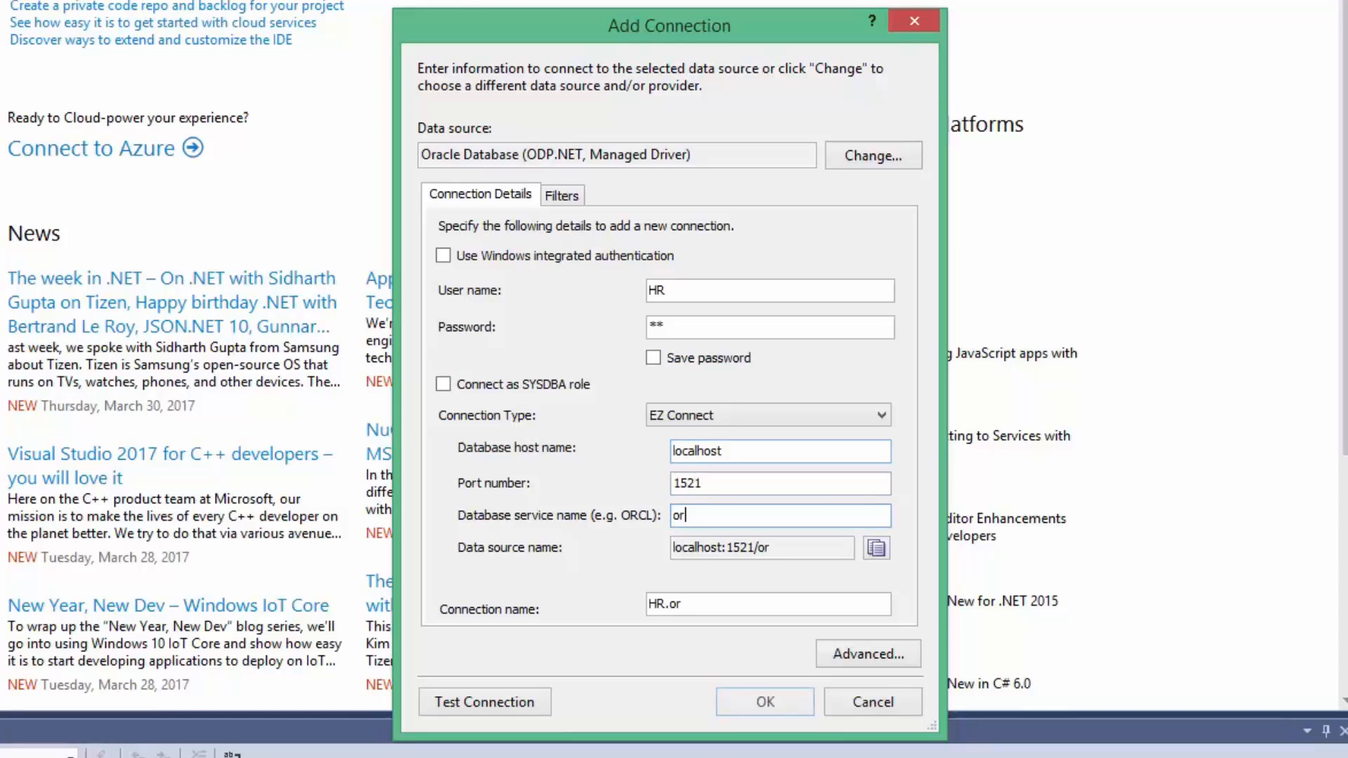
type("cl")
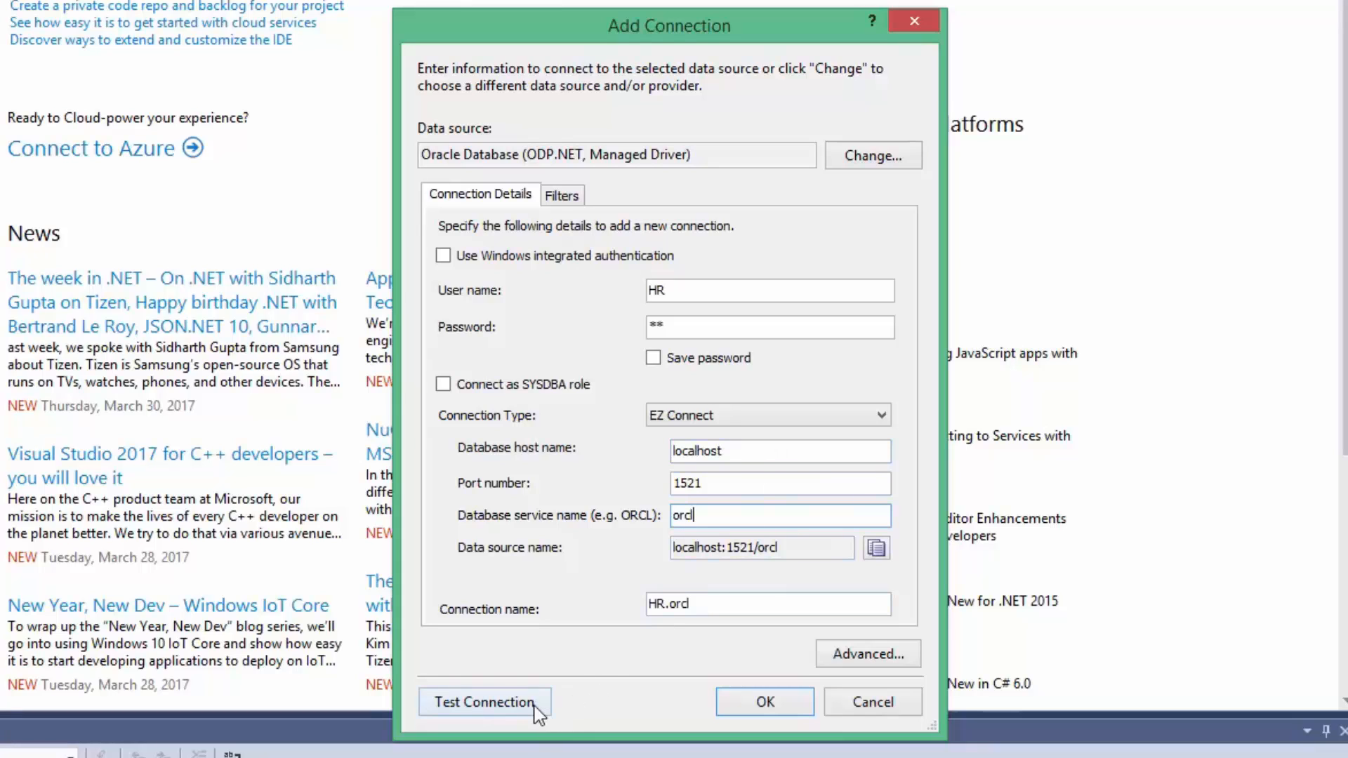
Test the connection successfully and confirm the HR.orcl connection
left_click(484, 701)
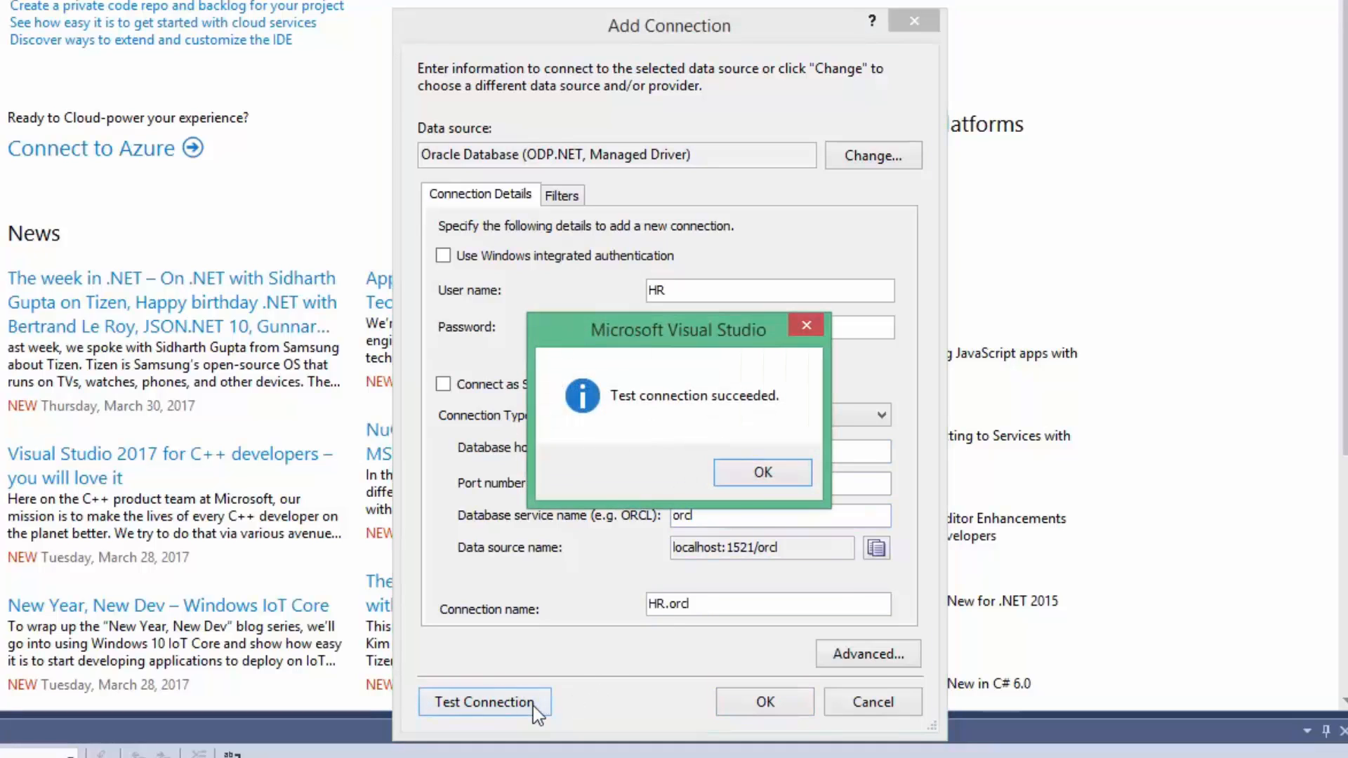
left_click(762, 472)
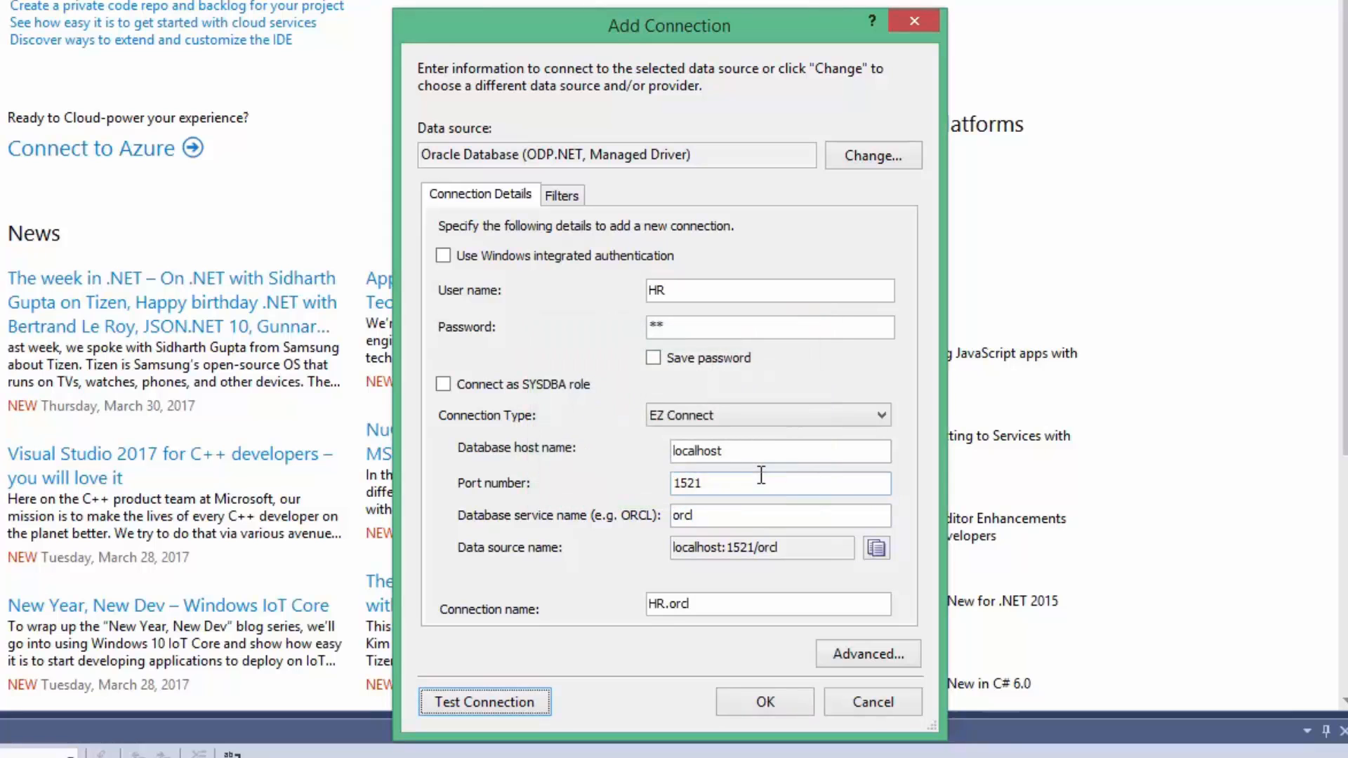
left_click(763, 702)
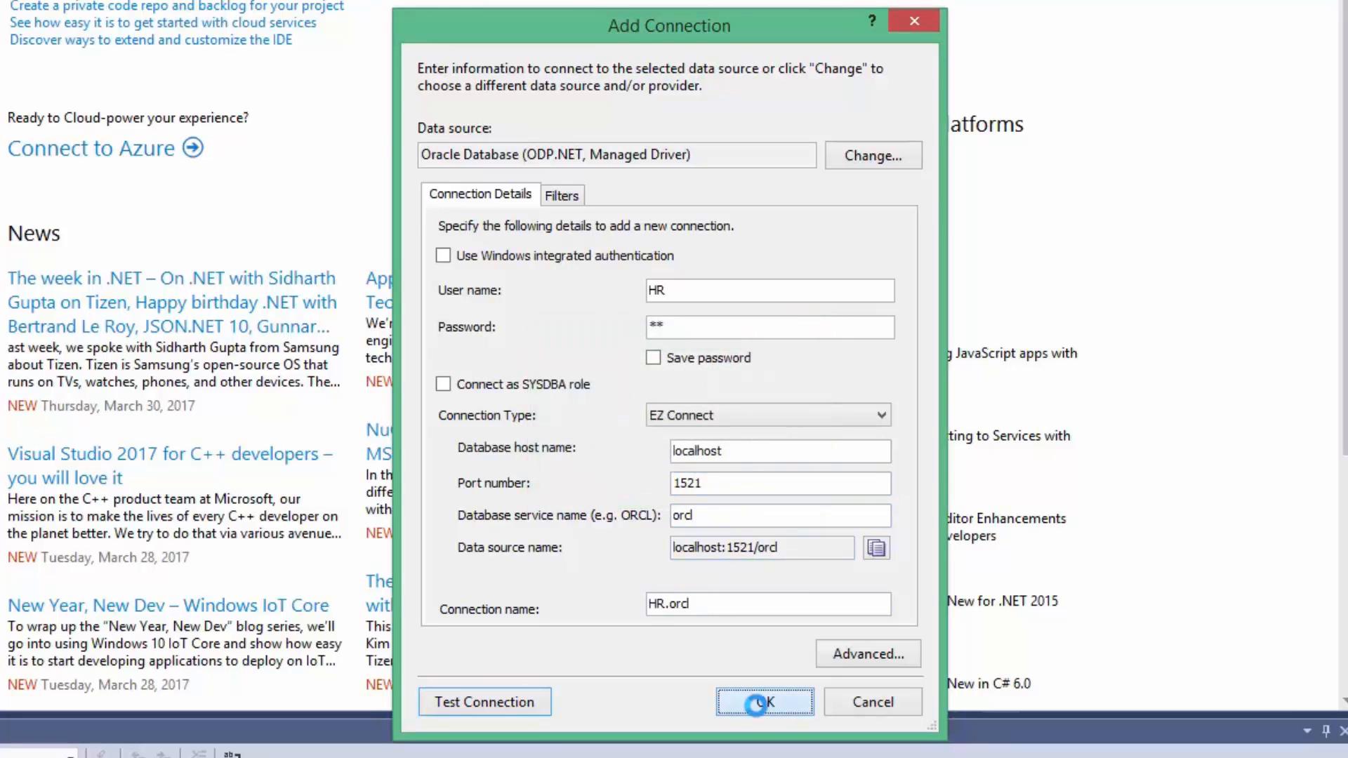
Save HR.orcl and expand its tables in Server Explorer down to EMPLOYEES
left_click(763, 701)
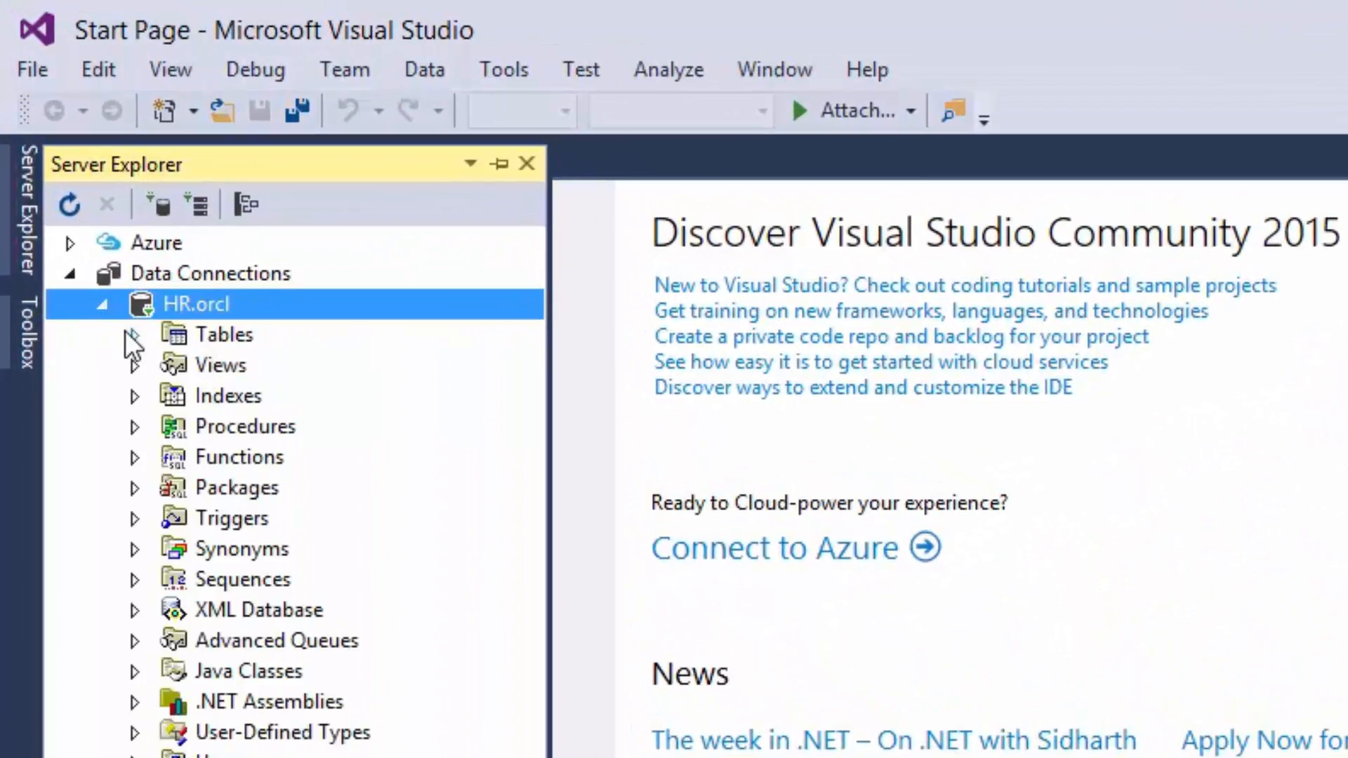
left_click(135, 334)
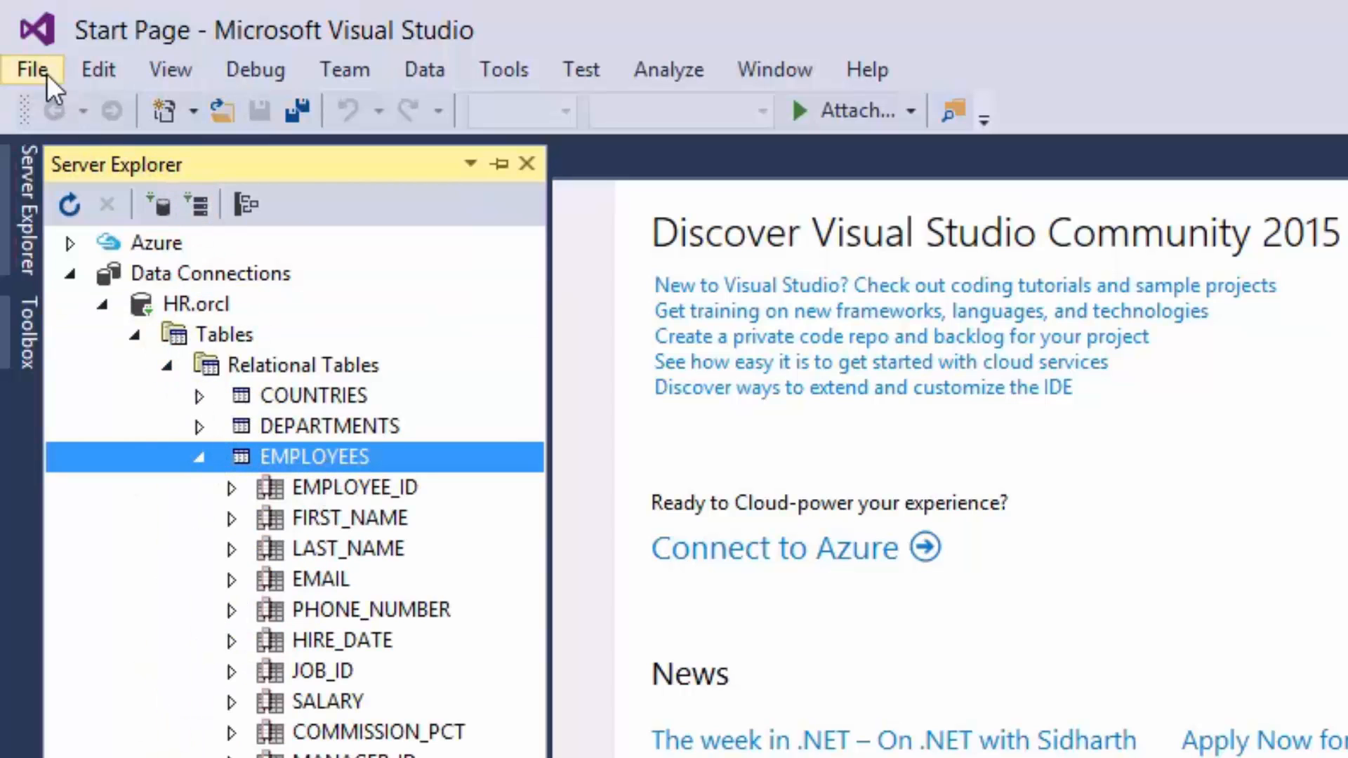
Create the WpfApplication2 project from the Visual C# WPF Application template
left_click(32, 69)
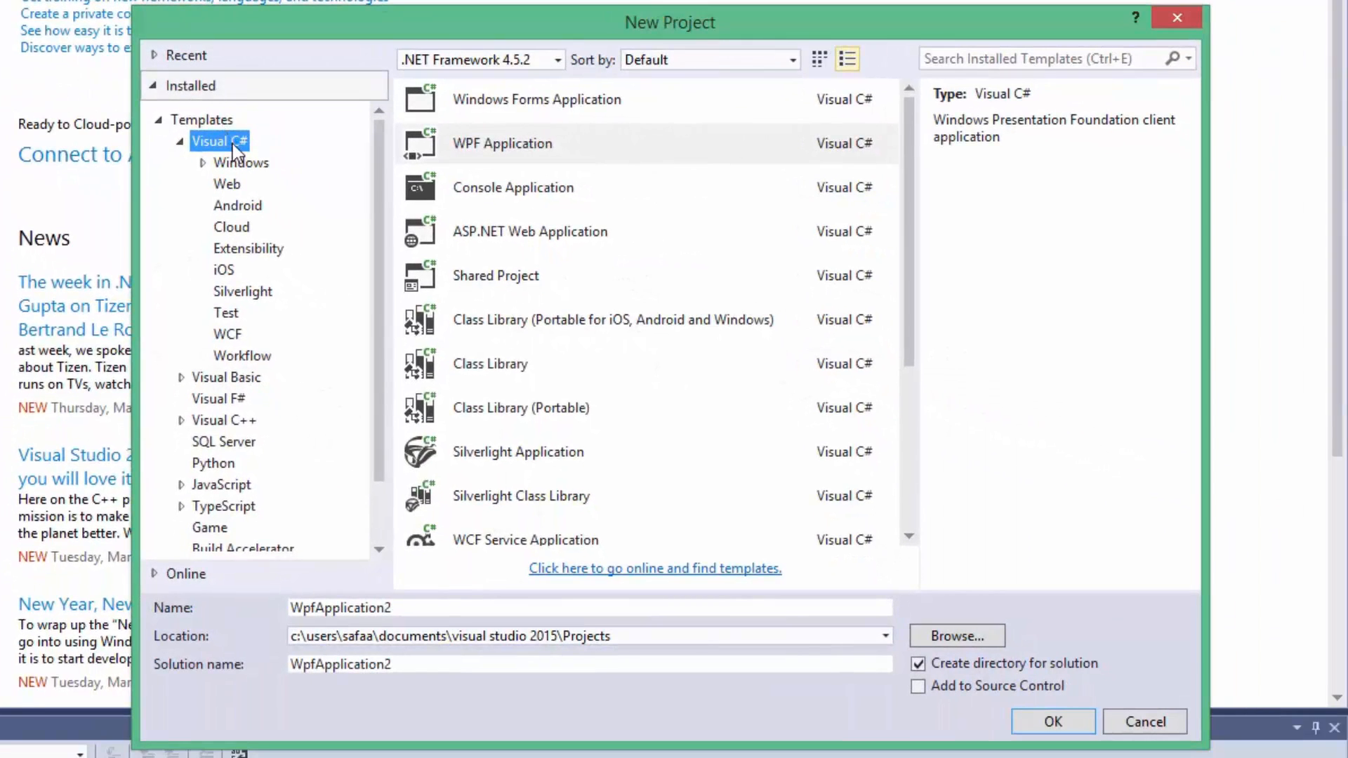
left_click(502, 143)
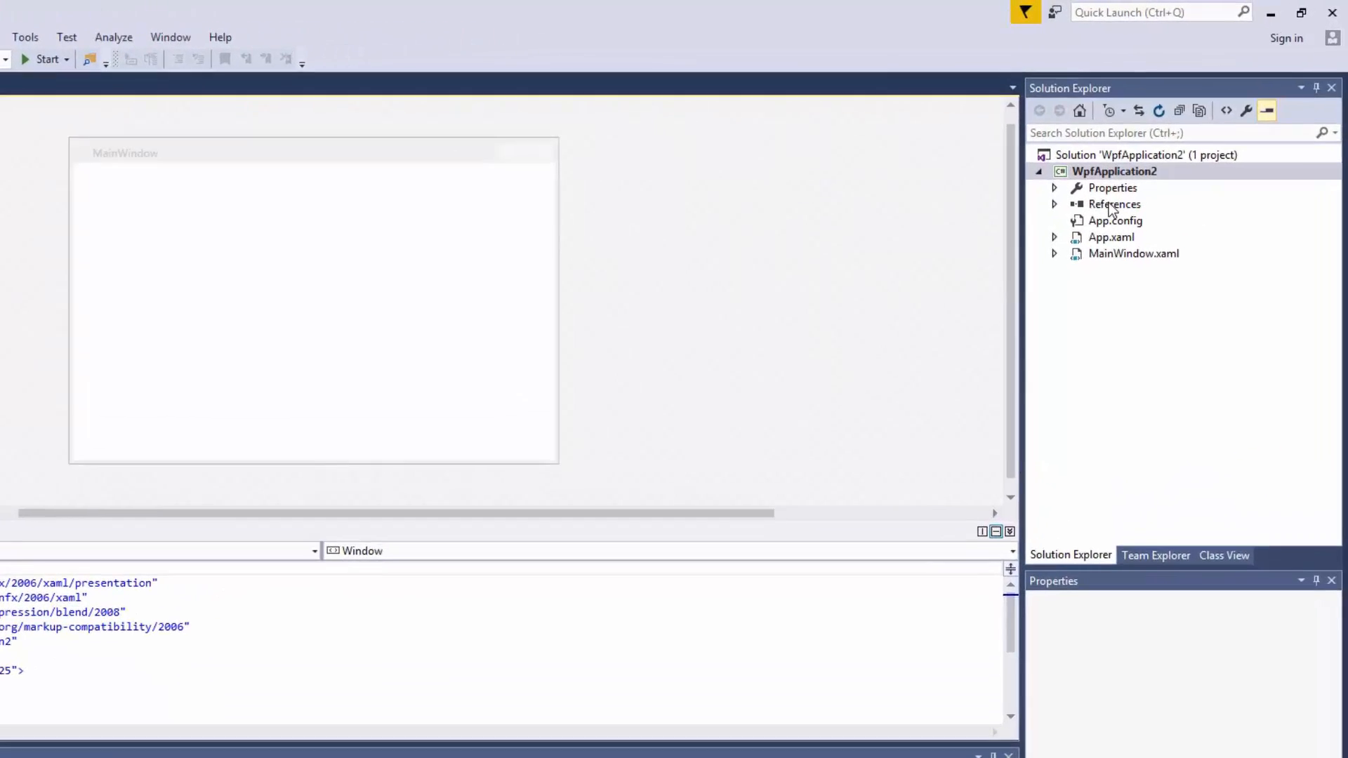
Add the Oracle.ManagedDataAccess extension assembly to WpfApplication2's References
left_click(1114, 204)
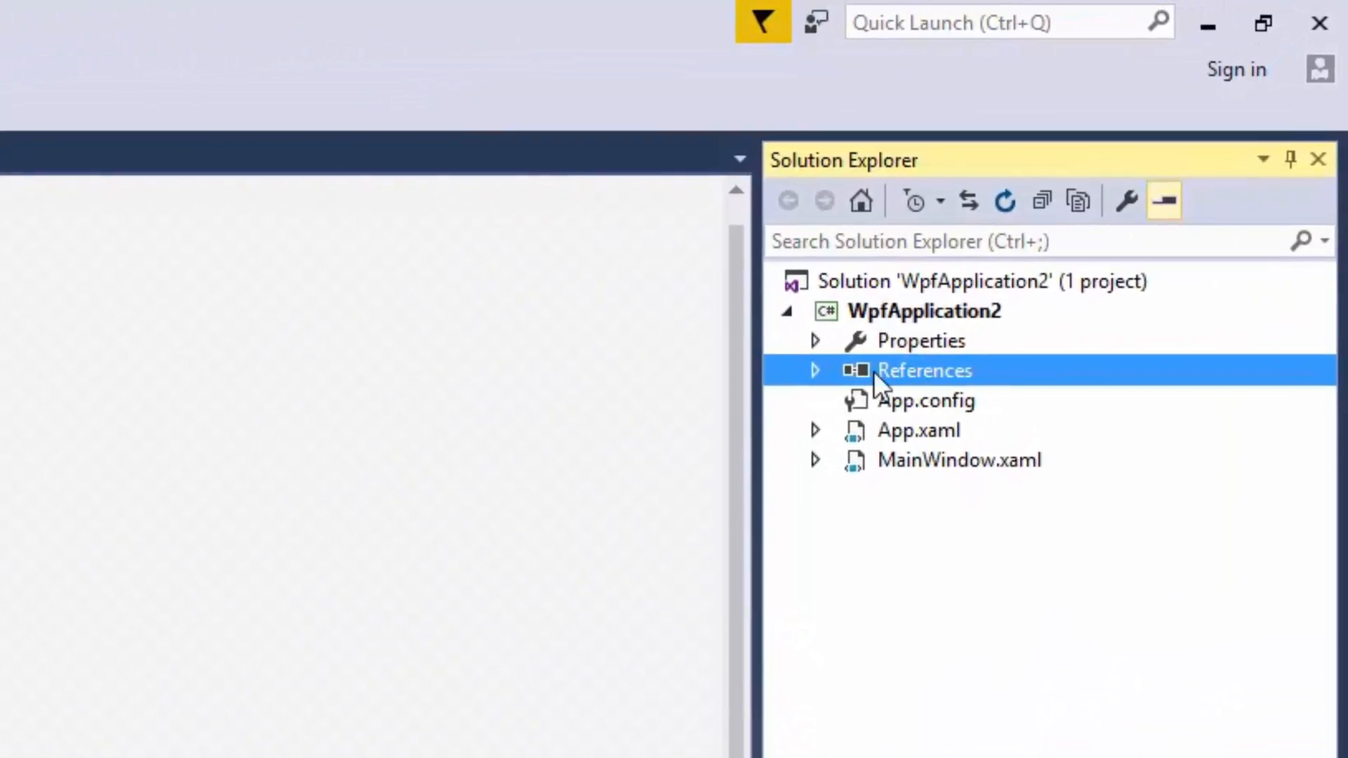
left_click(813, 371)
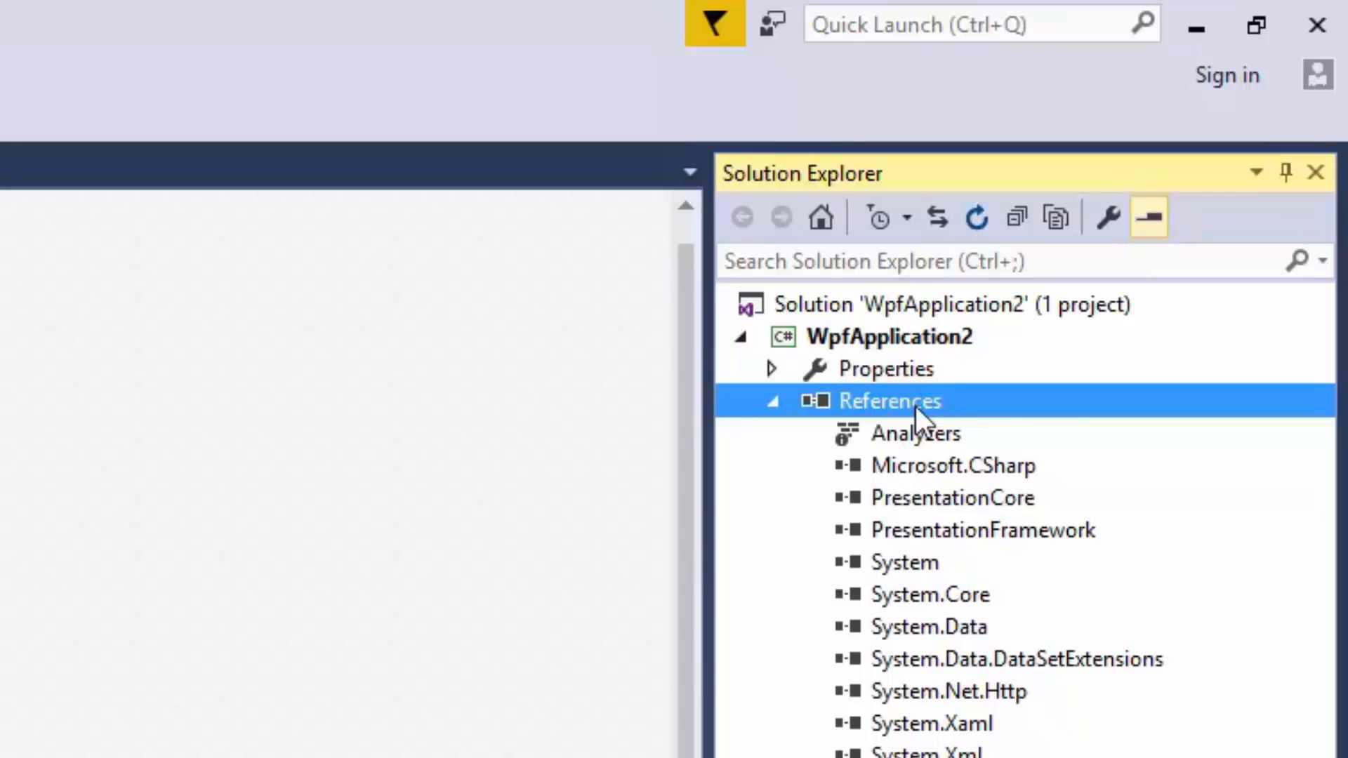
right_click(889, 401)
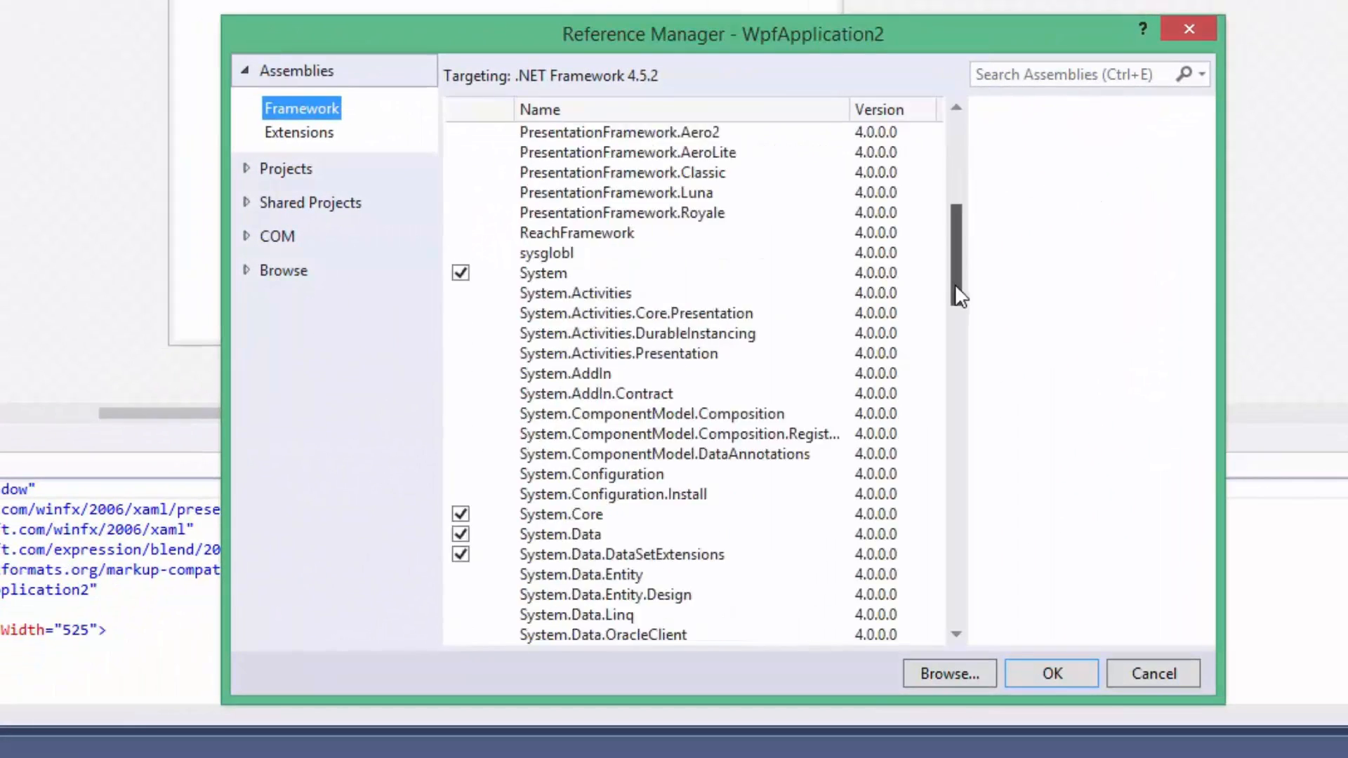
scroll("down", 3)
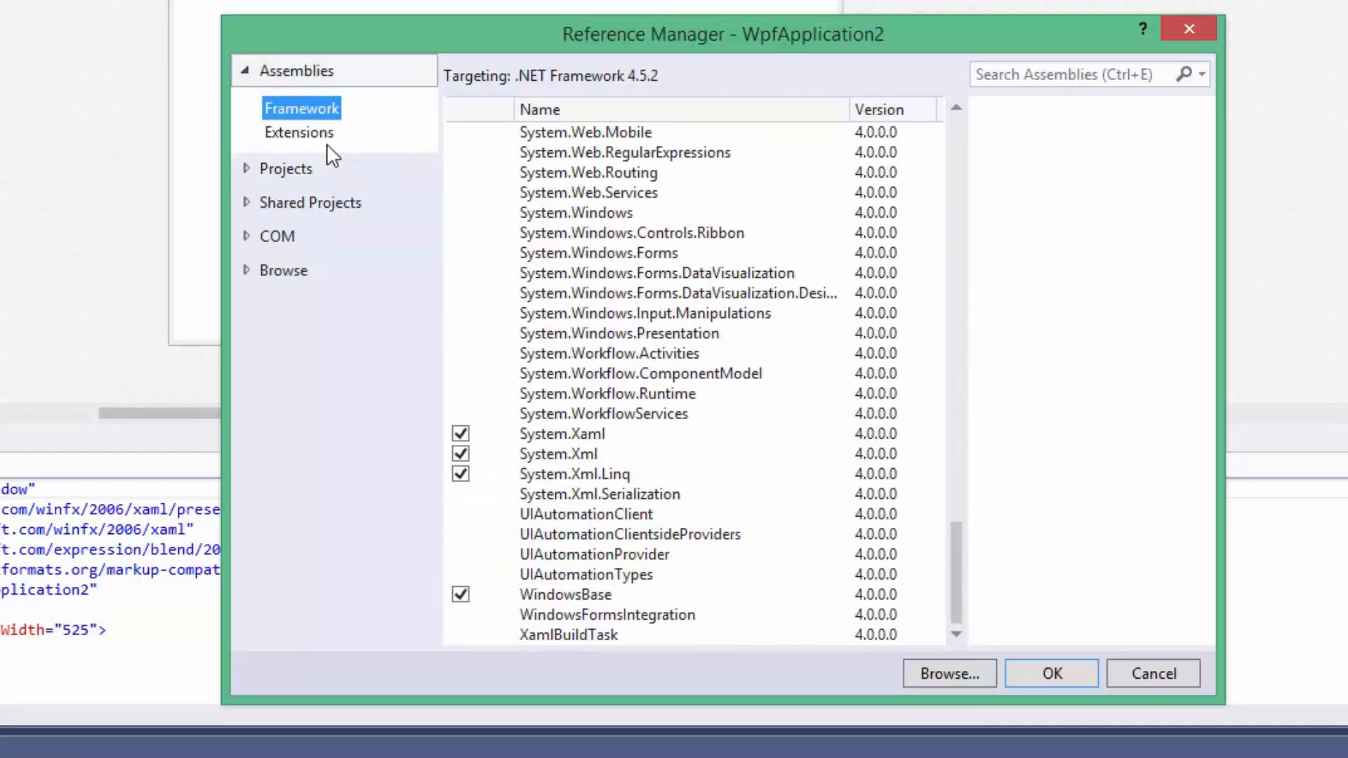
left_click(300, 131)
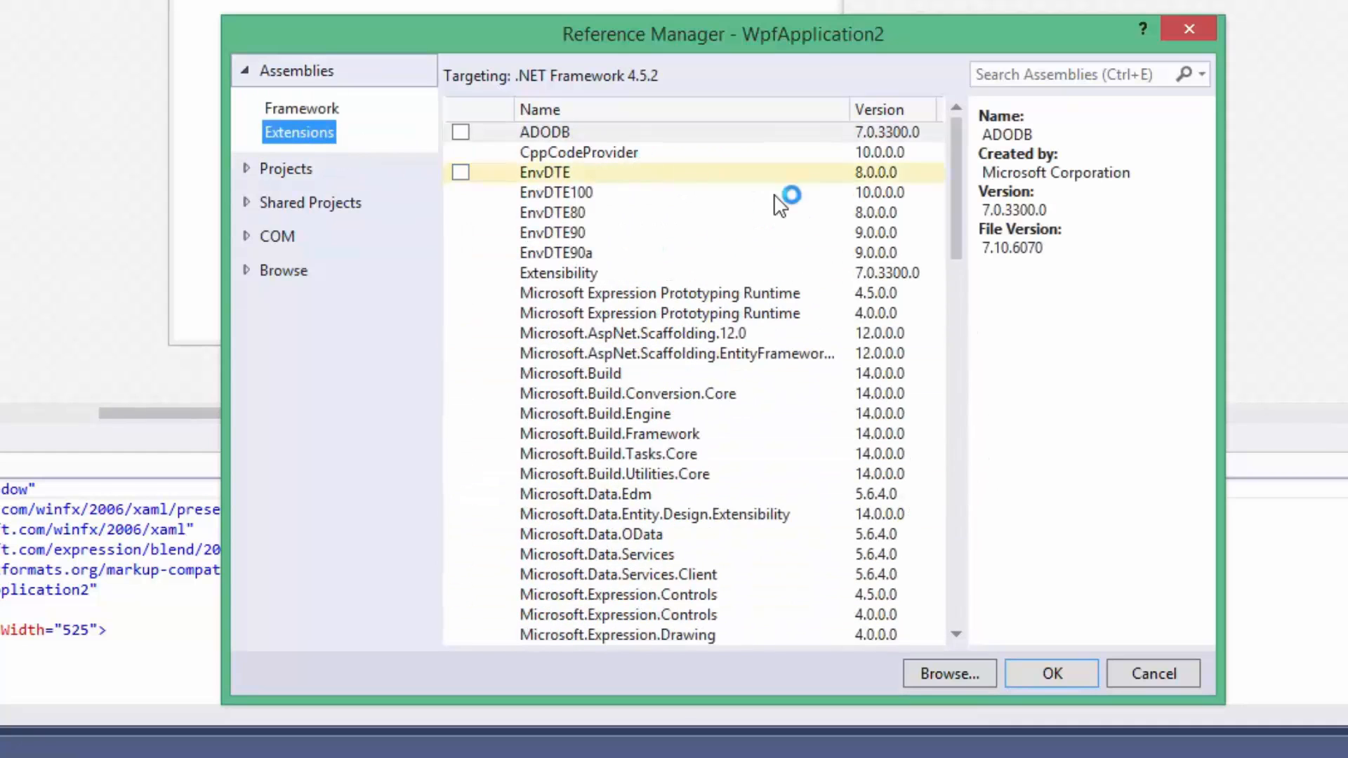
scroll("down", 3)
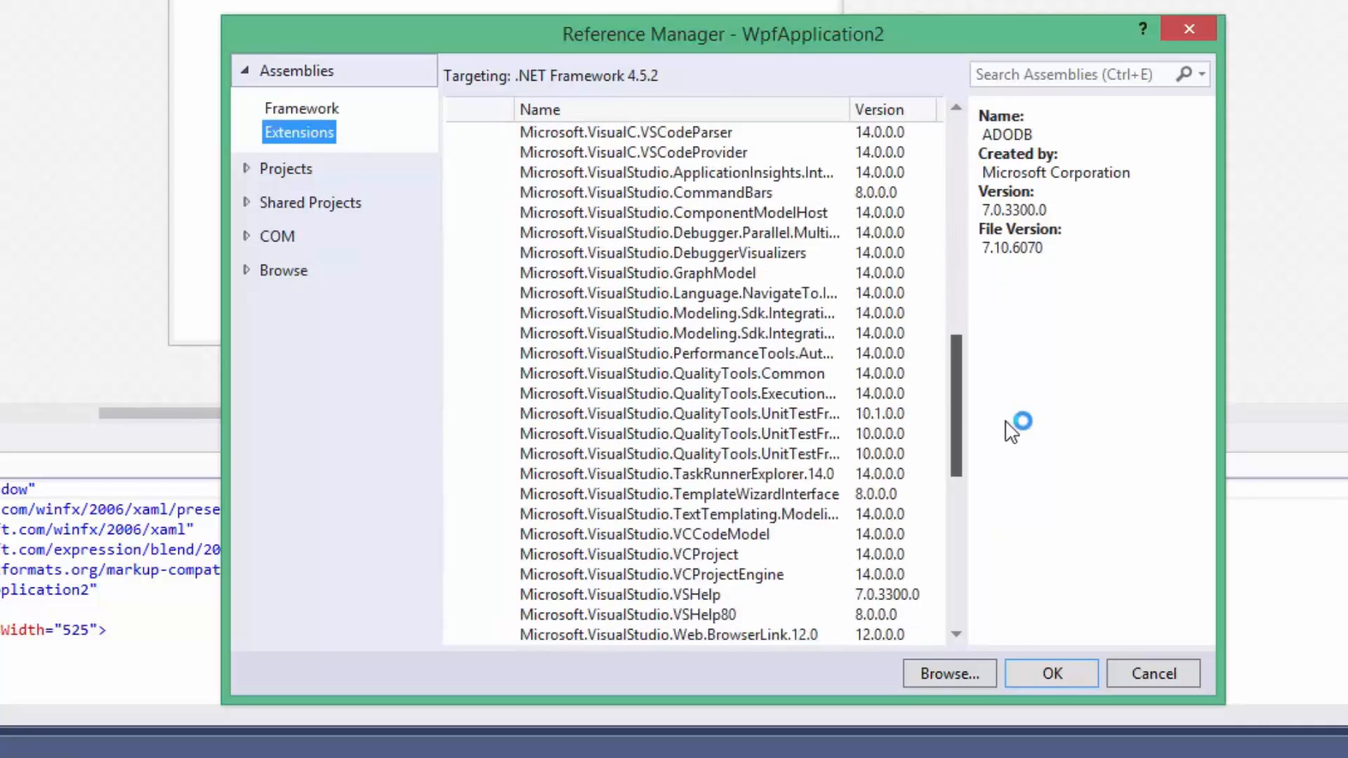
scroll("down", 3)
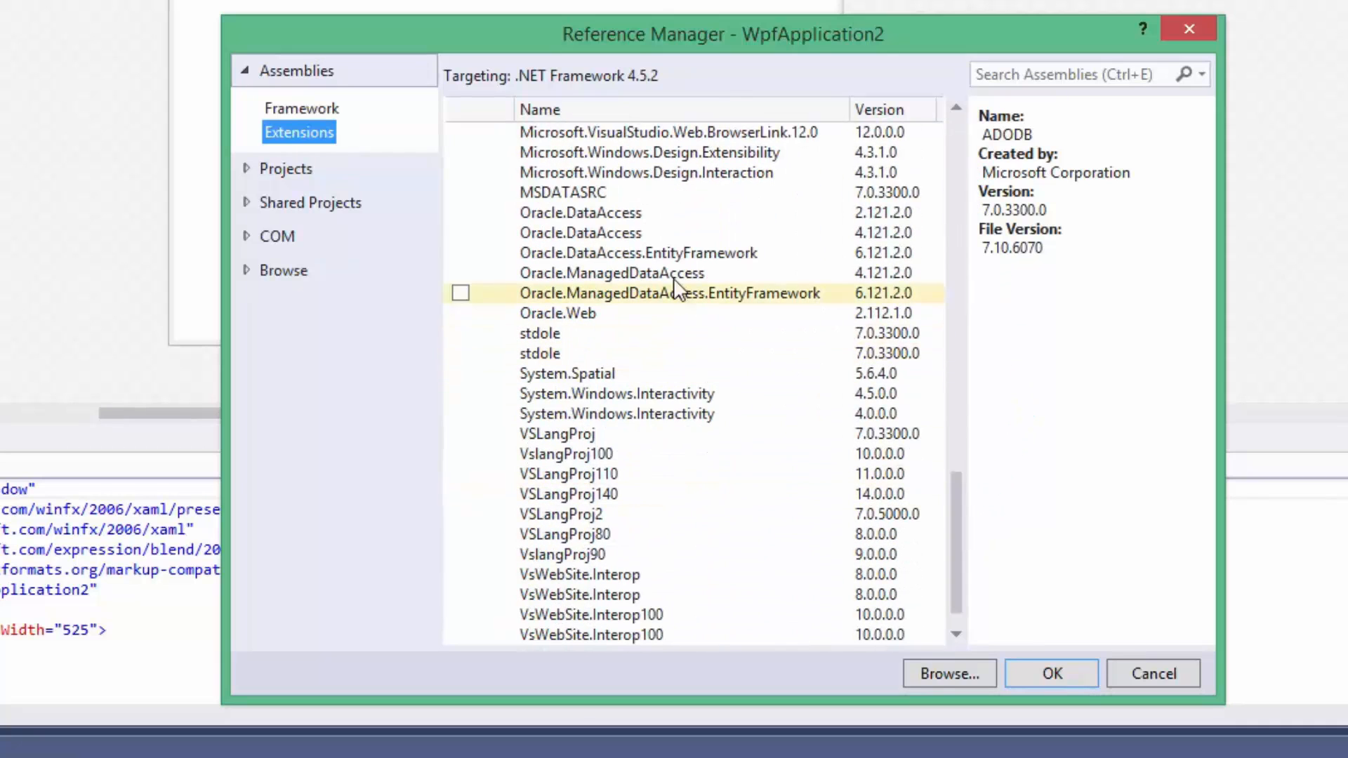
left_click(610, 273)
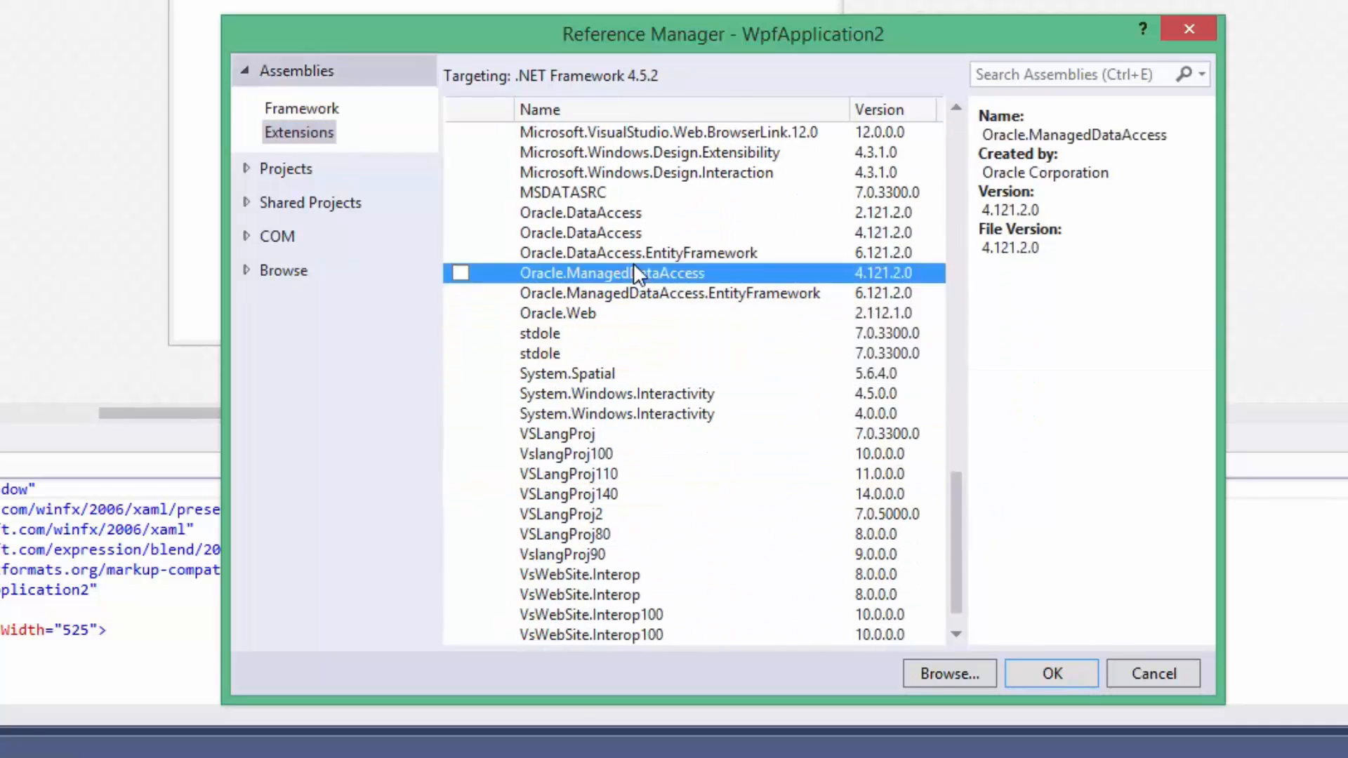
left_click(460, 273)
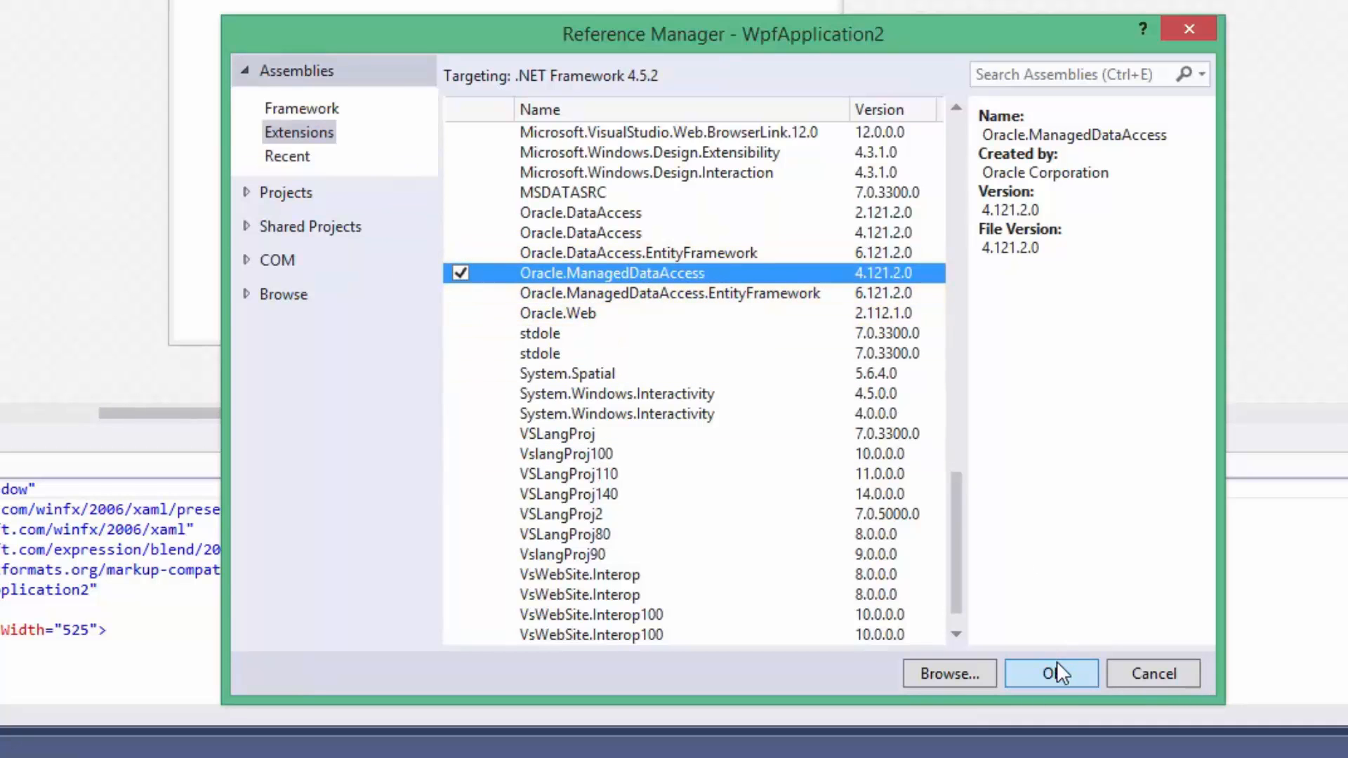
left_click(1049, 673)
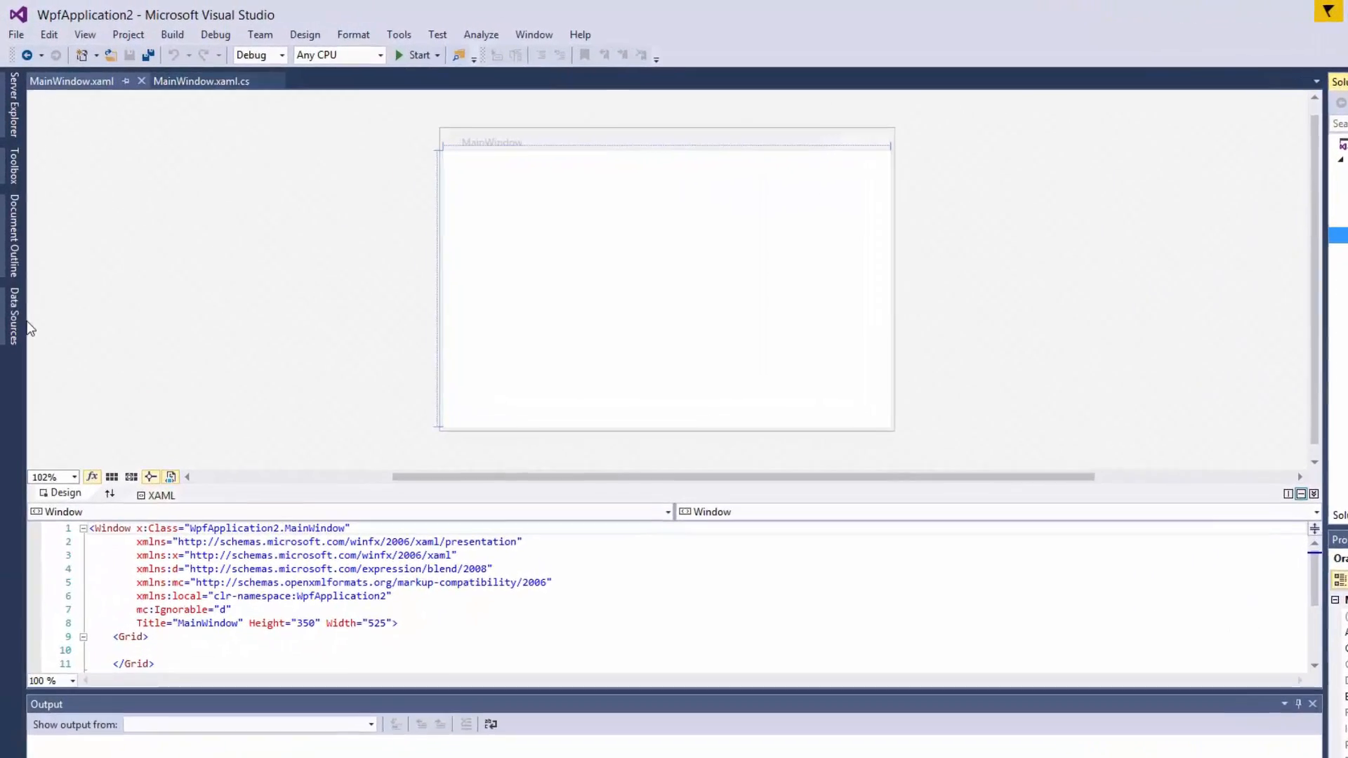
Start a Database Dataset source on HR.orcl, including the password and saving ConnectionString
left_click(12, 325)
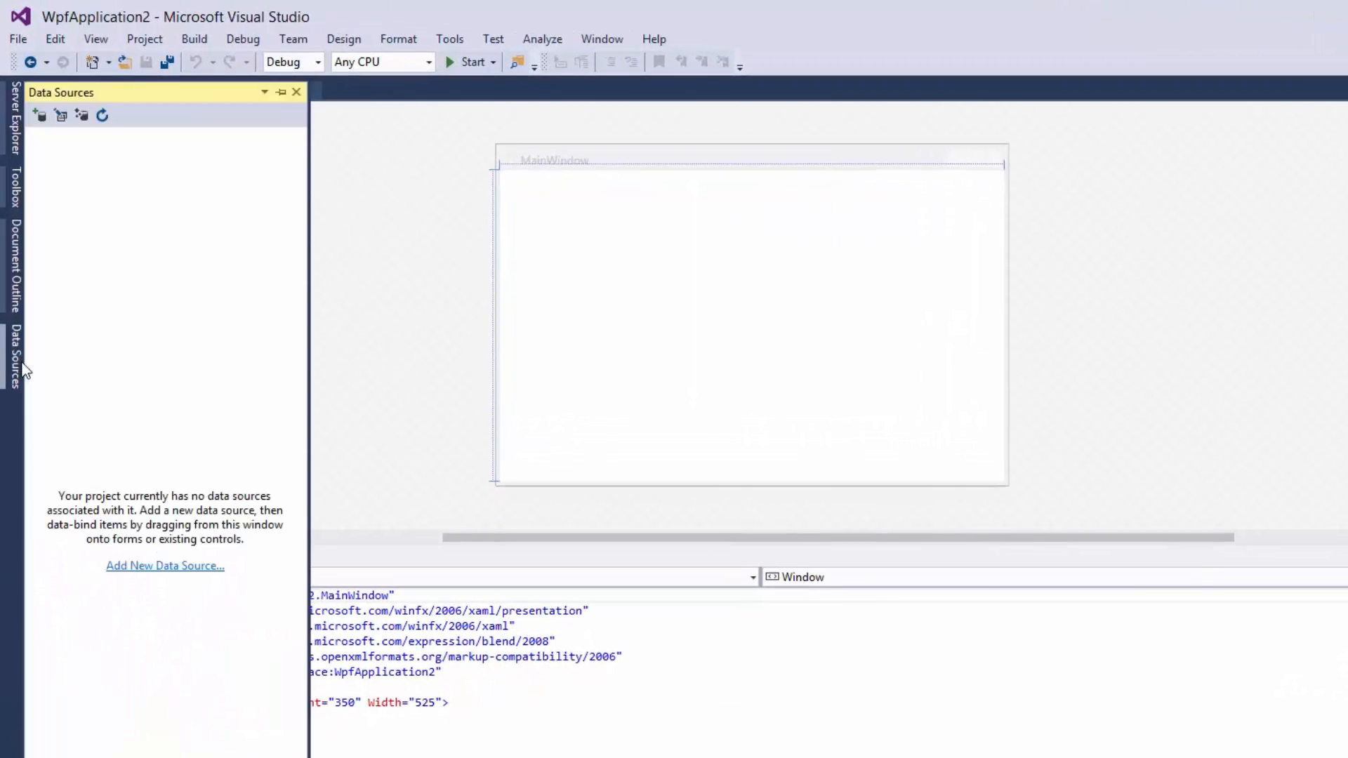
mouse_move(153, 475)
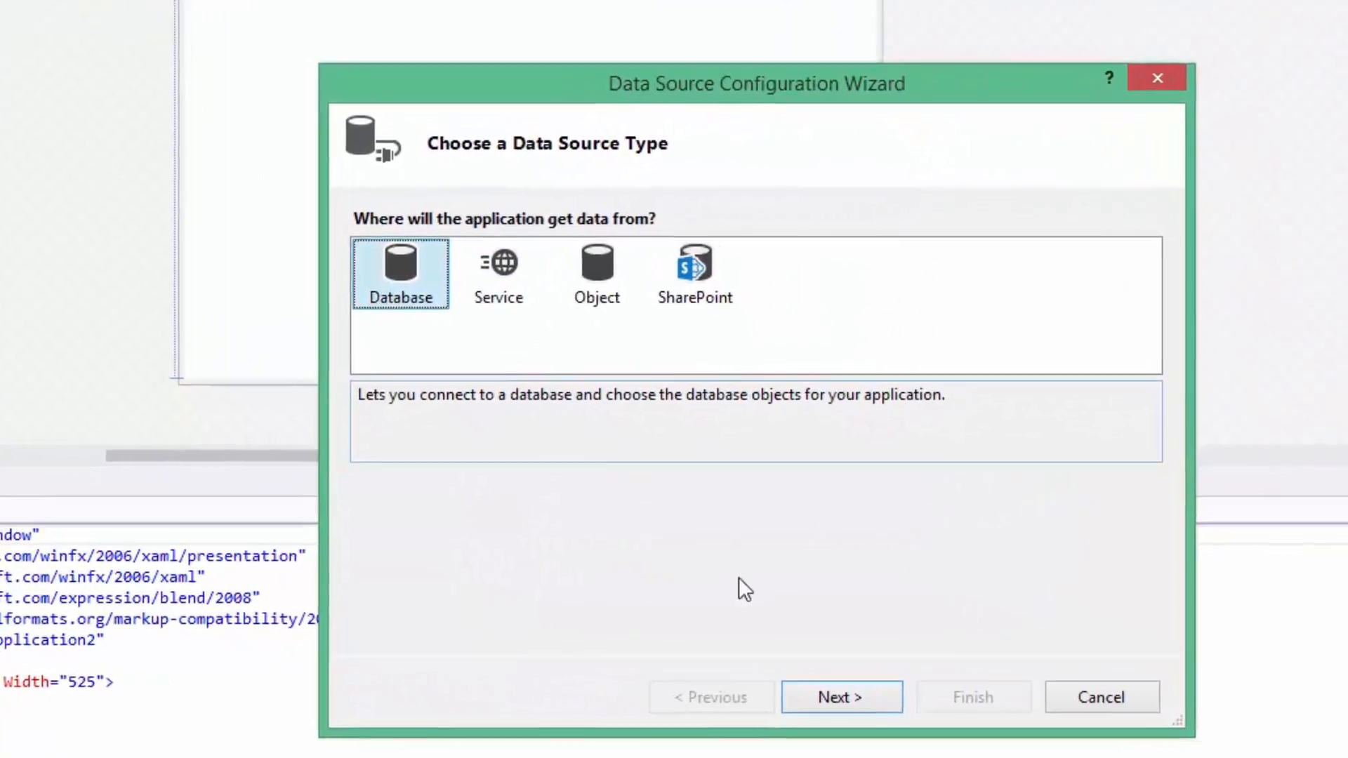
left_click(842, 698)
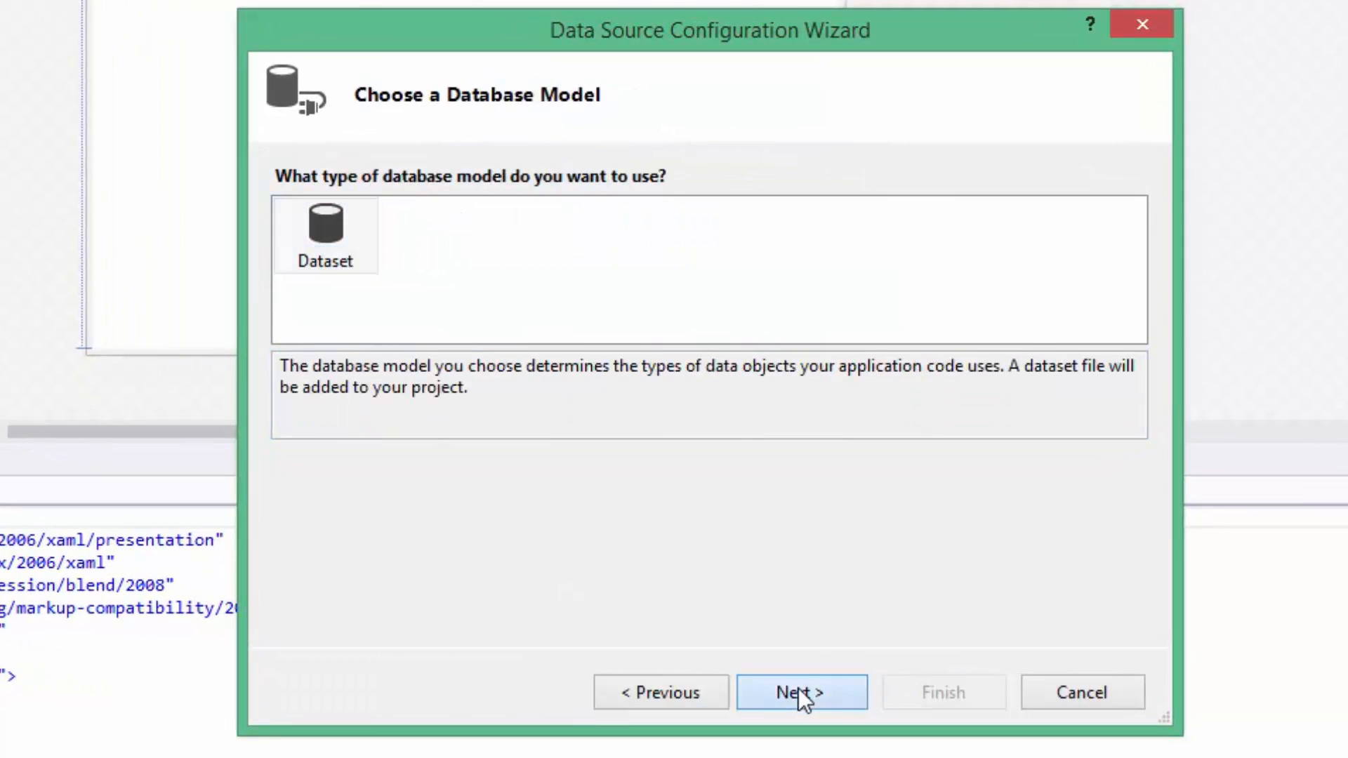
left_click(801, 692)
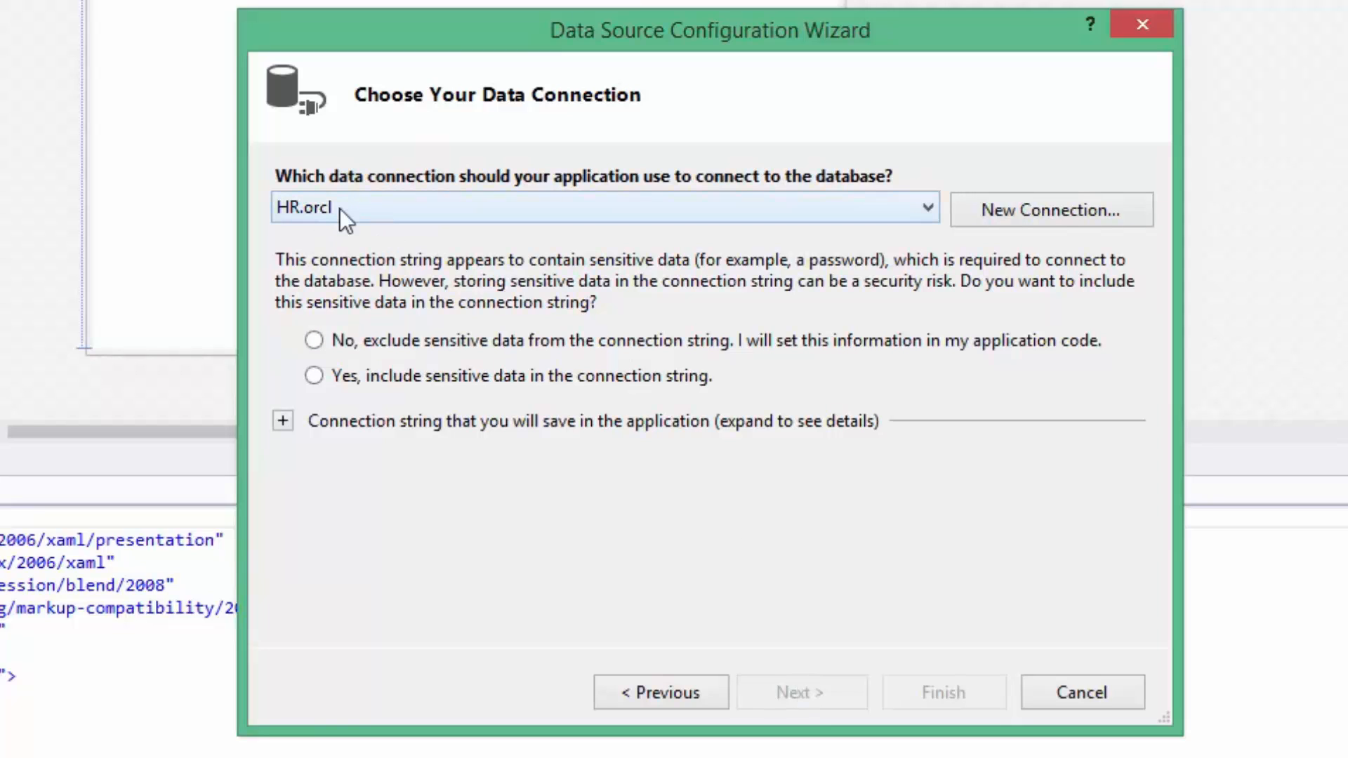
mouse_move(729, 564)
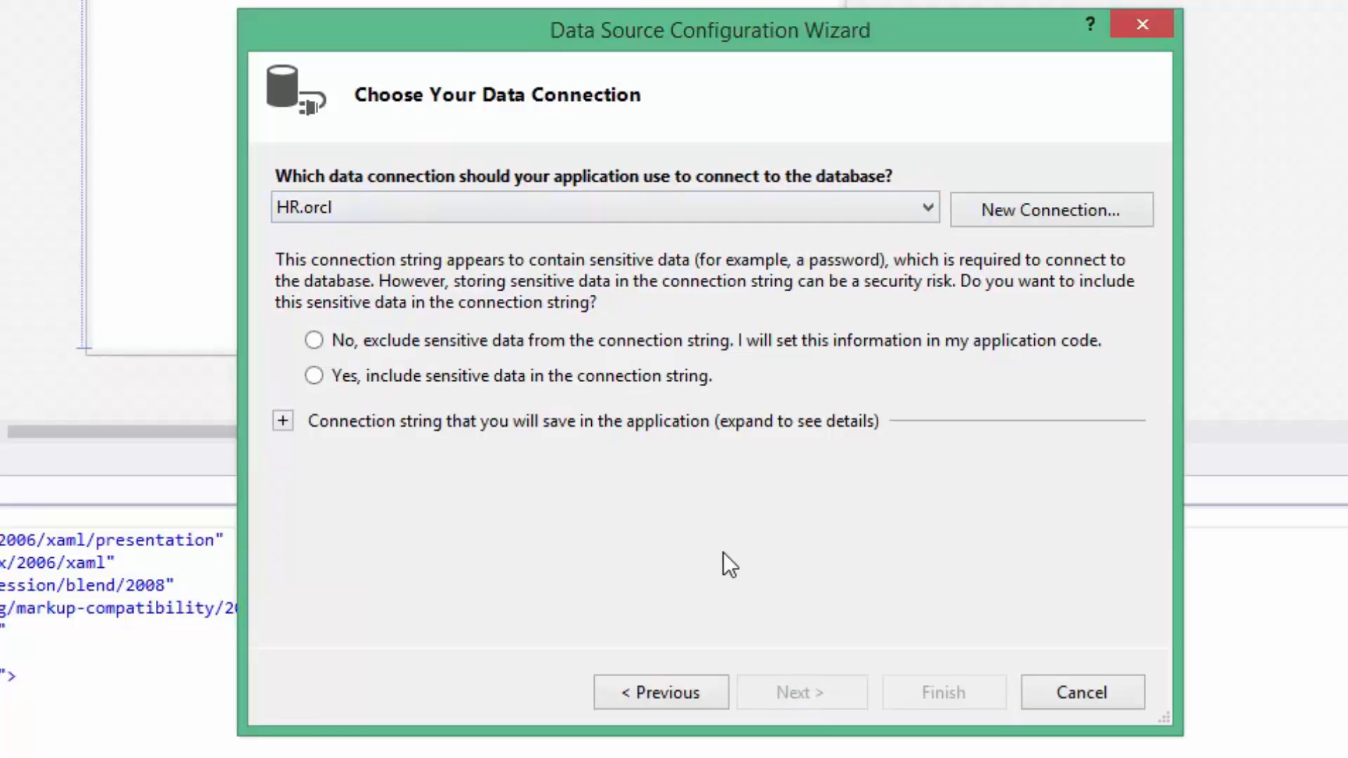
left_click(283, 421)
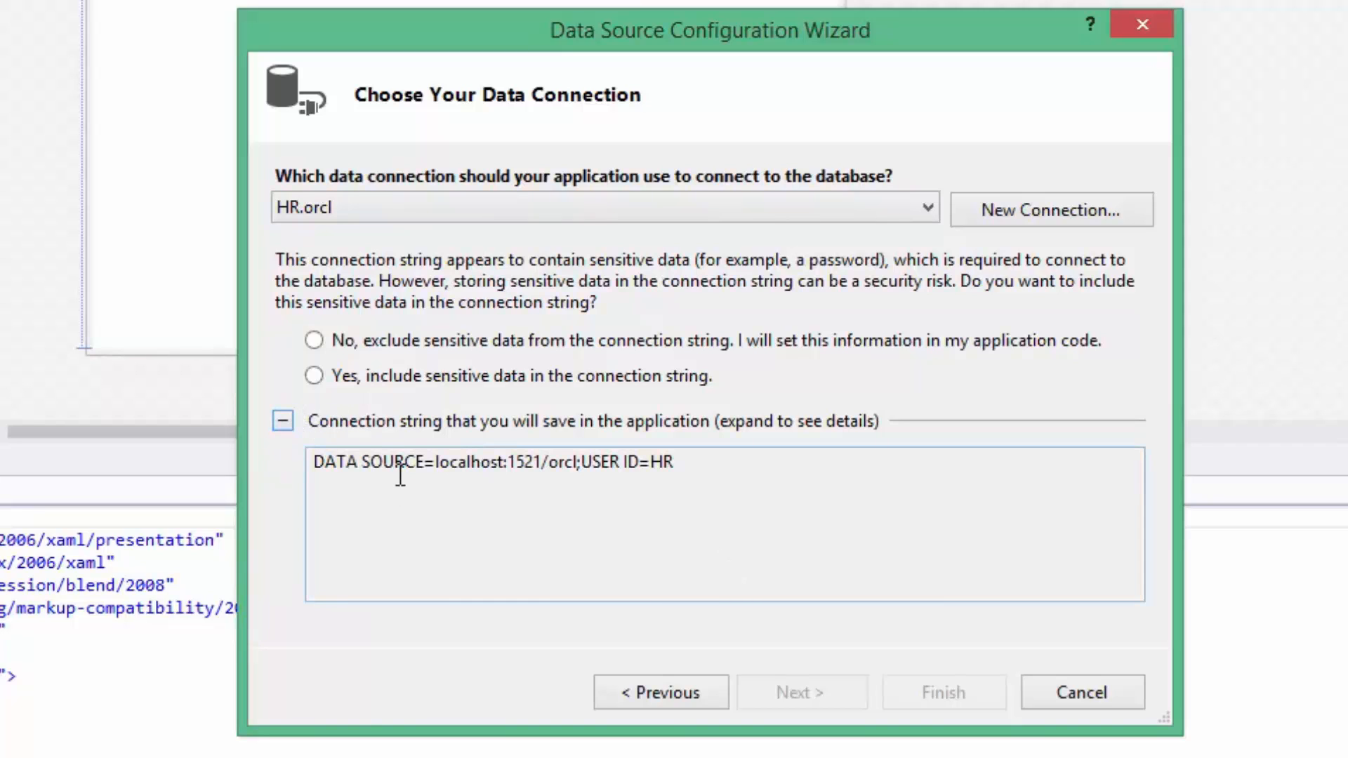
left_click(314, 376)
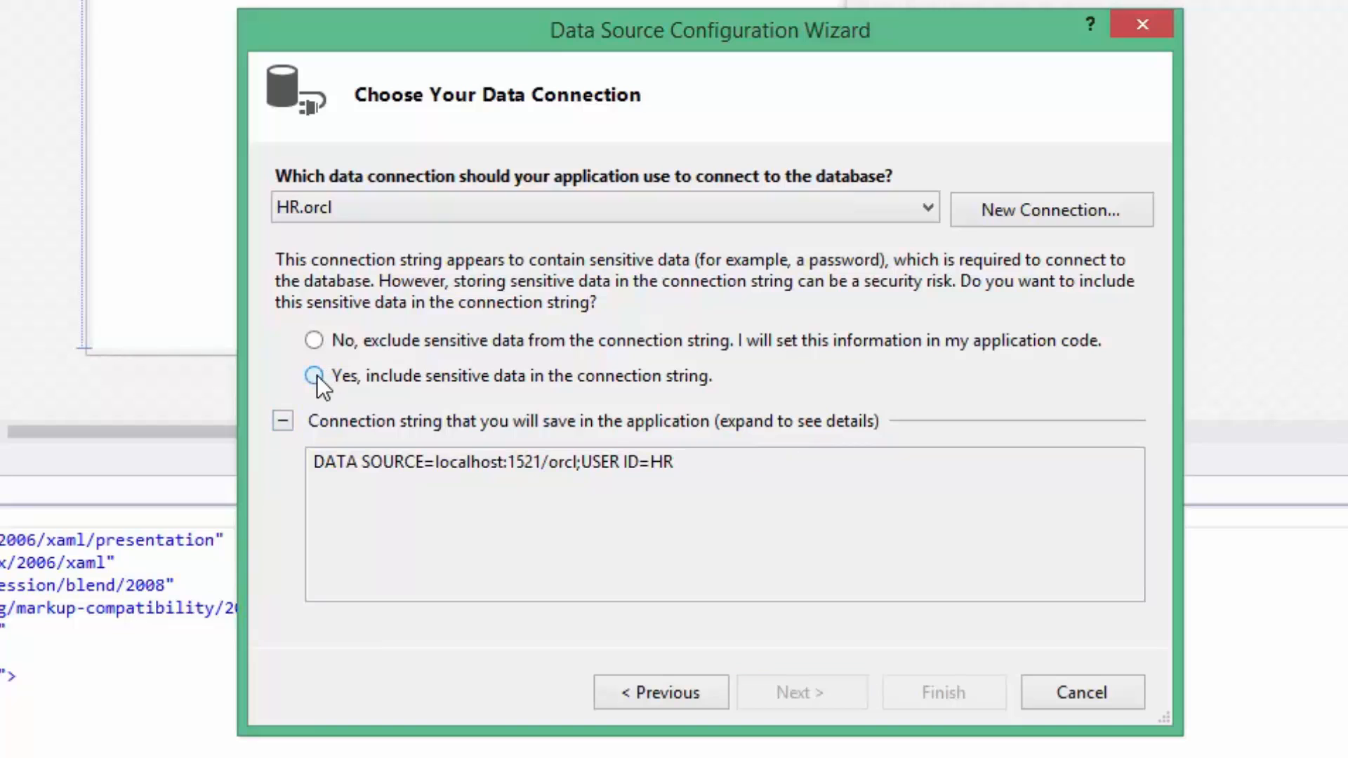
left_click(315, 376)
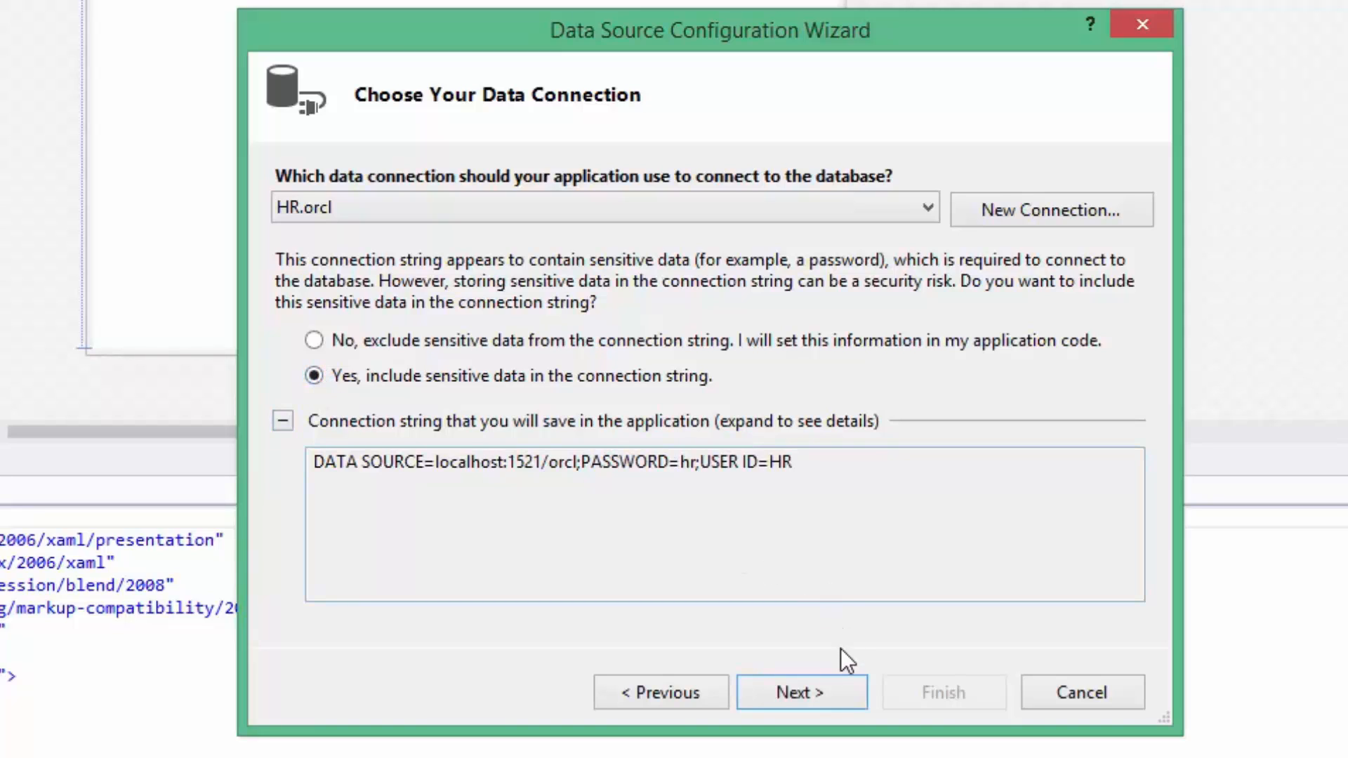
left_click(800, 693)
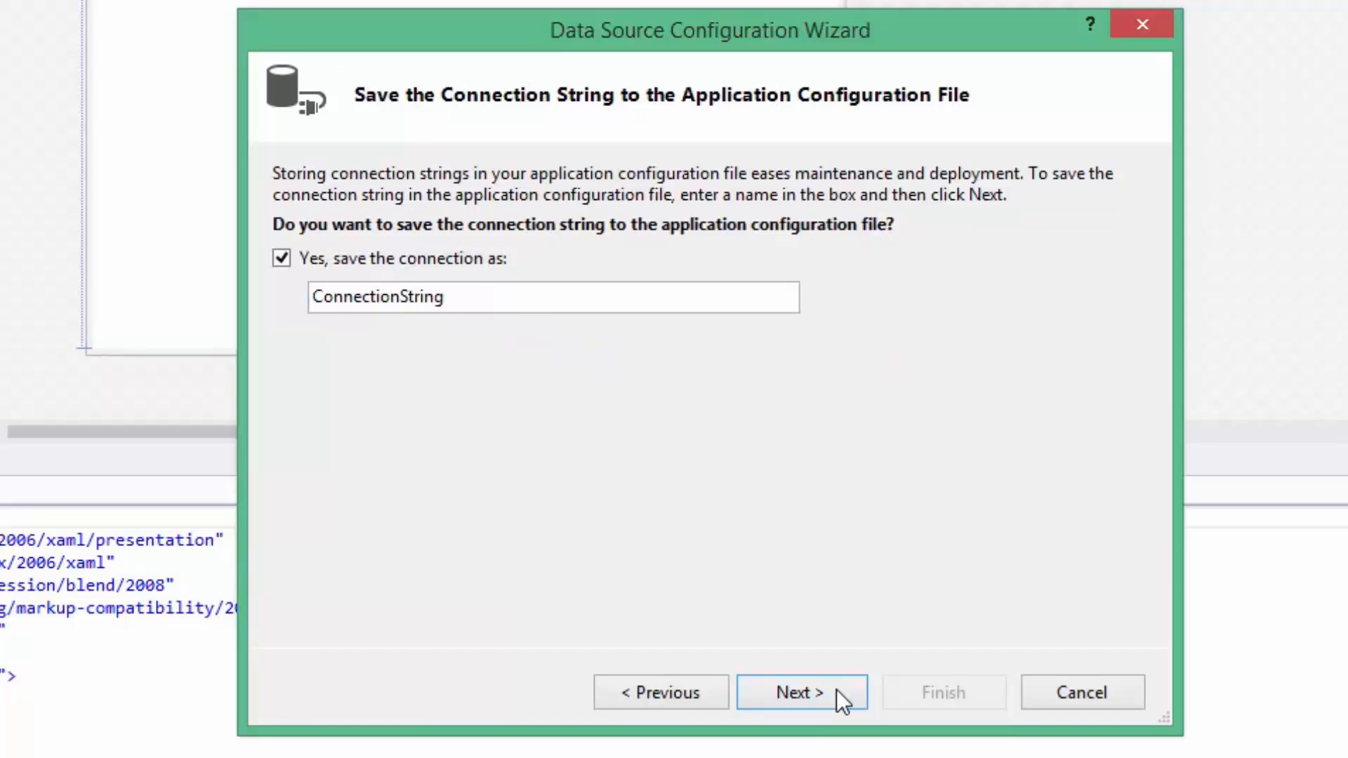
left_click(802, 692)
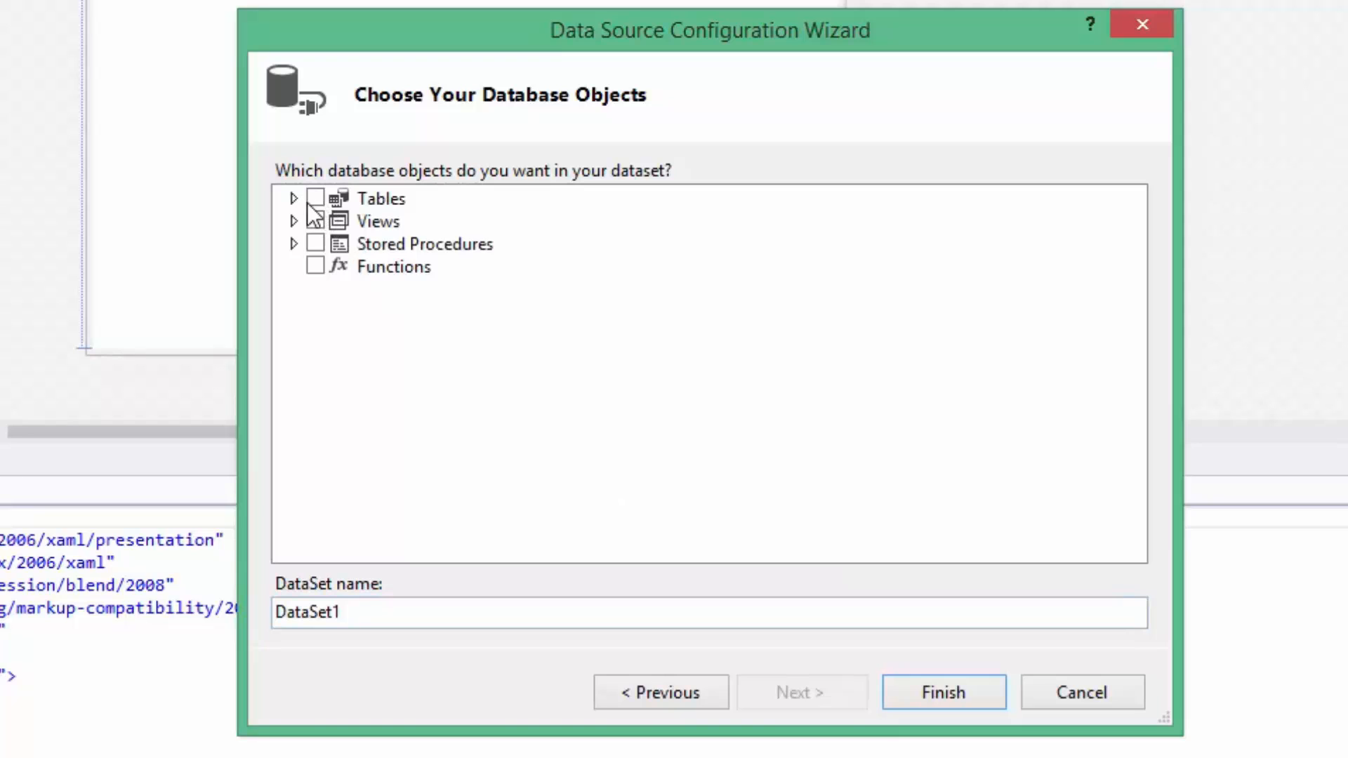
Select only the EMPLOYEES table and finish the wizard
left_click(294, 198)
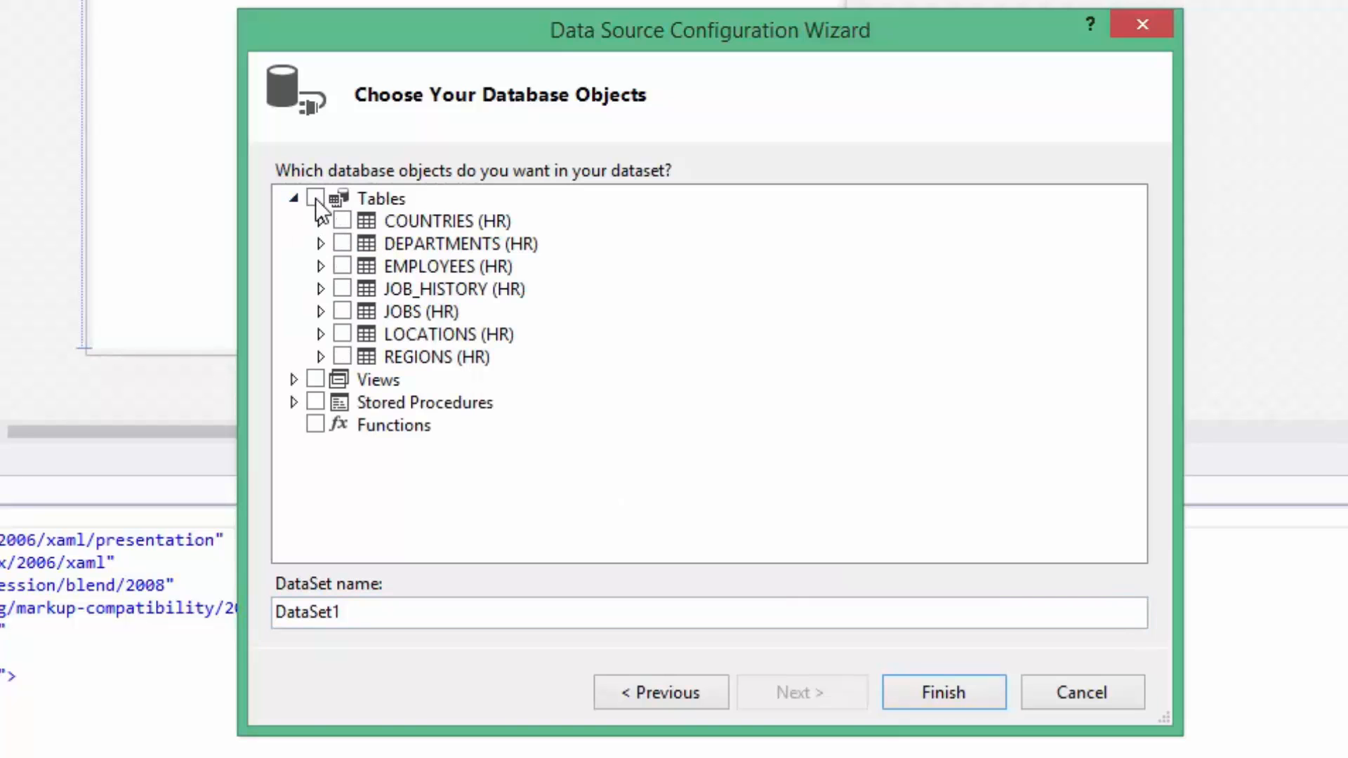
left_click(342, 265)
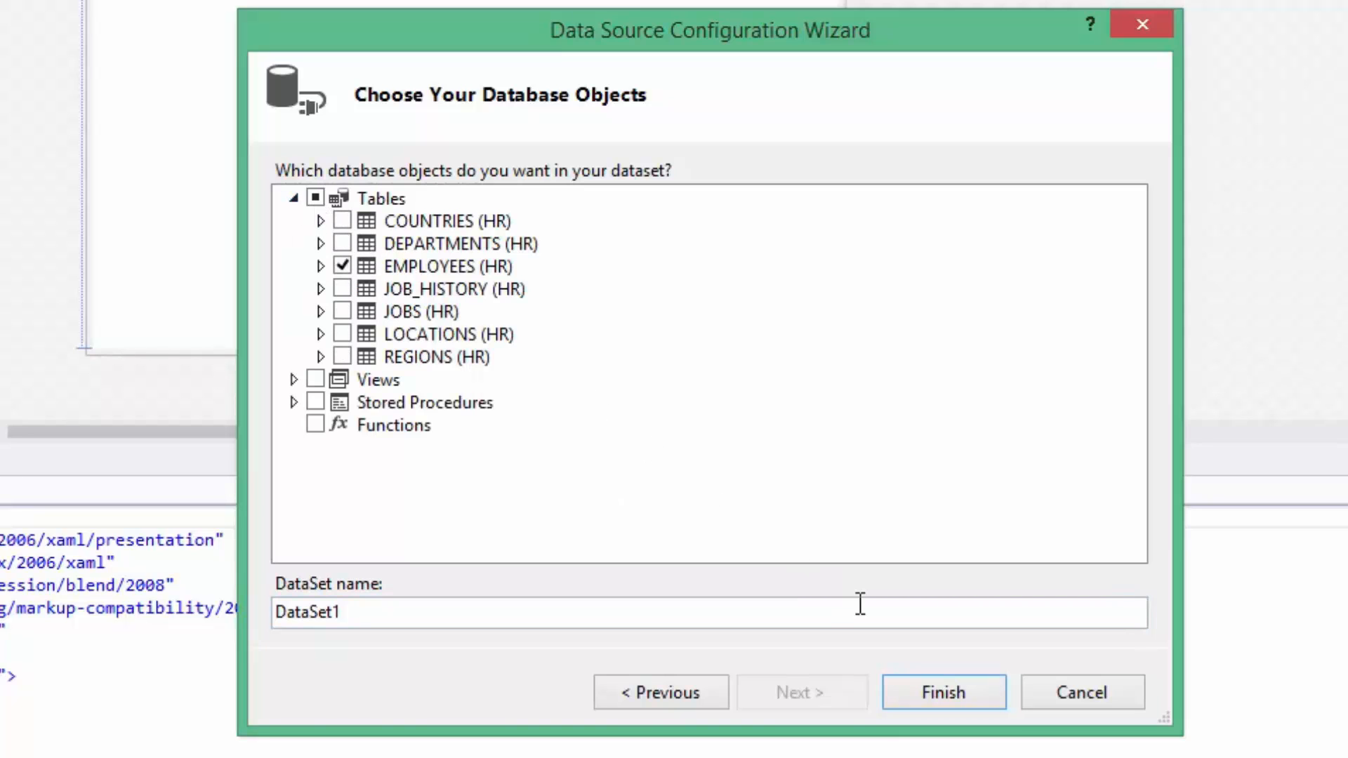
left_click(943, 692)
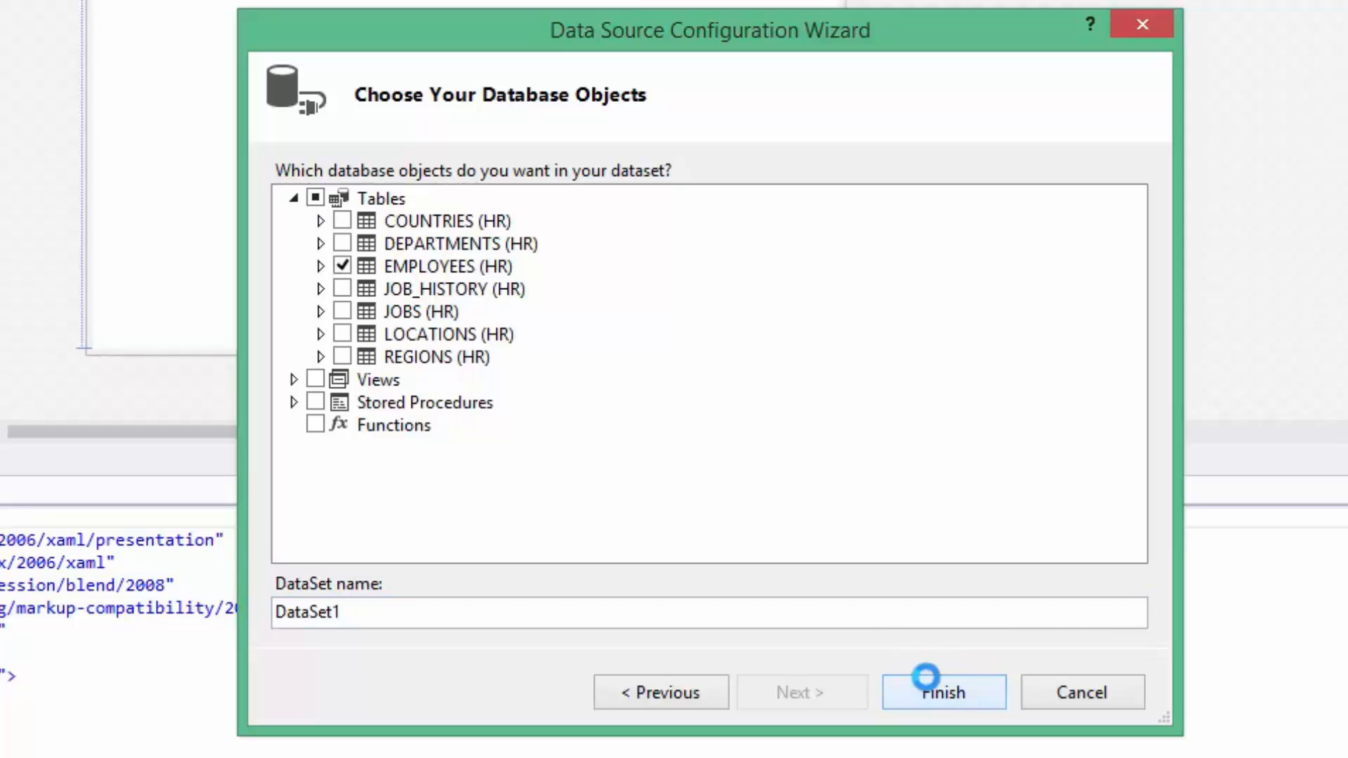
Finish DataSet1, dismiss the EMPLOYEES binding error, and build the WpfApplication2 solution
left_click(943, 692)
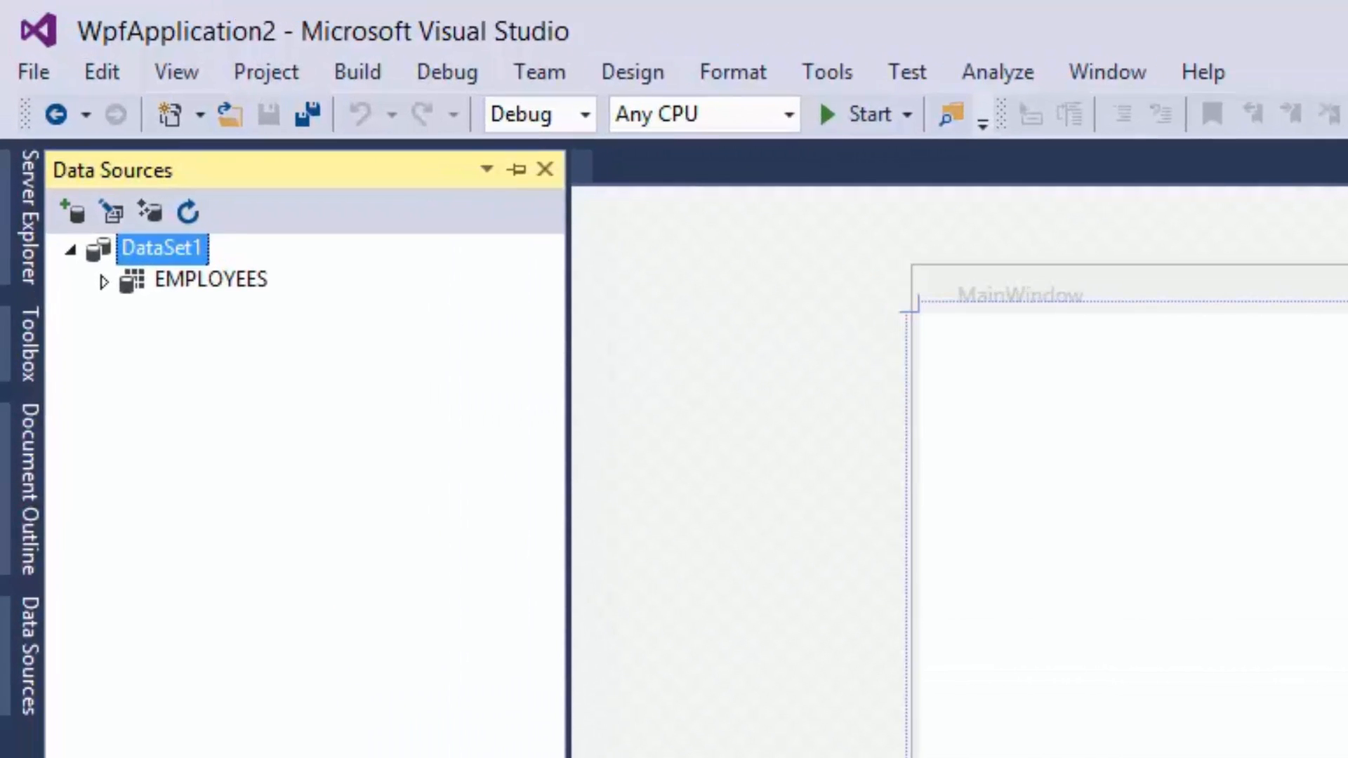
mouse_move(272, 353)
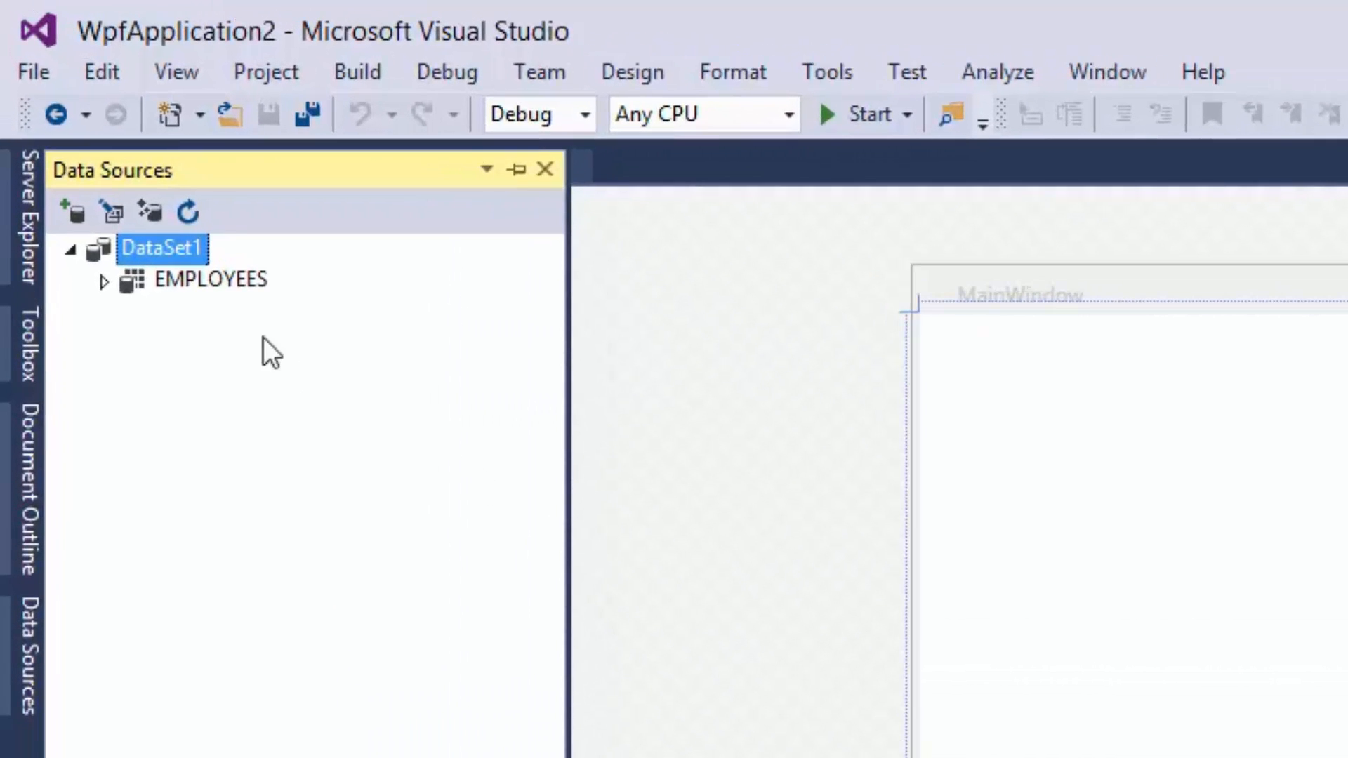
left_click(211, 279)
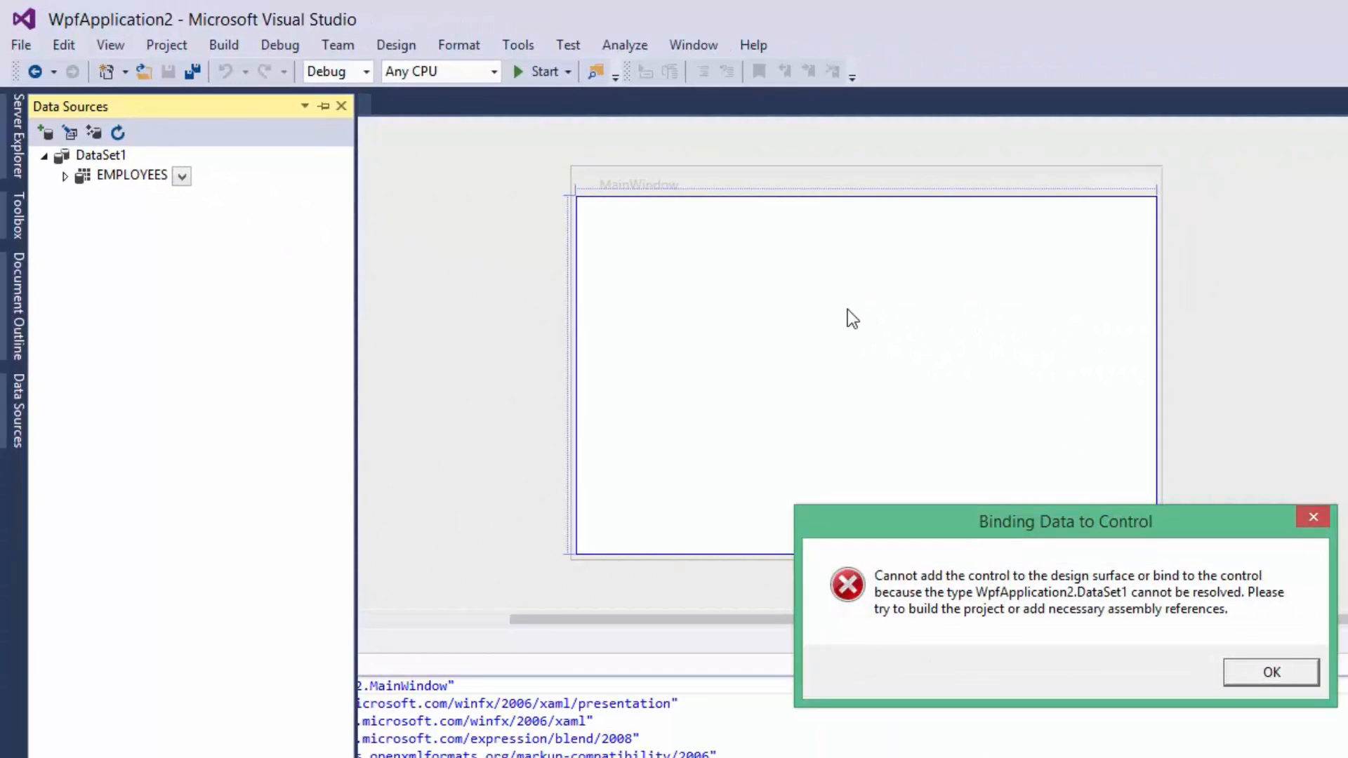
mouse_move(1272, 672)
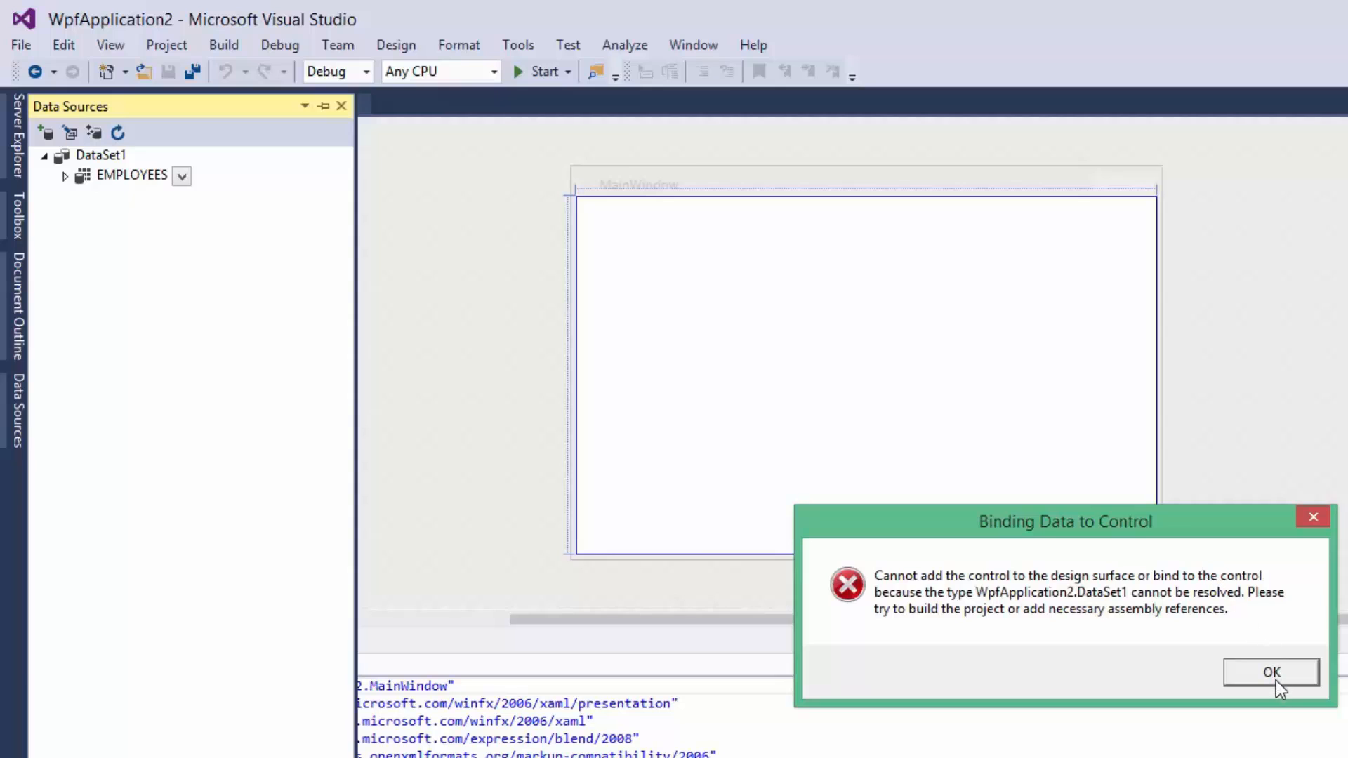
left_click(1271, 672)
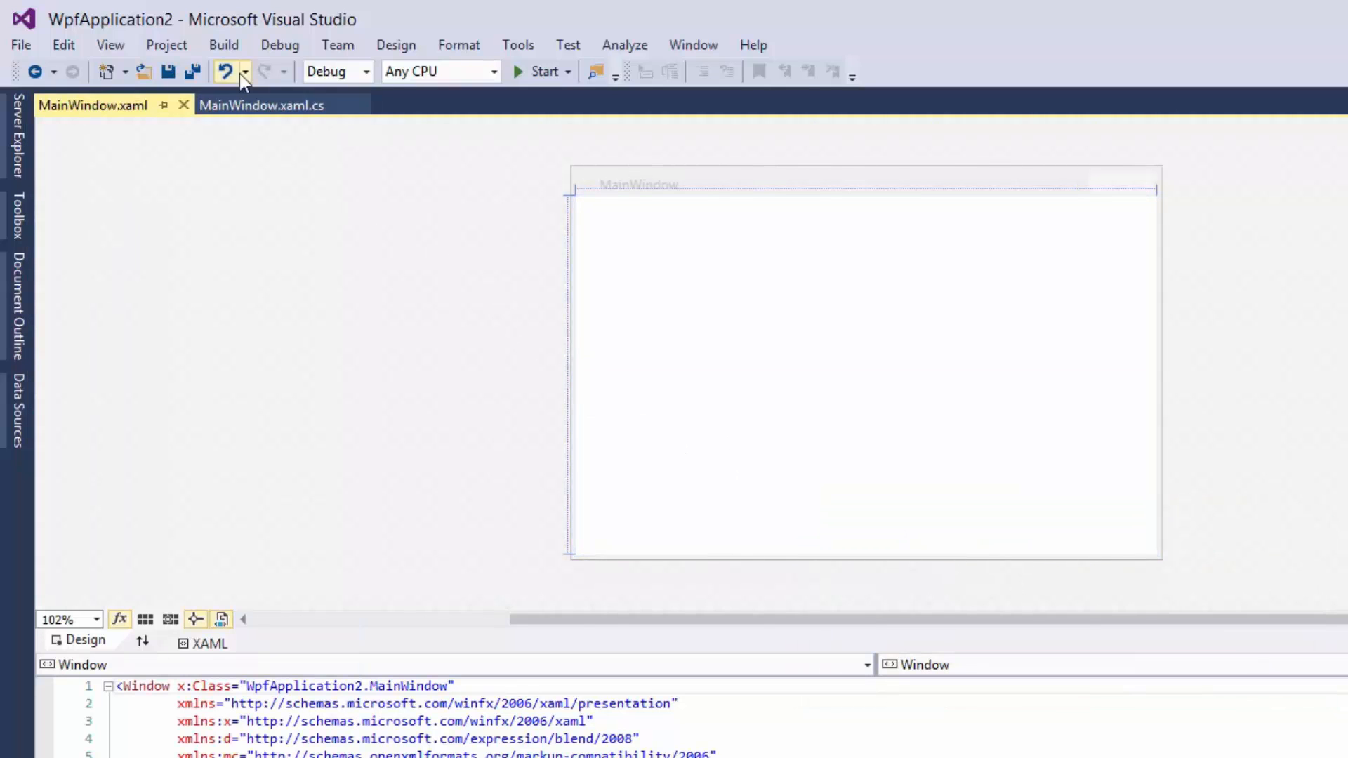
left_click(223, 45)
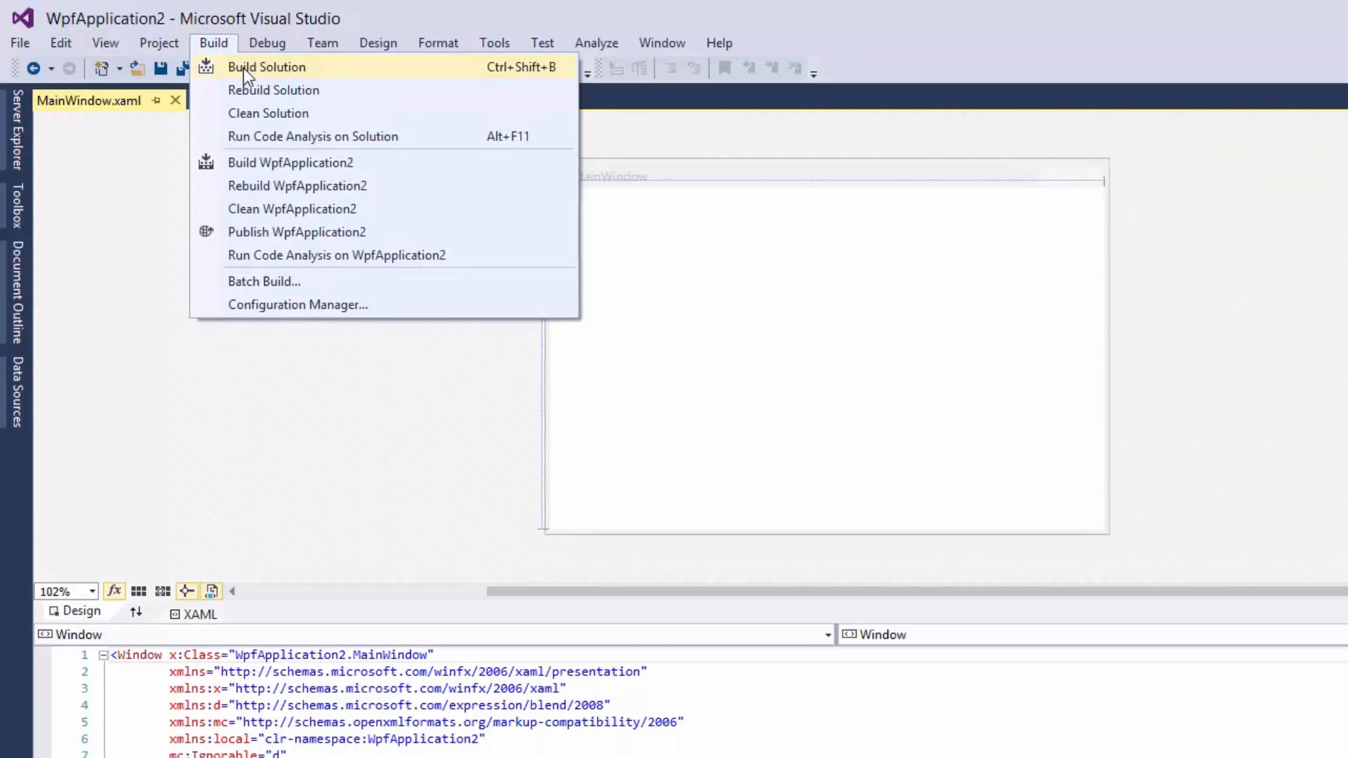
left_click(267, 68)
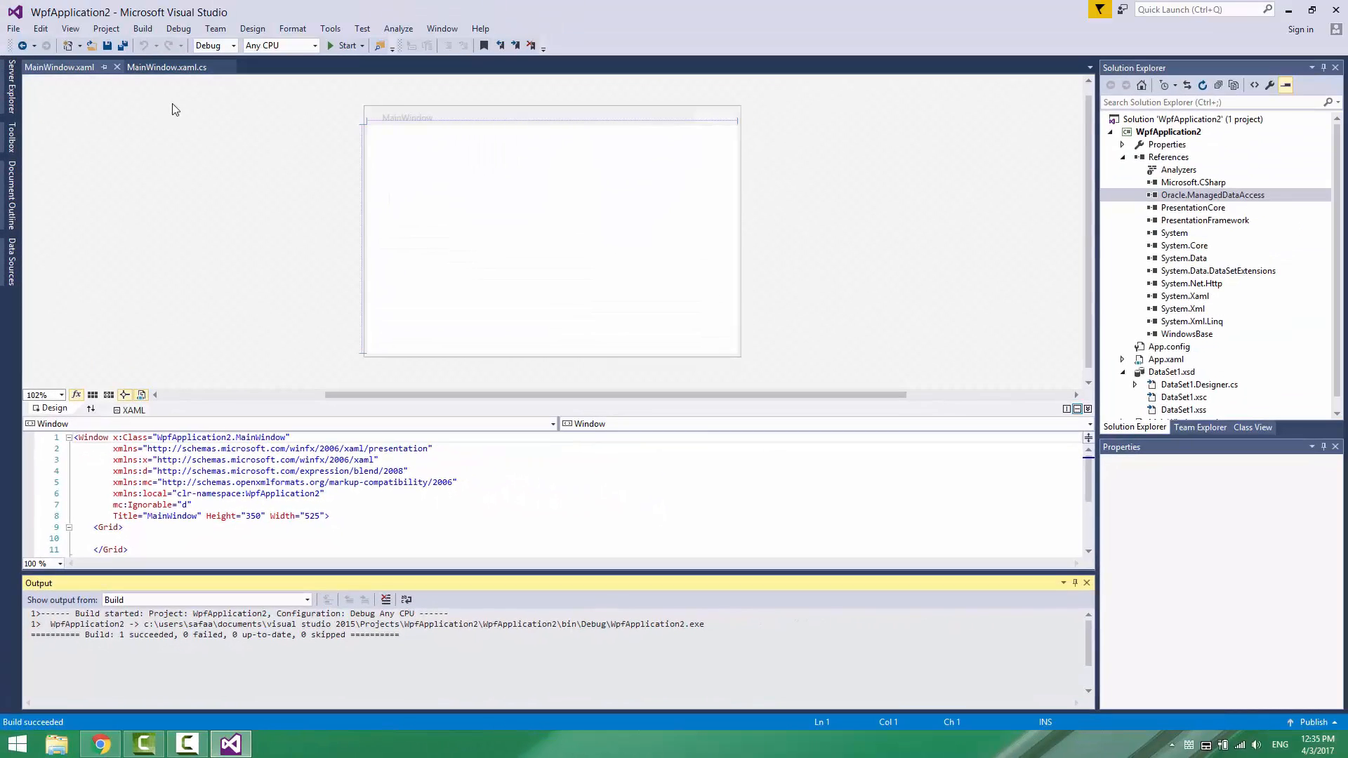
Drop an EMPLOYEES DataGrid onto MainWindow and start debugging the app
left_click(10, 249)
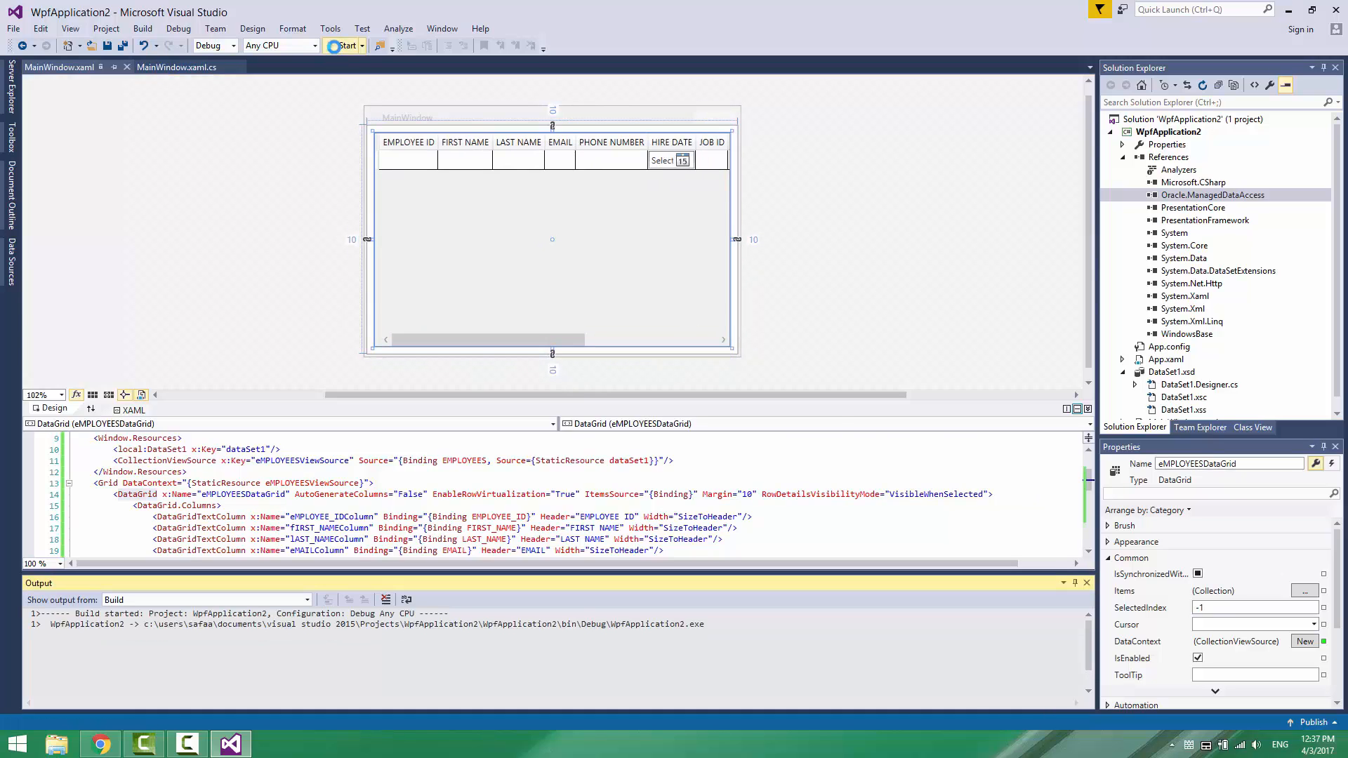
left_click(343, 45)
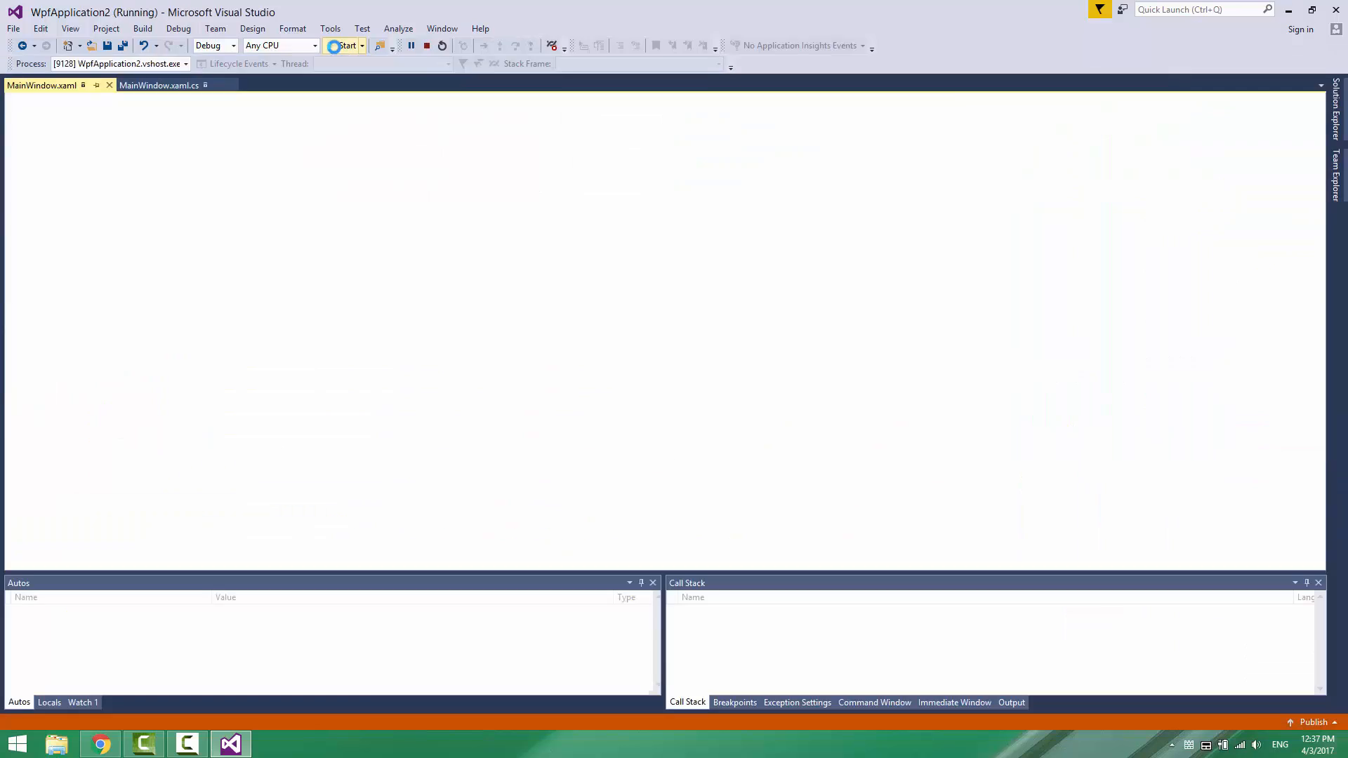
Launch MainWindow and select employee 101's row in the EMPLOYEES grid
left_click(343, 45)
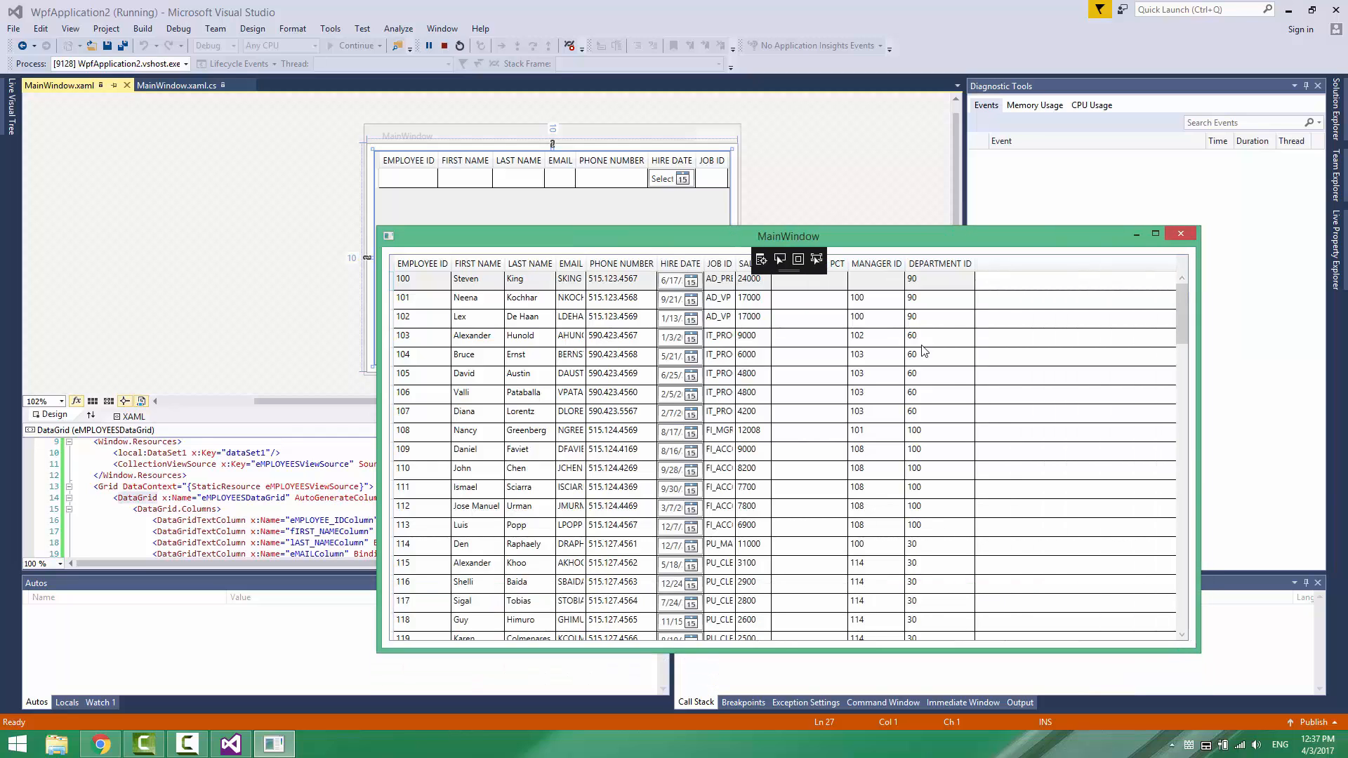
left_click(464, 297)
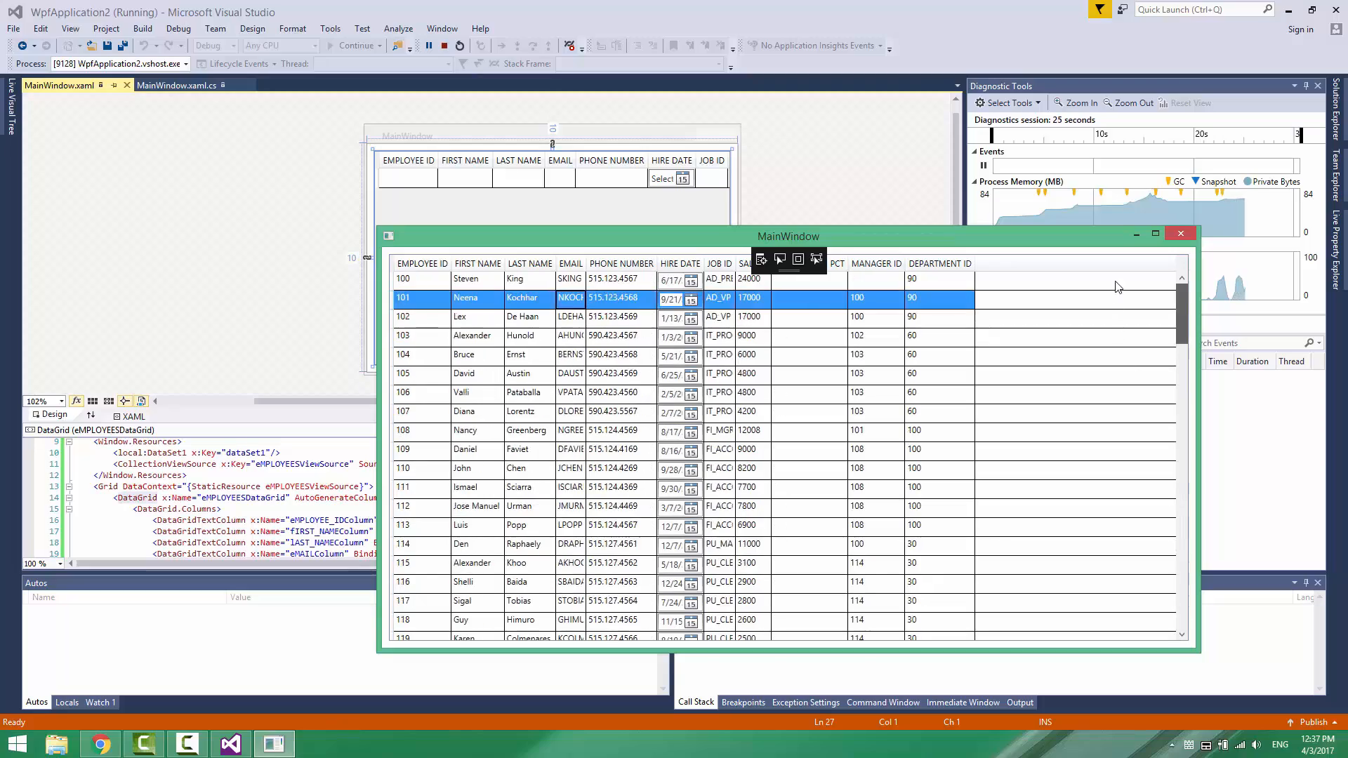
mouse_move(1100, 310)
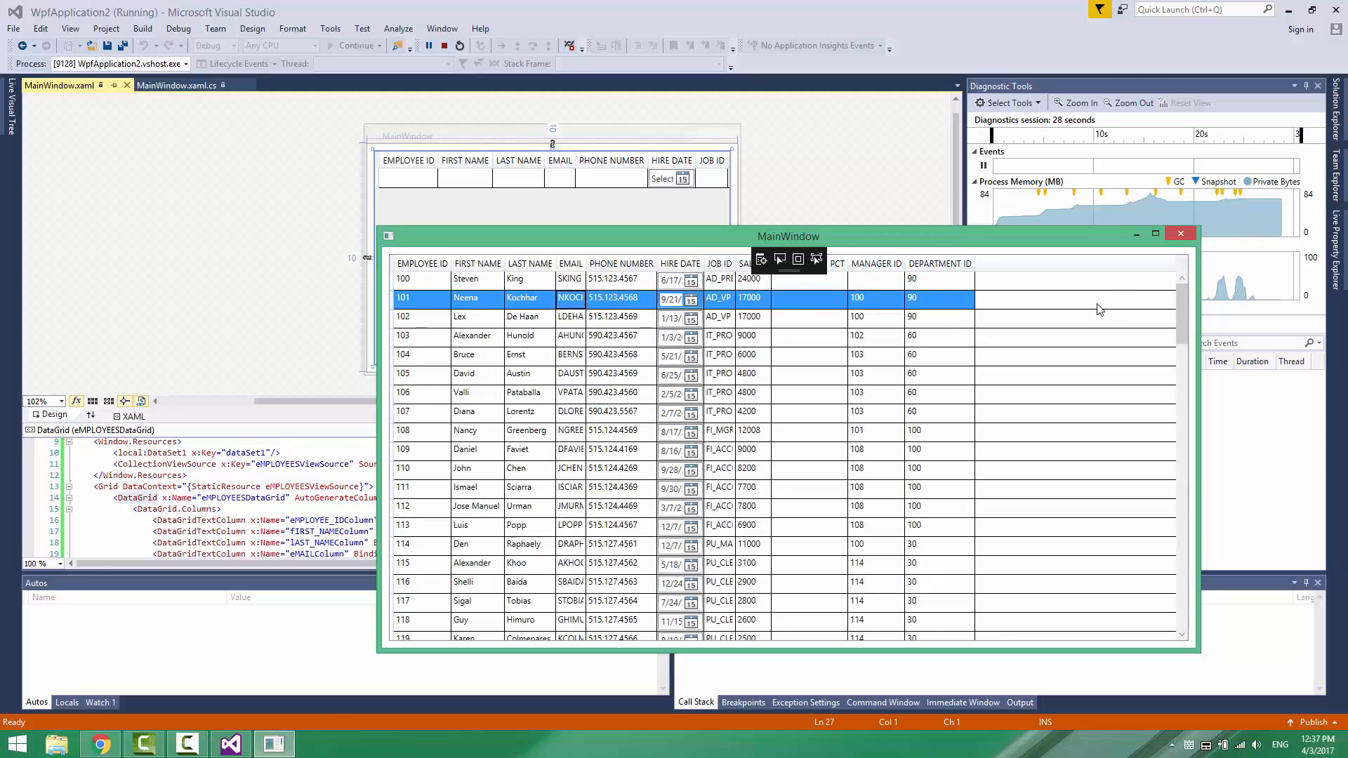